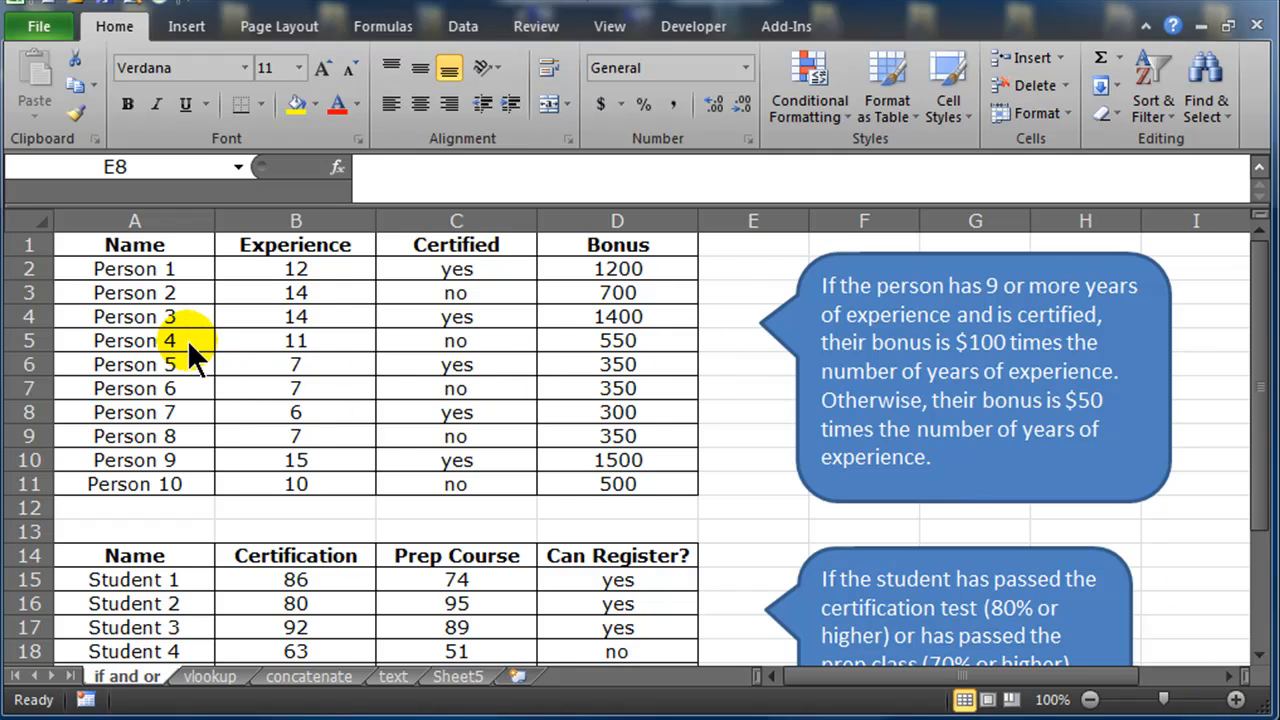
mouse_move(370, 476)
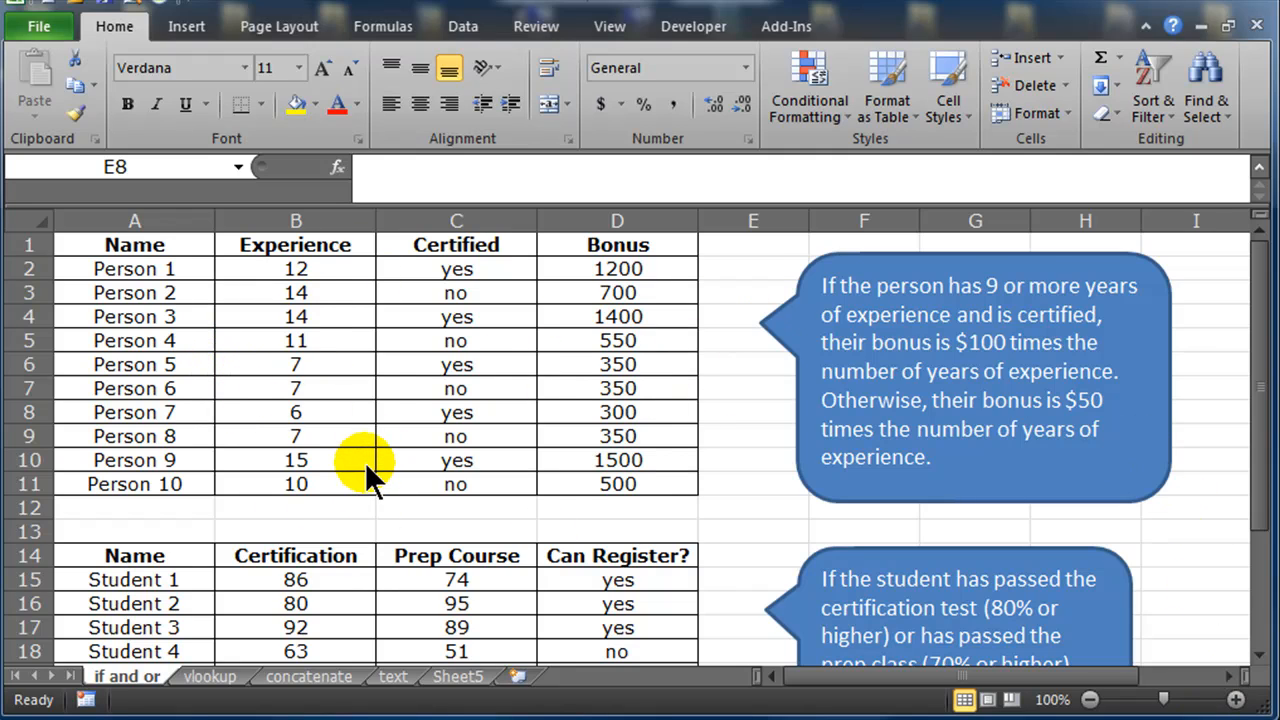
mouse_move(184, 356)
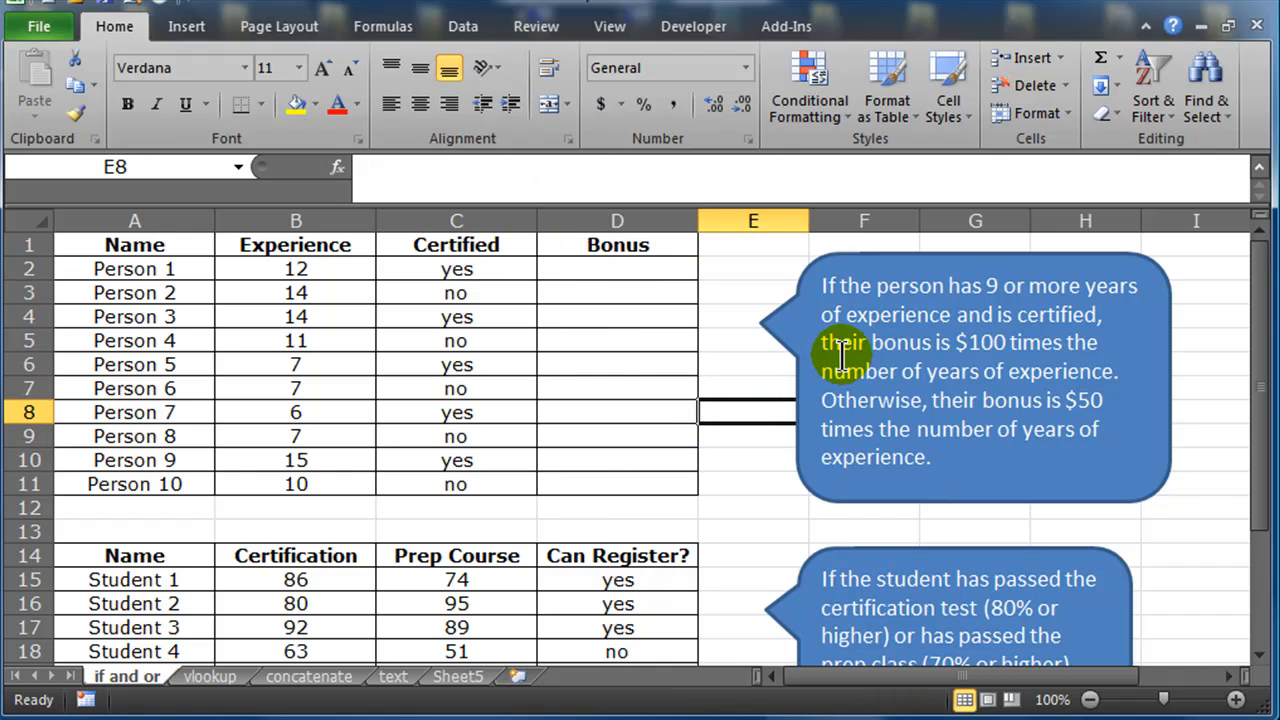
mouse_move(1008, 342)
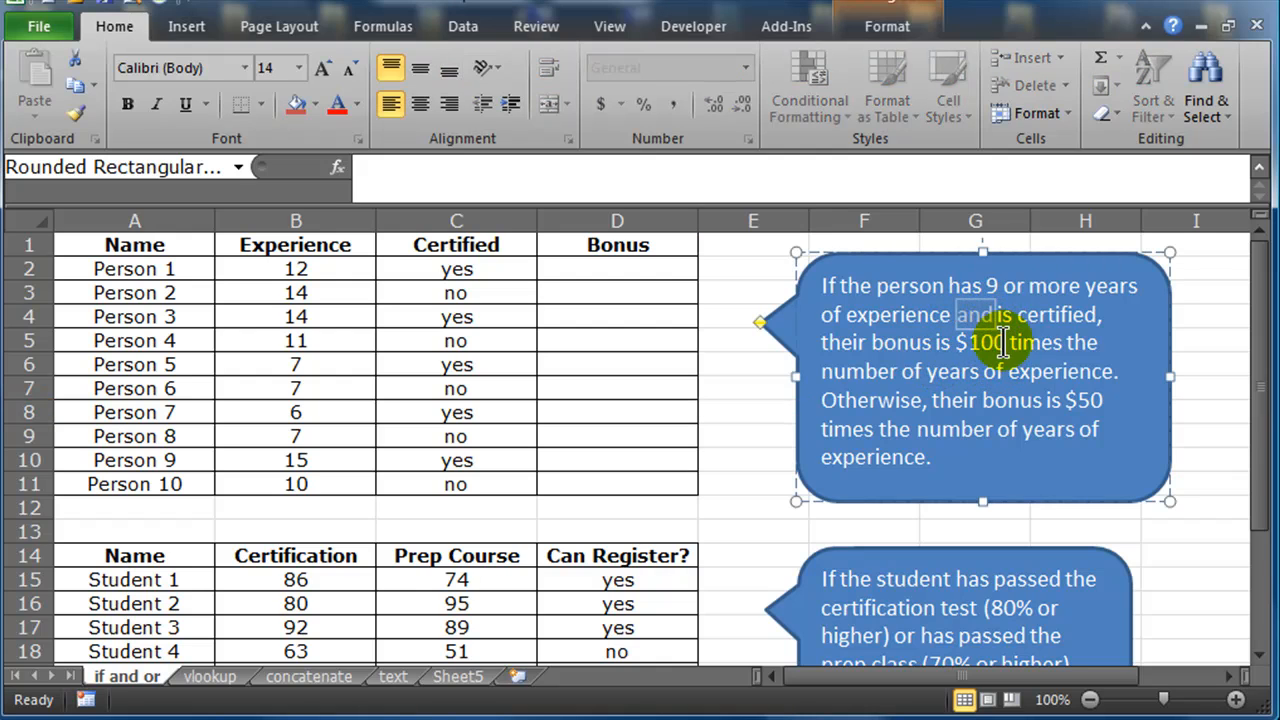
mouse_move(1020, 370)
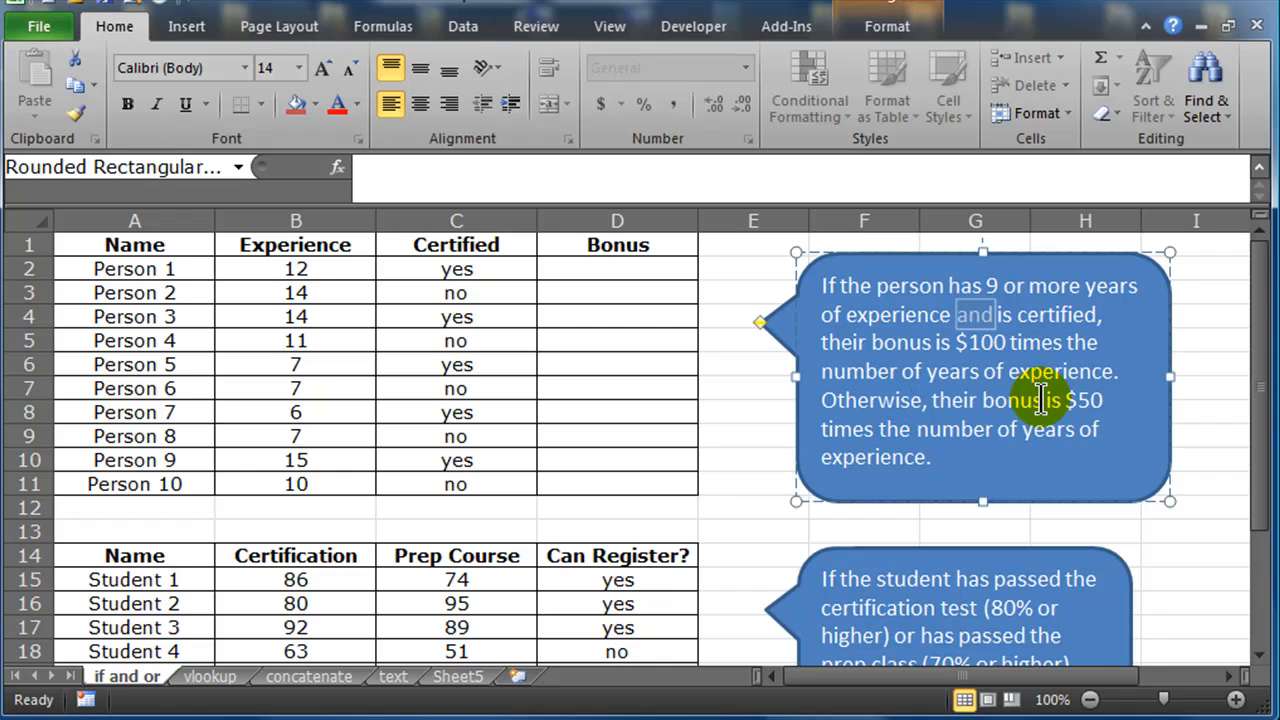
mouse_move(1096, 452)
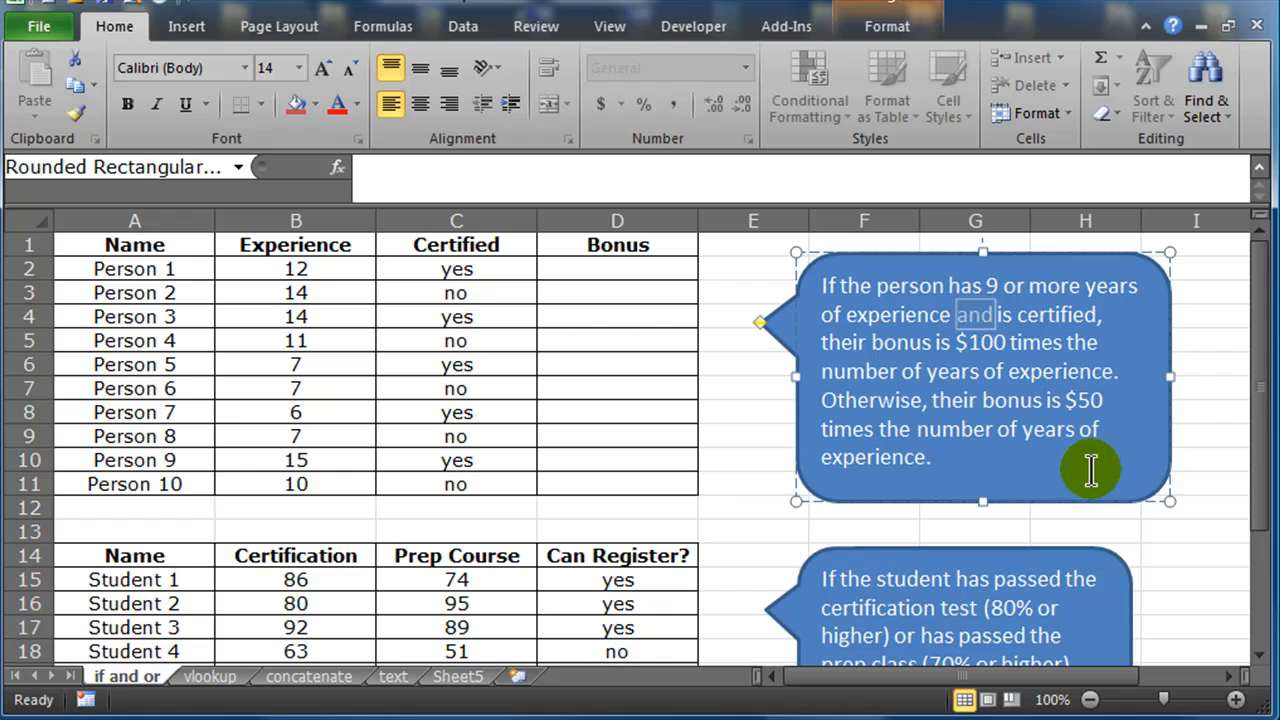
click(1204, 340)
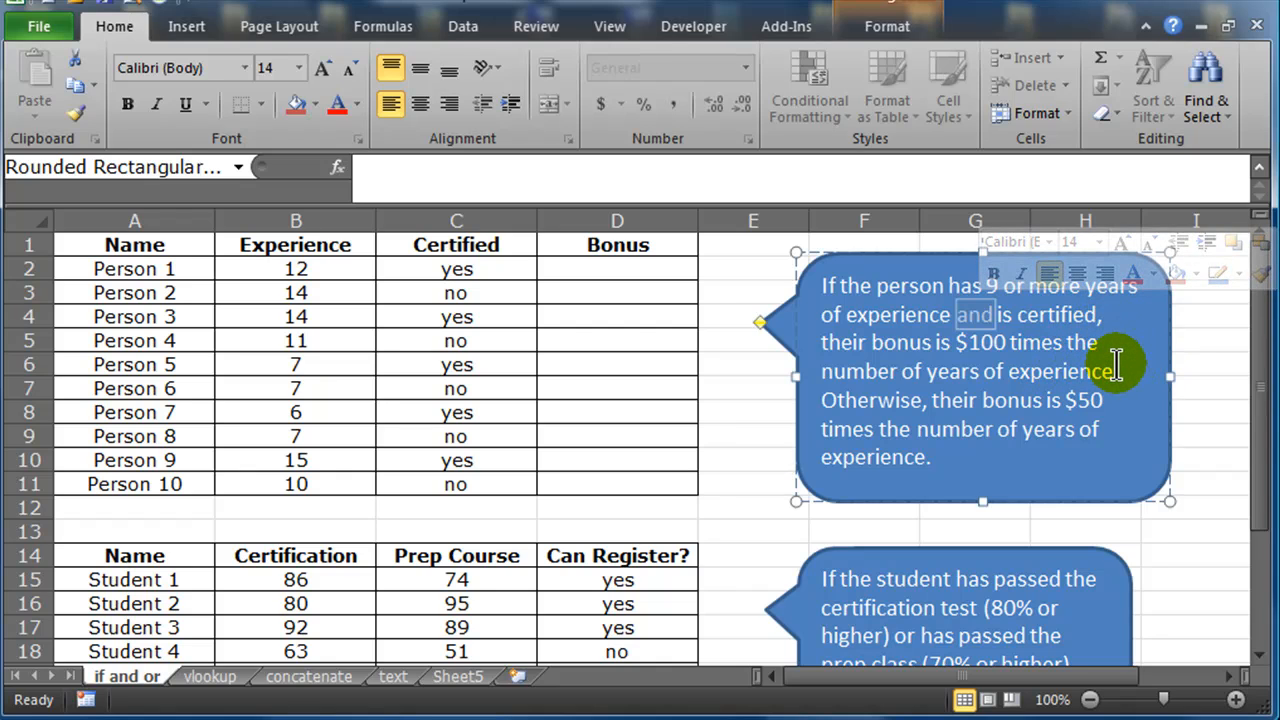
click(456, 268)
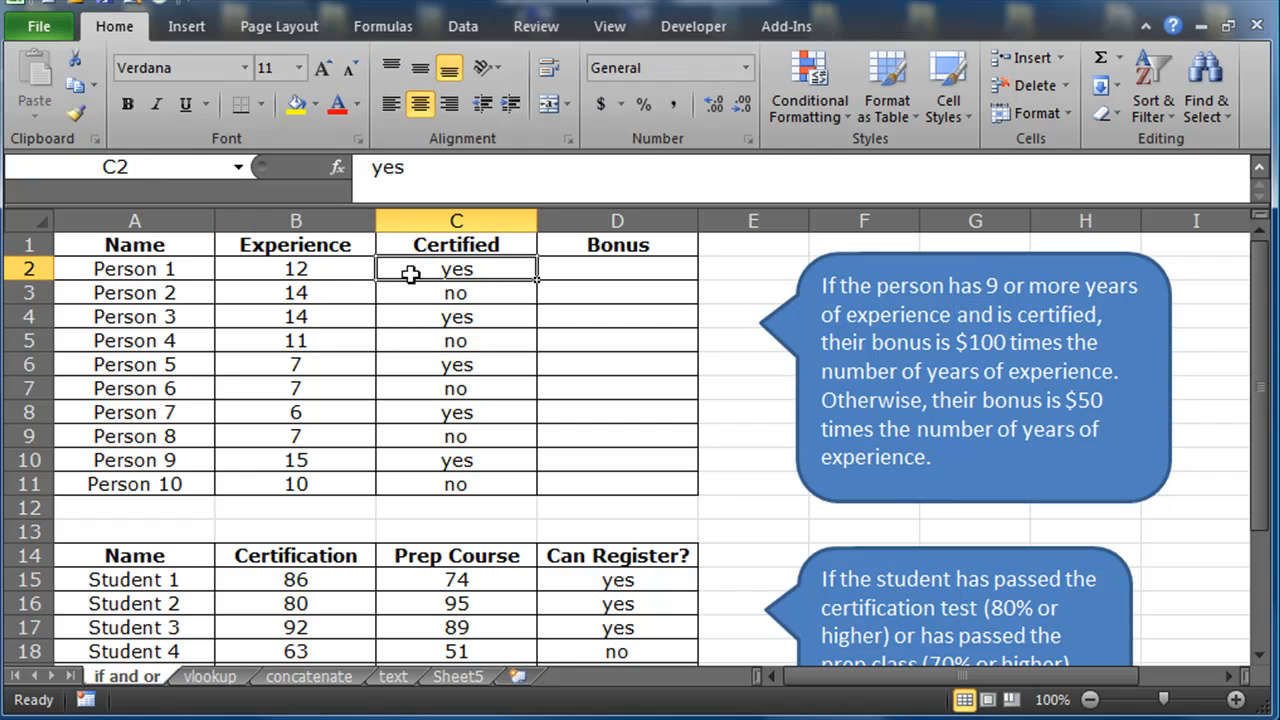
click(616, 268)
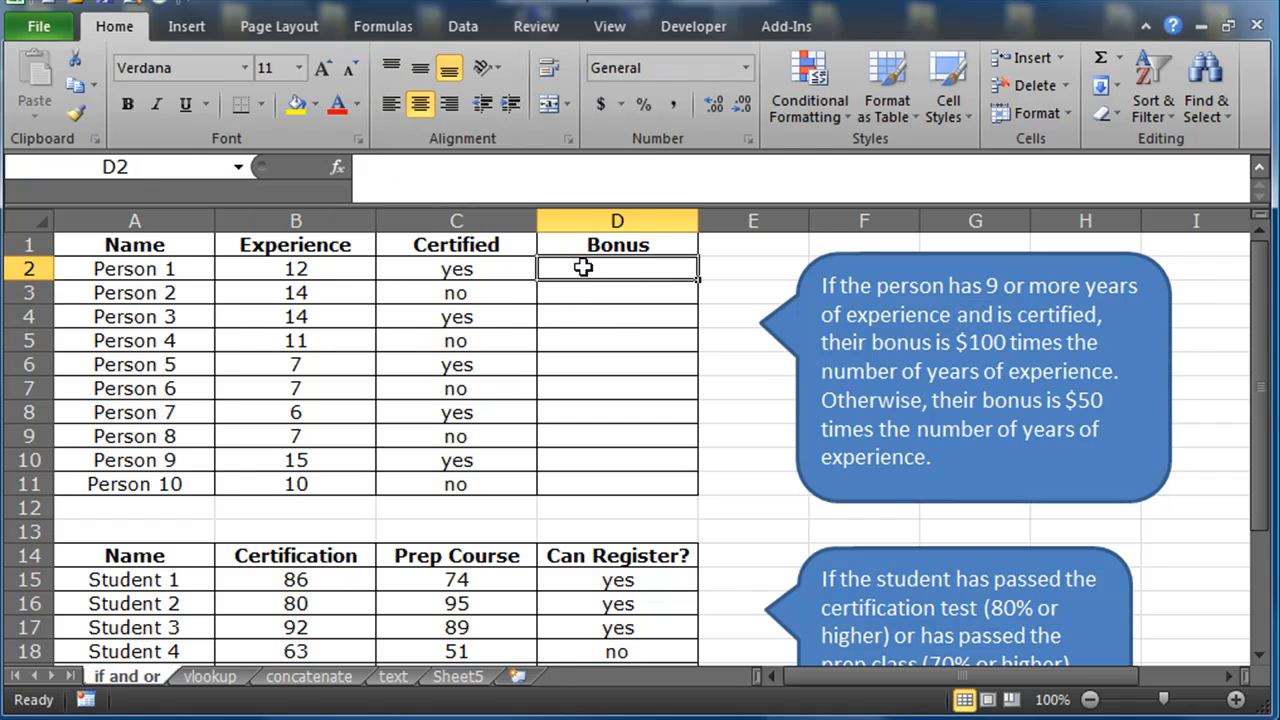
mouse_move(684, 268)
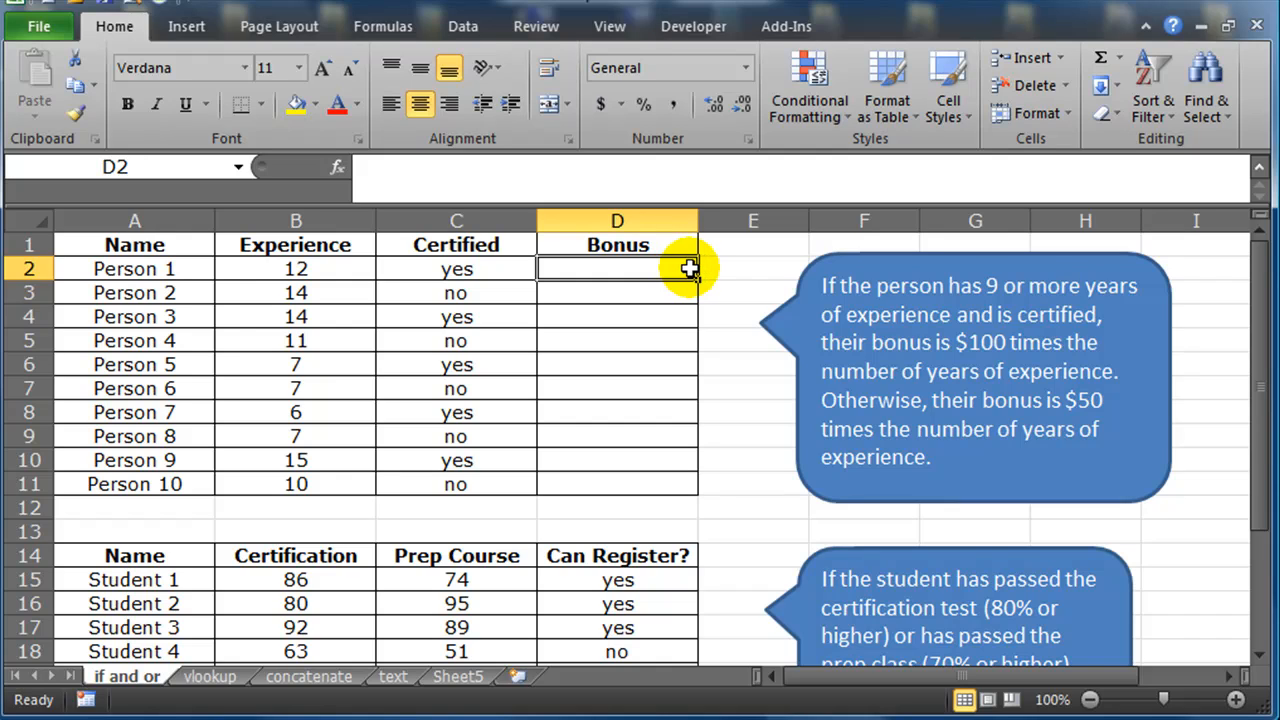
mouse_move(960, 340)
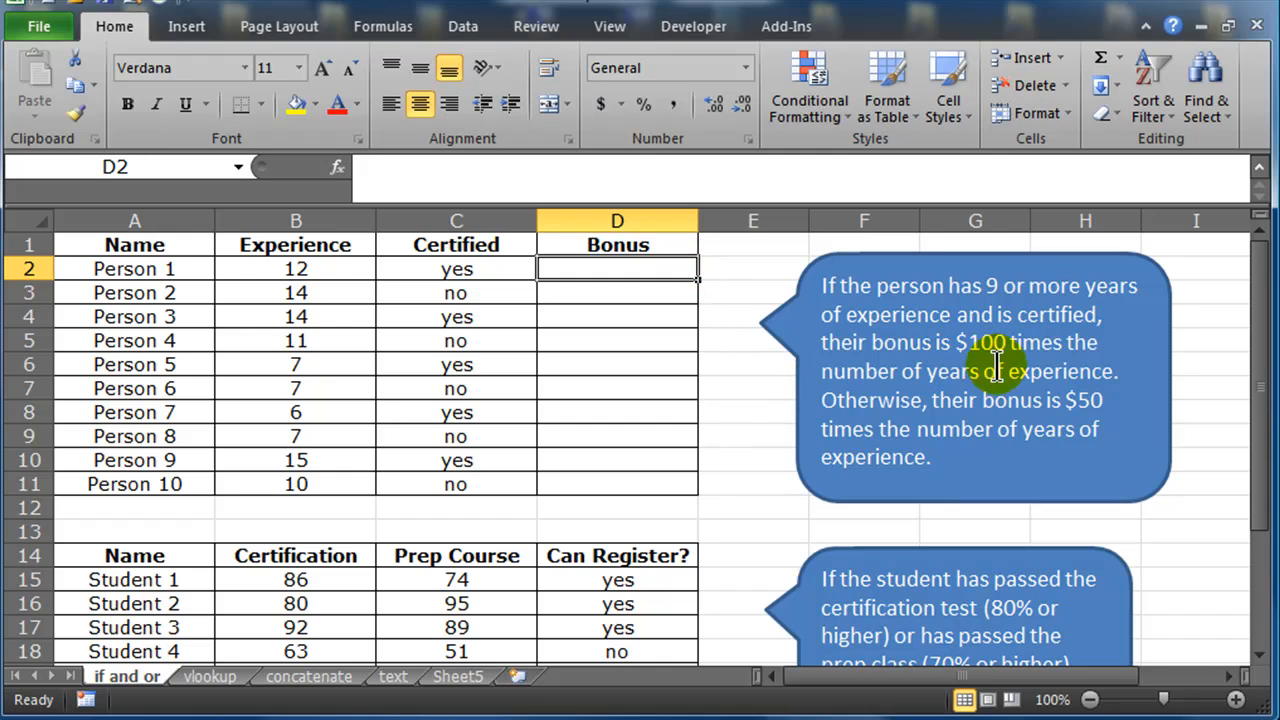
mouse_move(1070, 420)
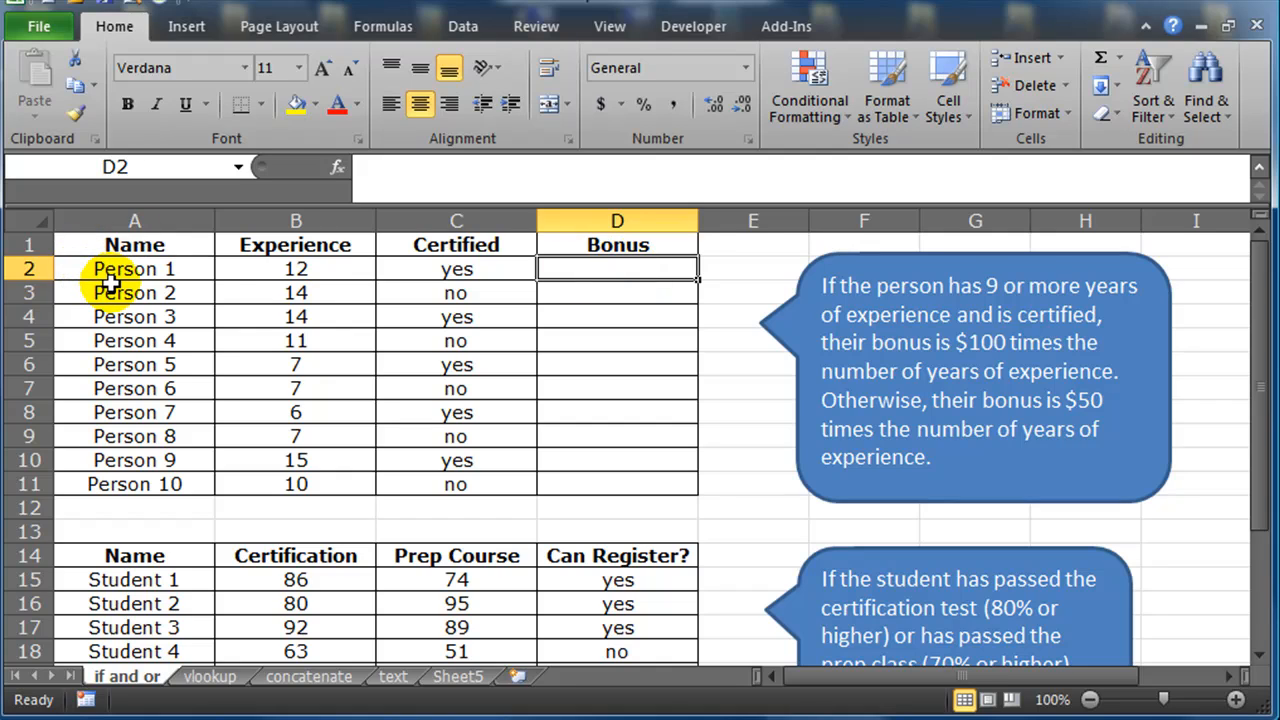
mouse_move(520, 370)
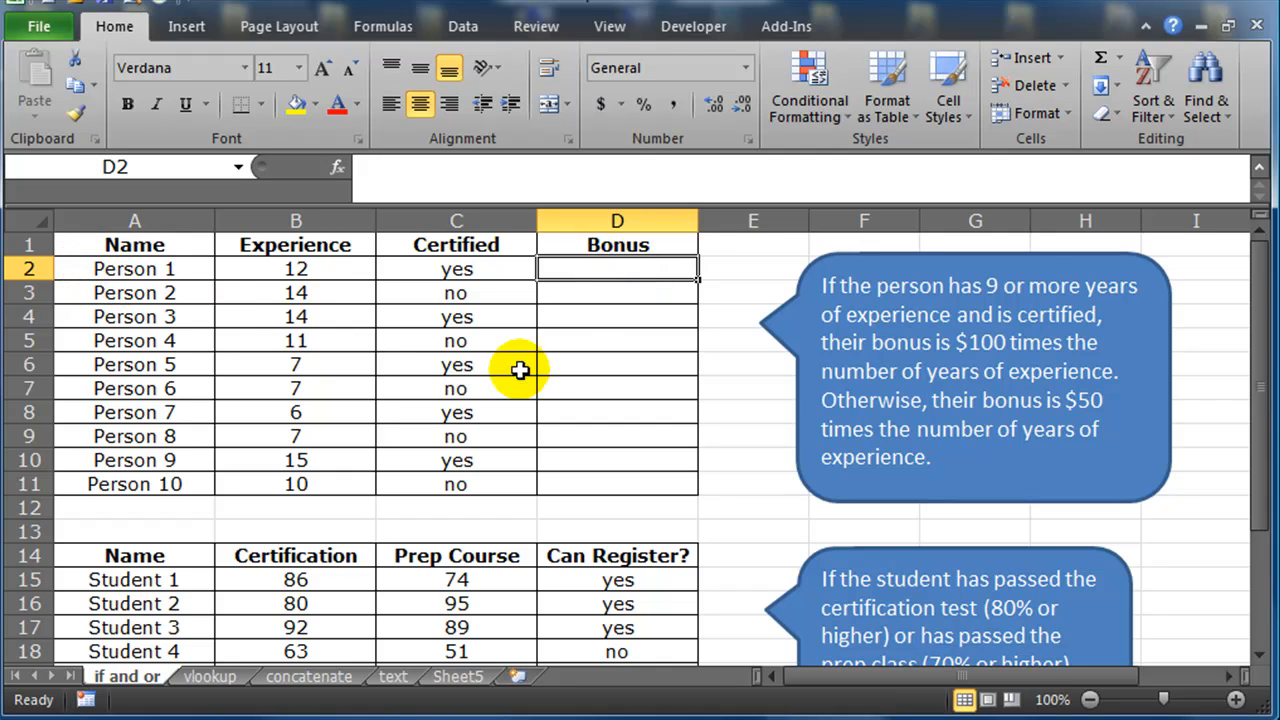
mouse_move(596, 272)
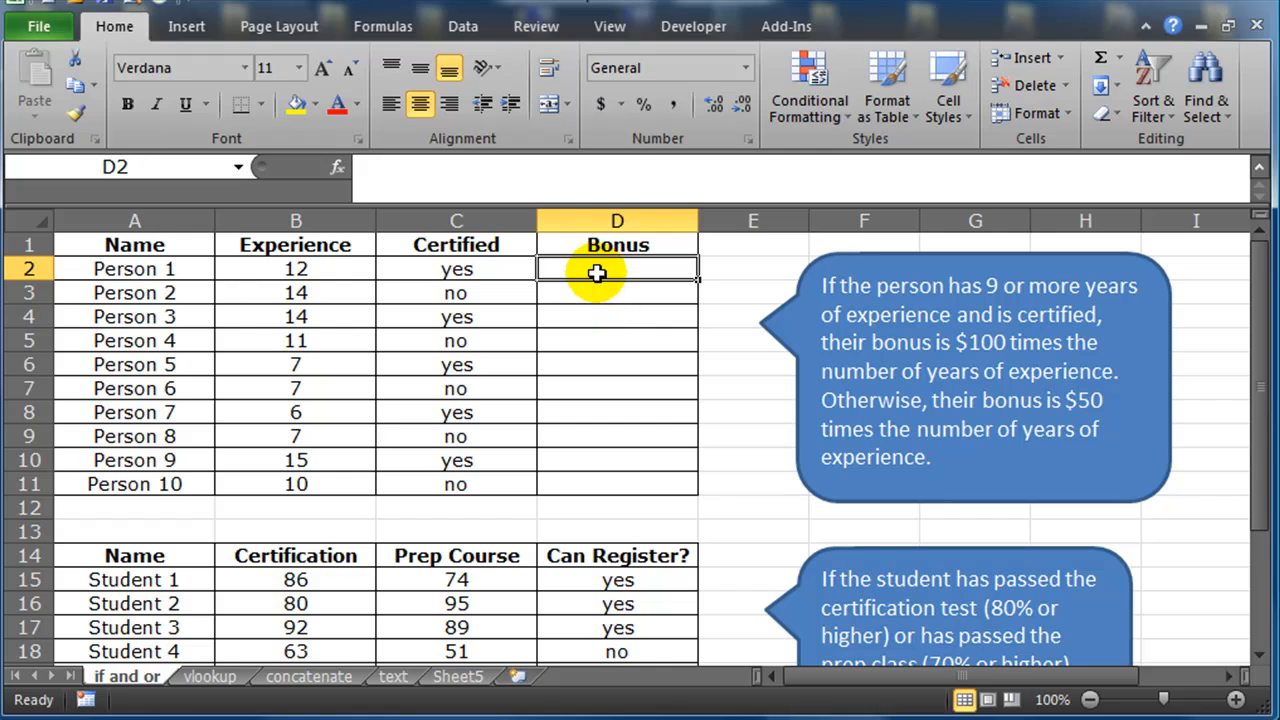
mouse_move(118, 268)
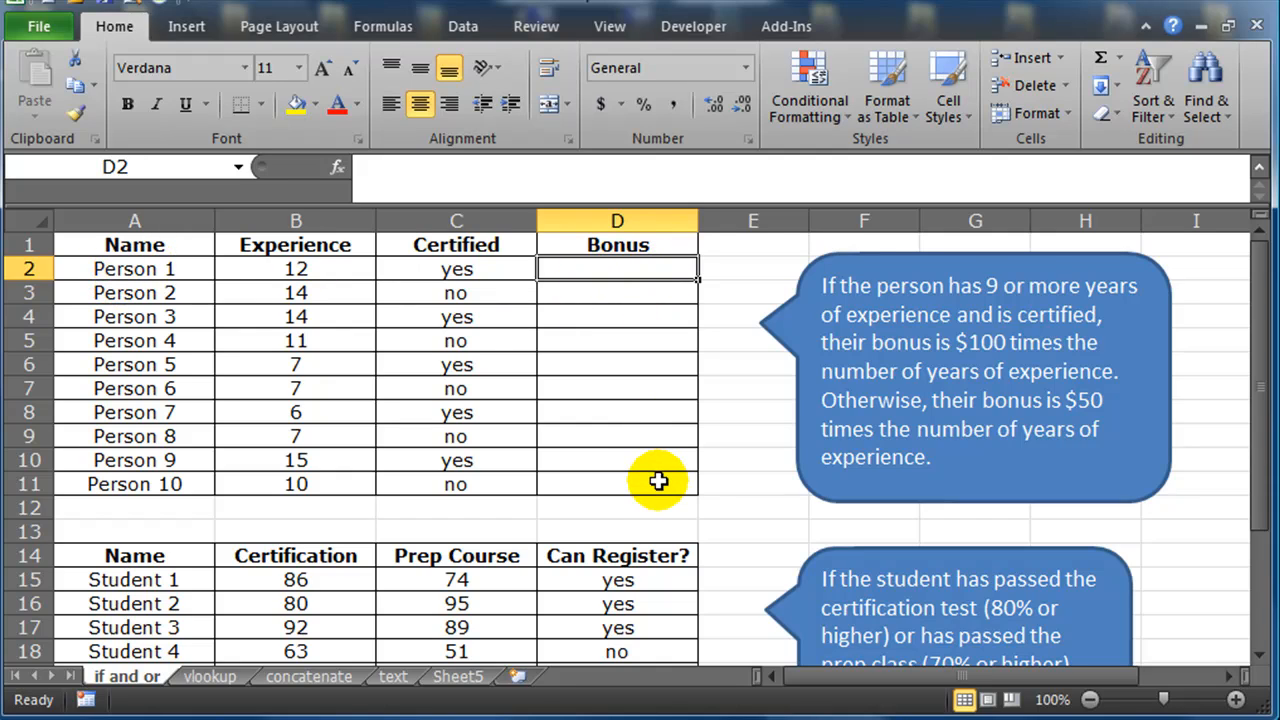
mouse_move(632, 444)
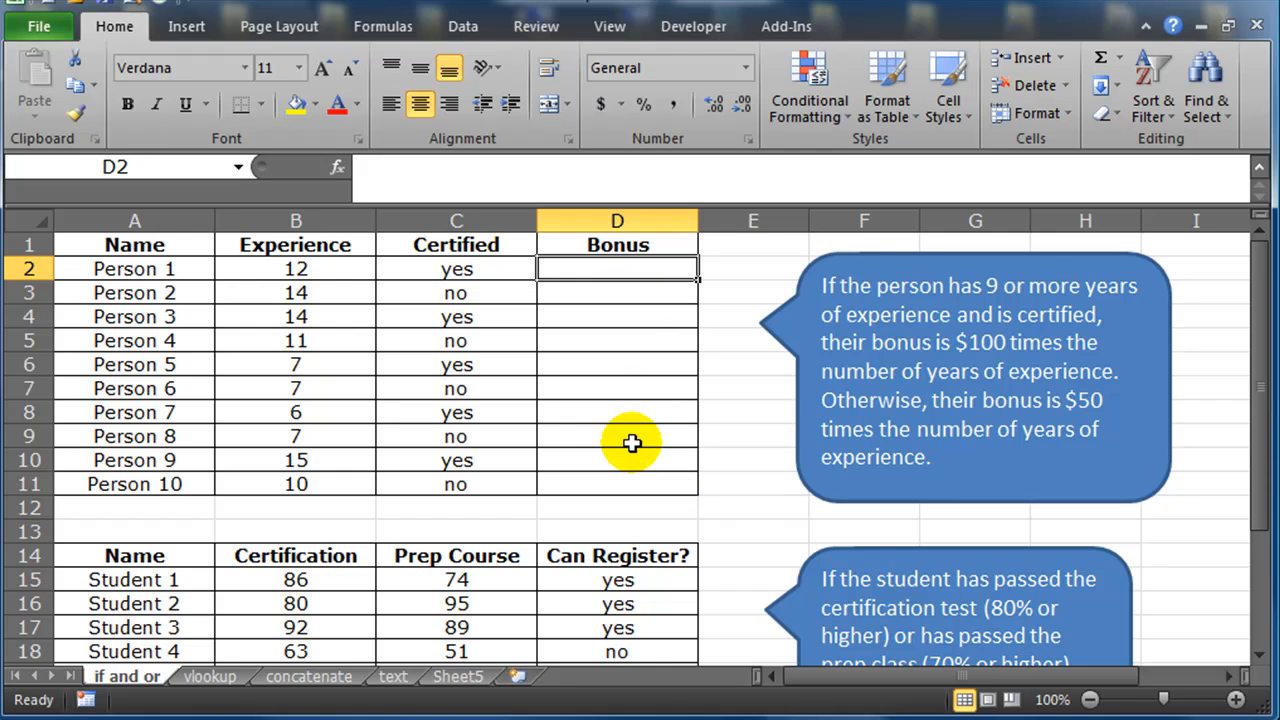
mouse_move(620, 386)
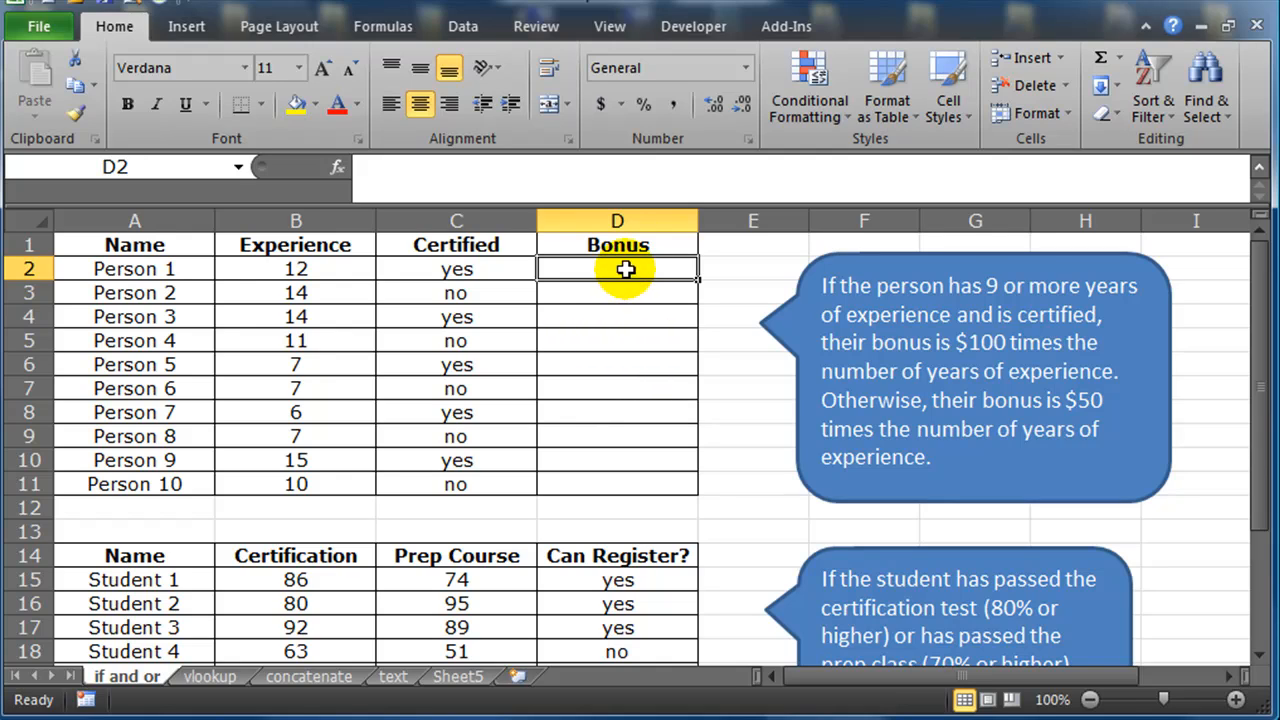
mouse_move(620, 284)
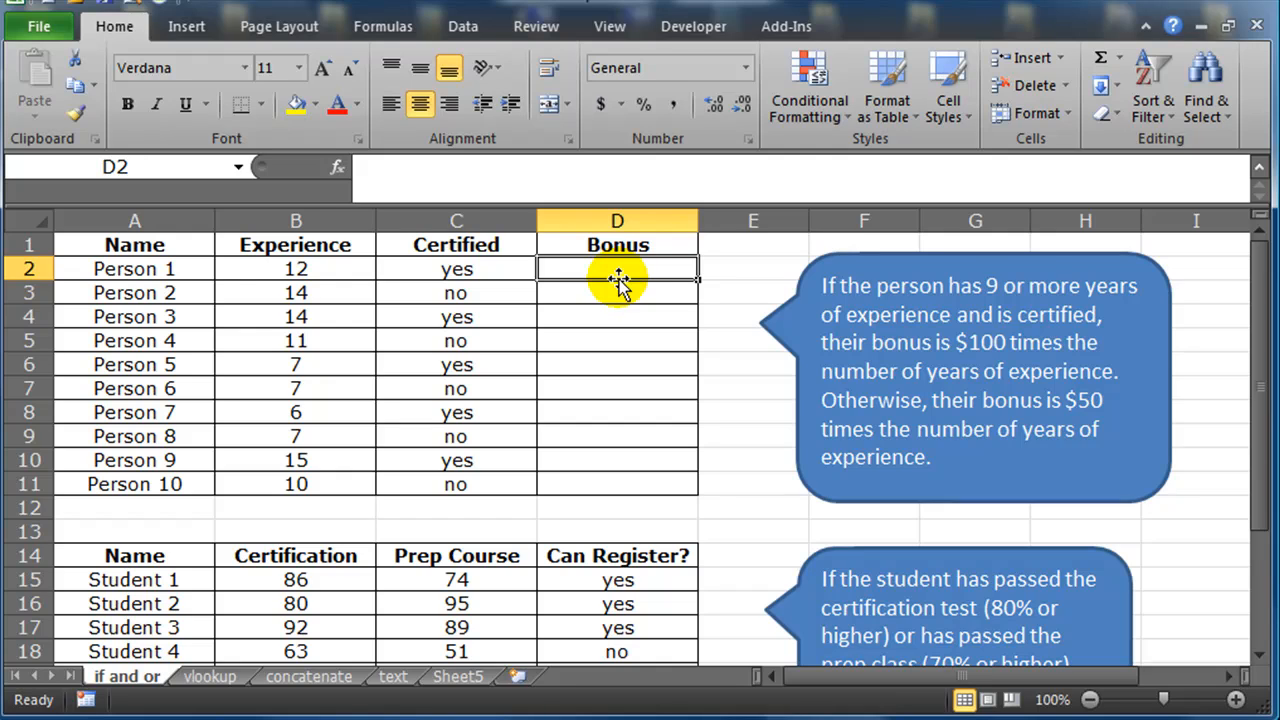
mouse_move(744, 440)
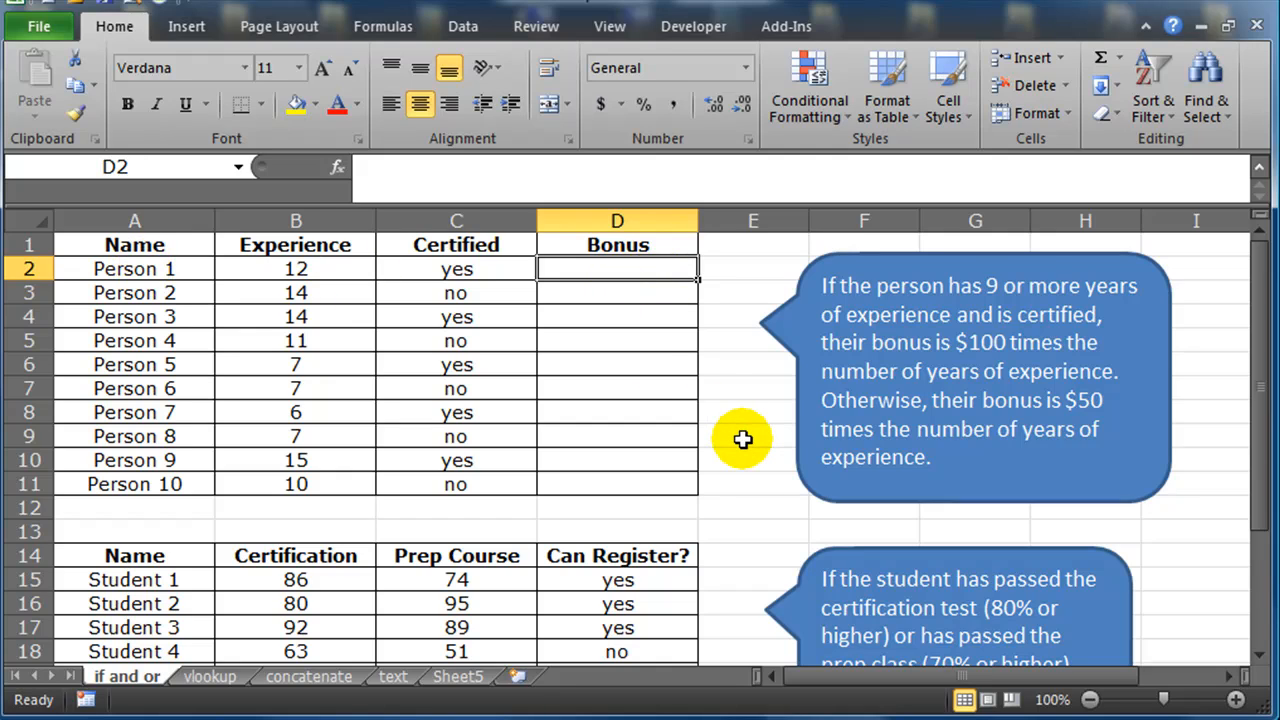
Step: Cancel the stray = entered in D2 and zoom the sheet in to 130%
text(=)
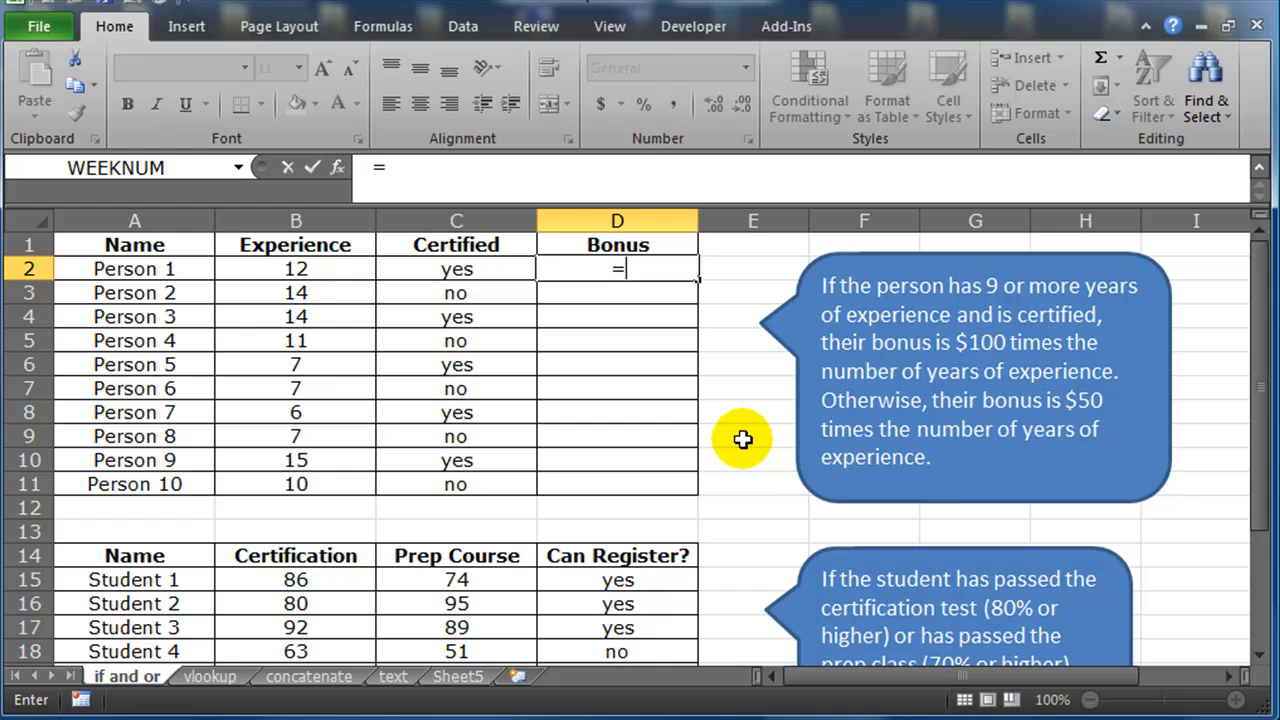
key(Escape)
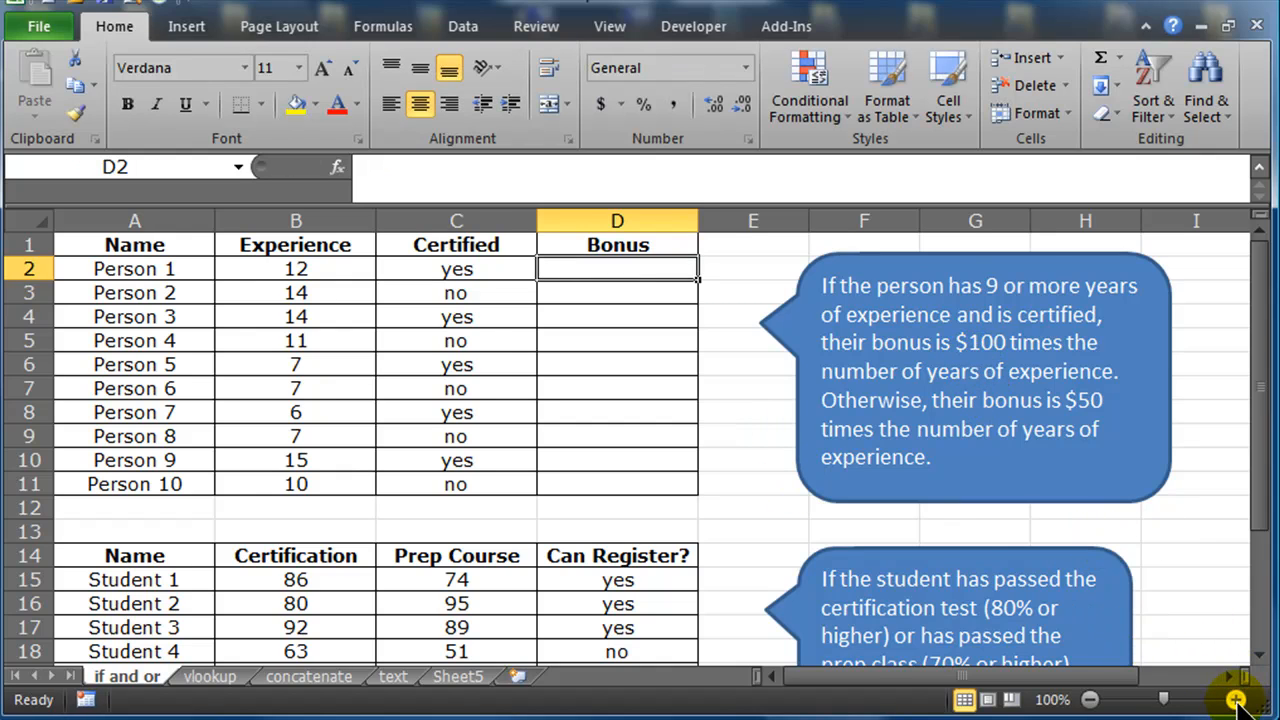
click(1236, 700)
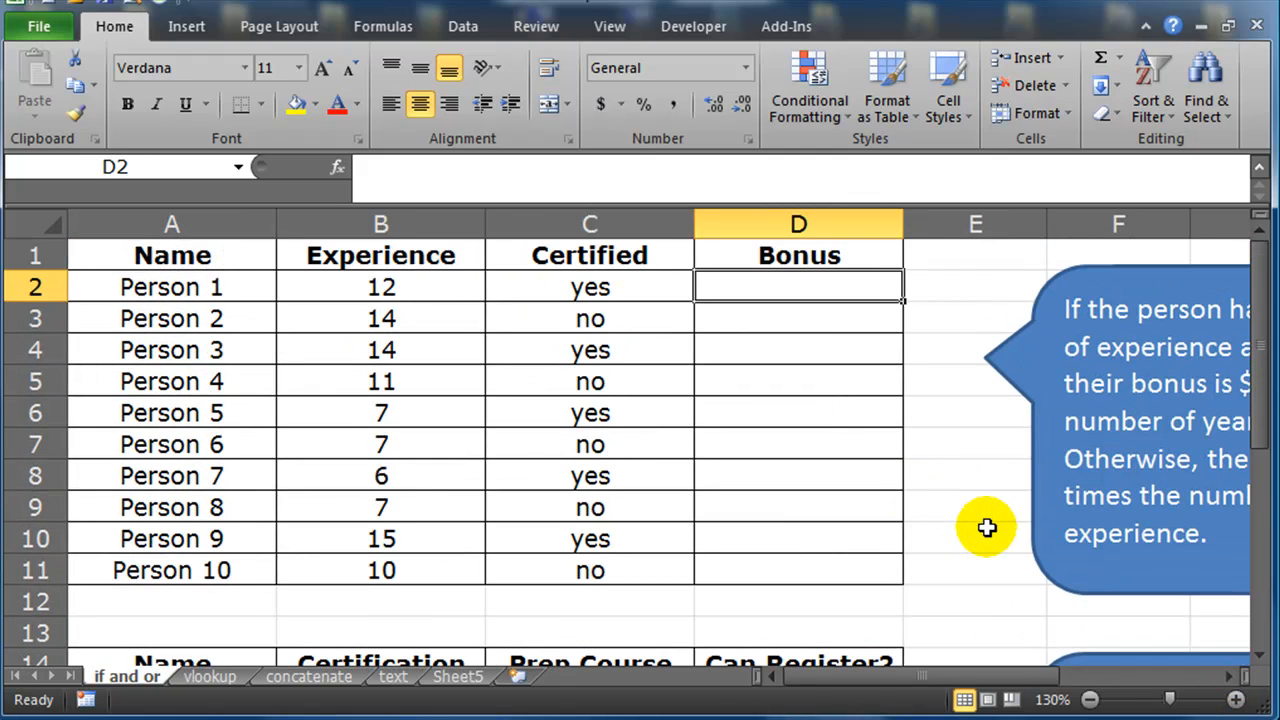
Step: Start D2 as =if(and(),100*B2 with the AND condition left empty
text(=if()
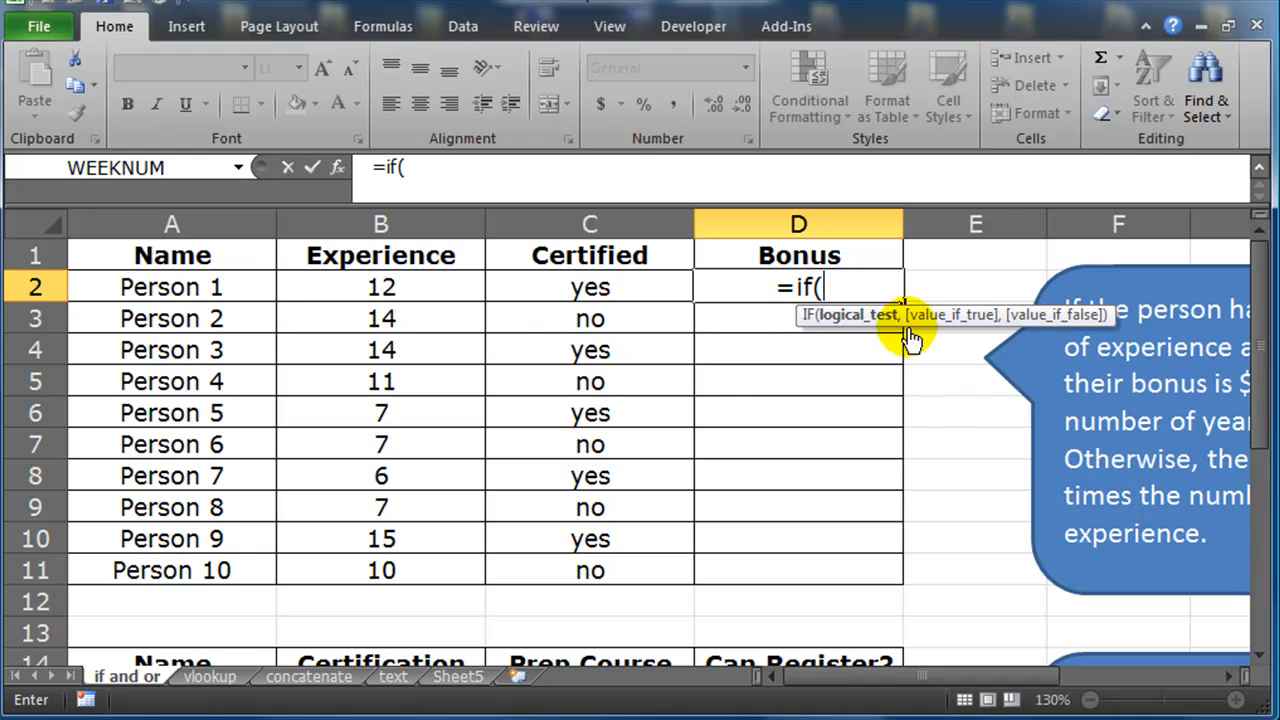
mouse_move(856, 336)
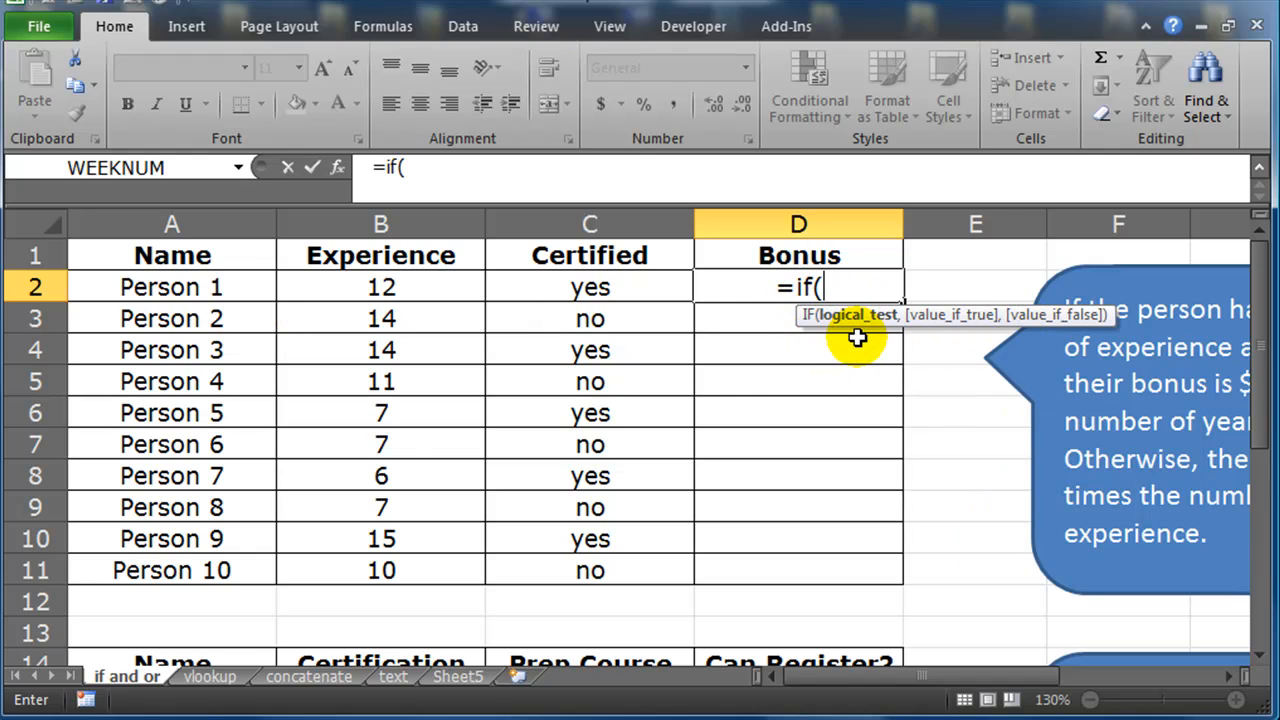
mouse_move(868, 354)
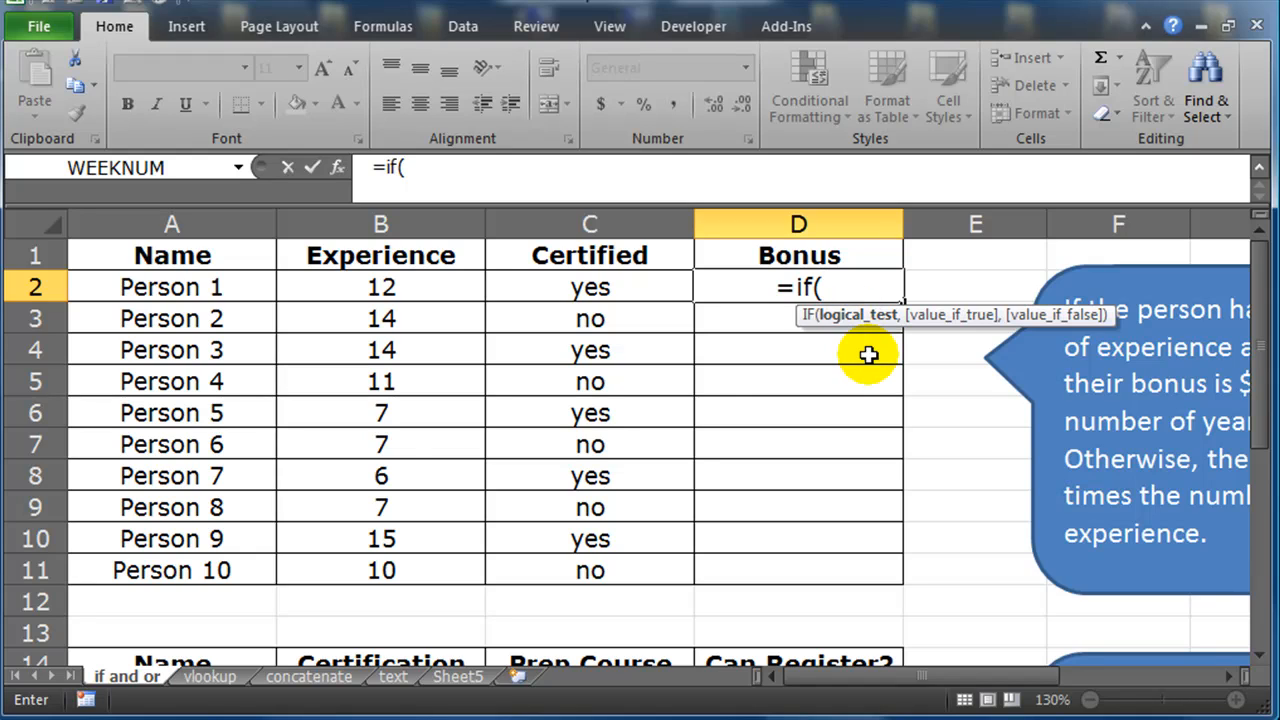
mouse_move(904, 414)
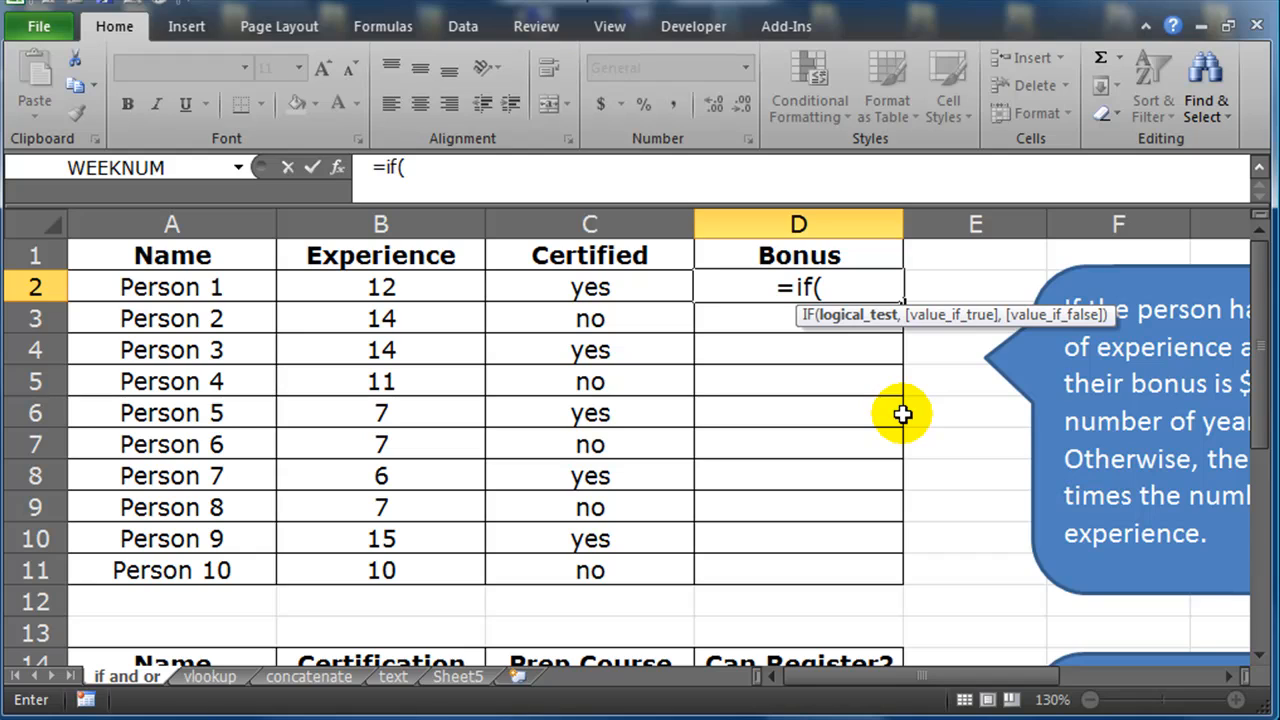
text(and)
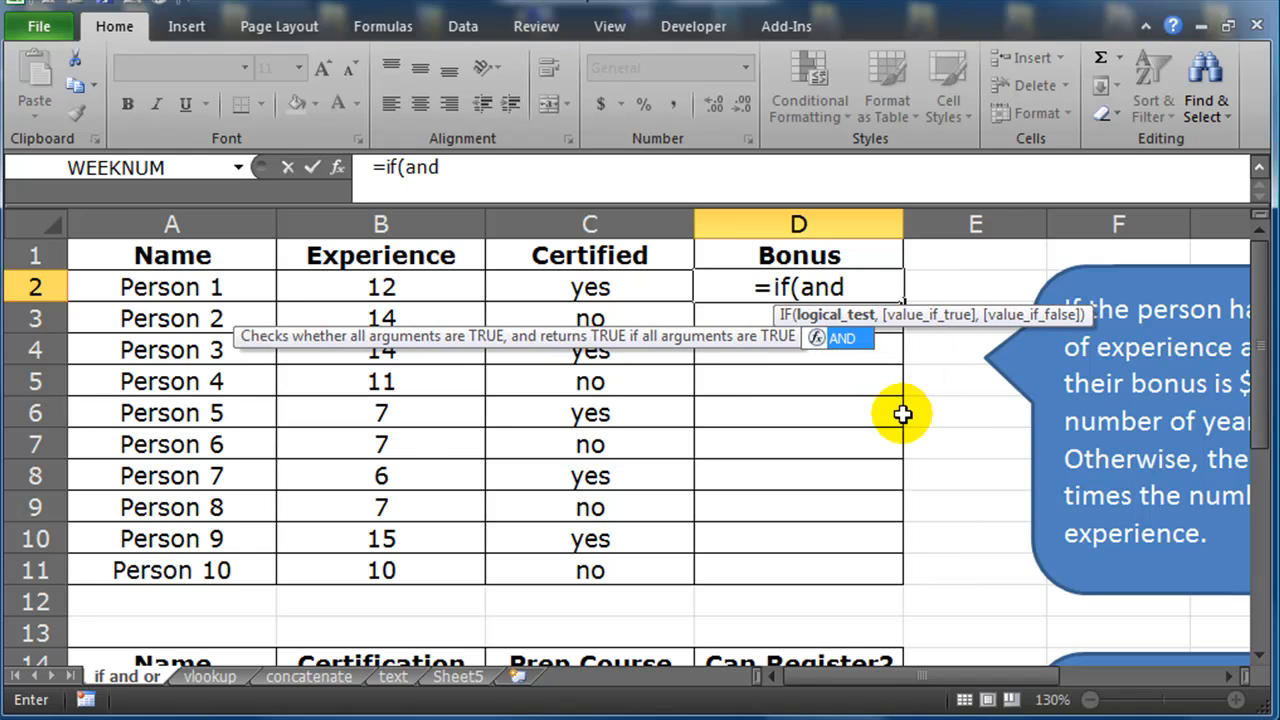
text(())
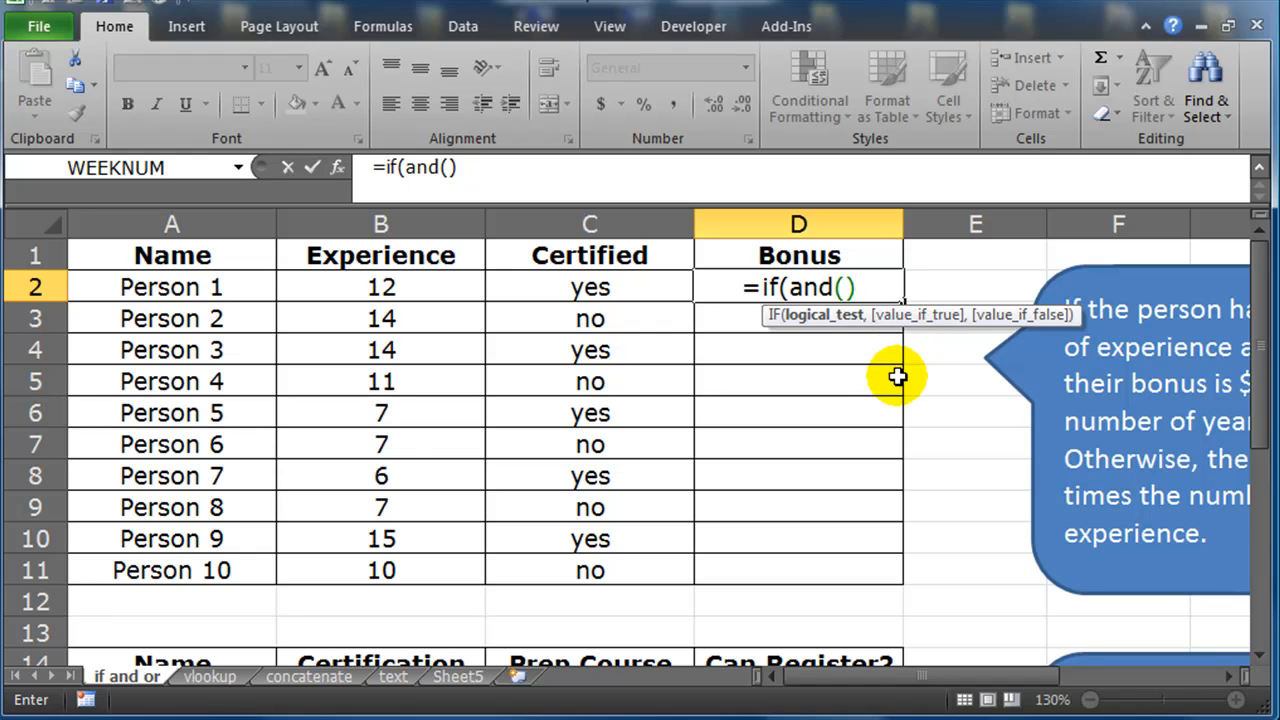
text(,)
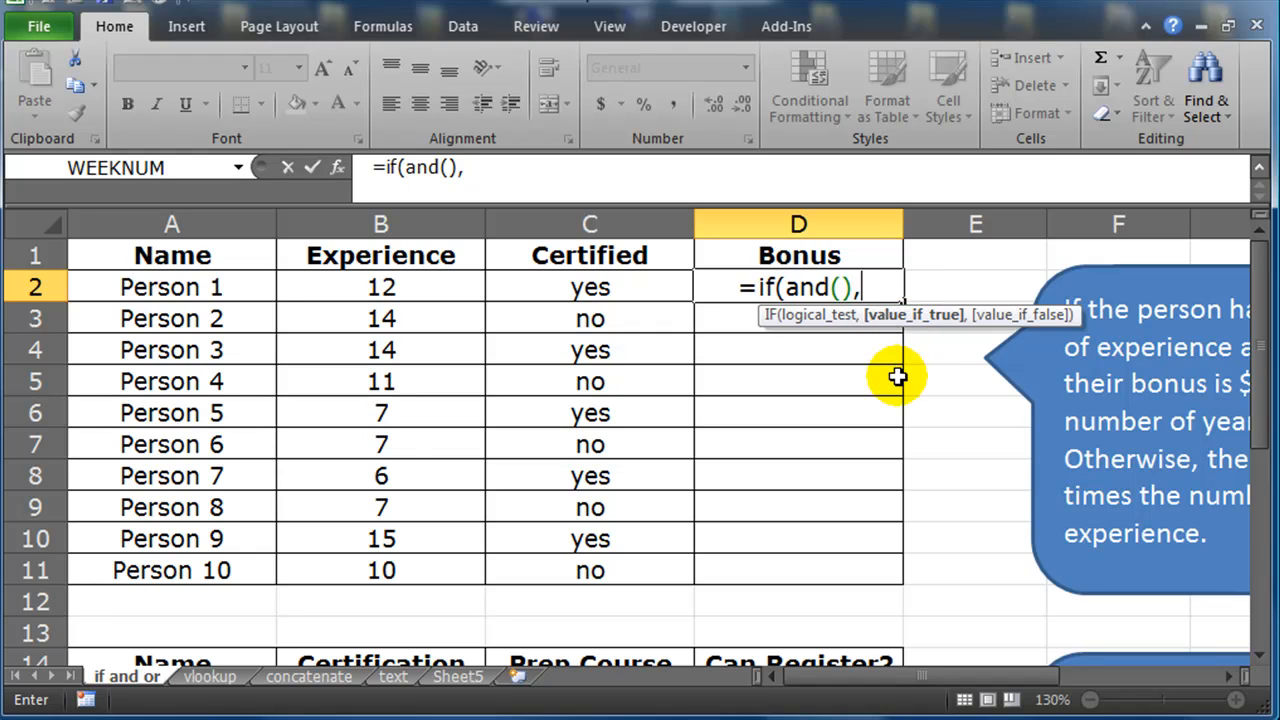
mouse_move(904, 352)
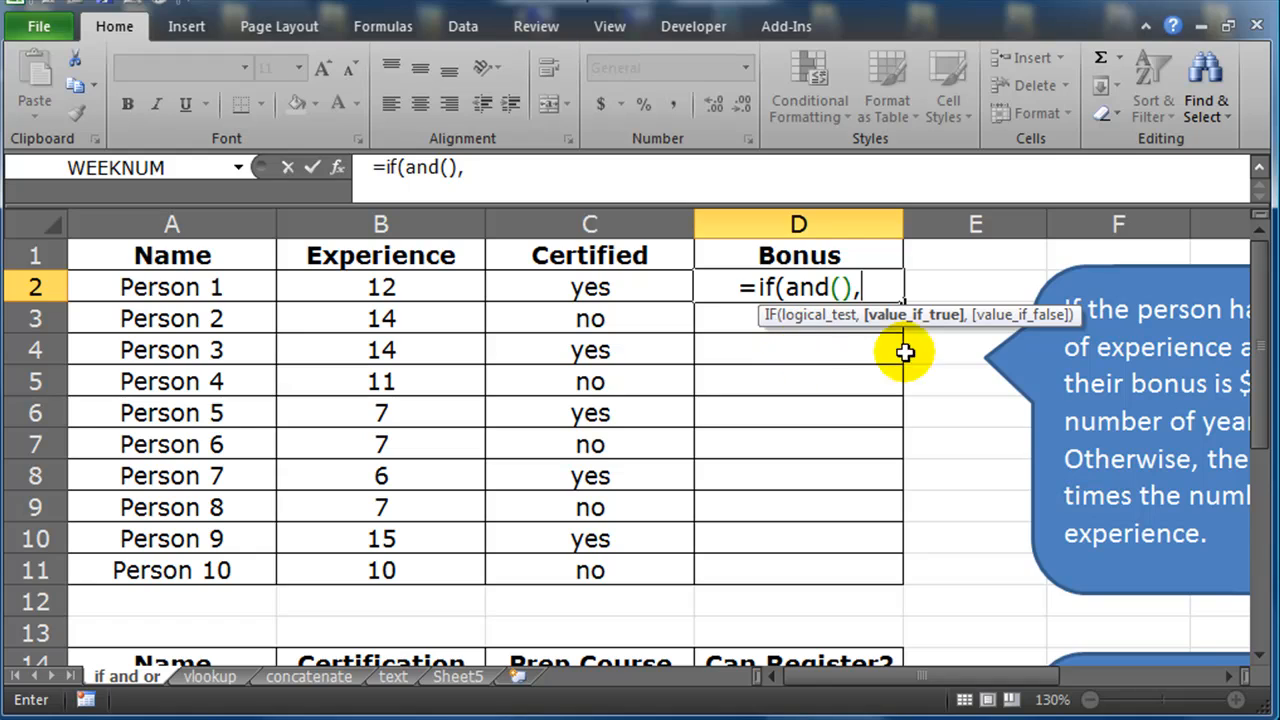
mouse_move(872, 378)
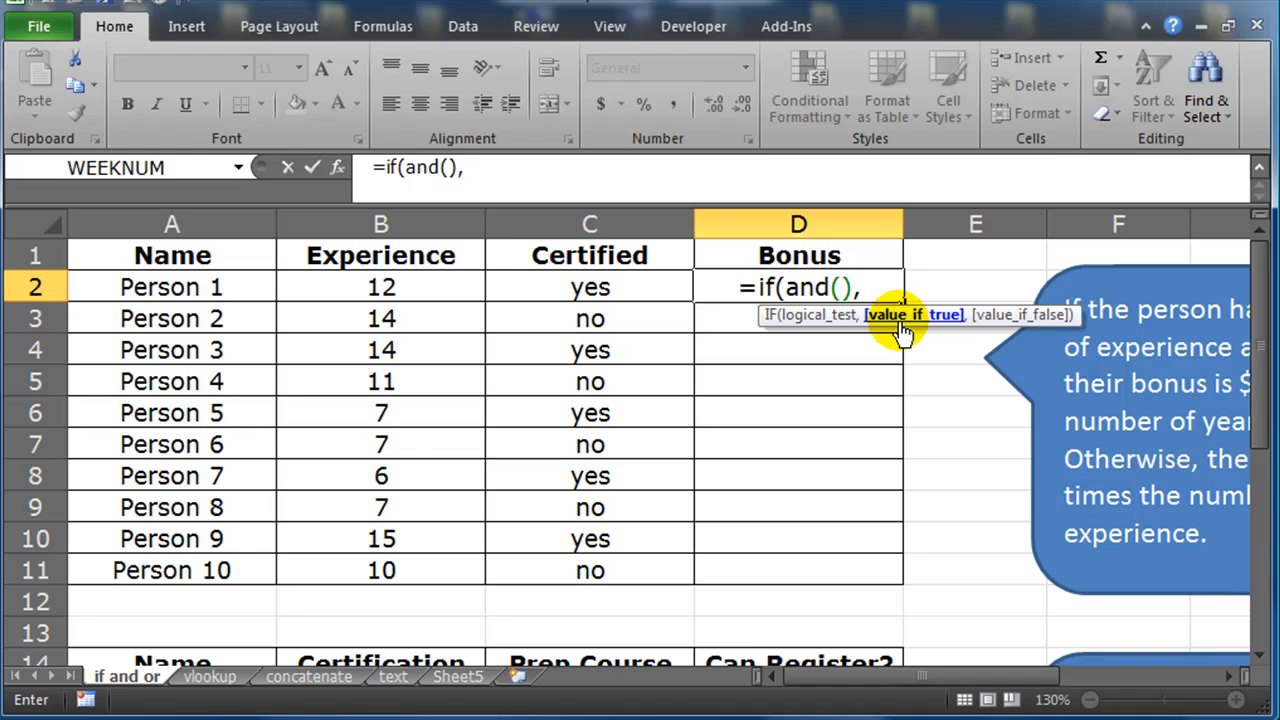
mouse_move(890, 400)
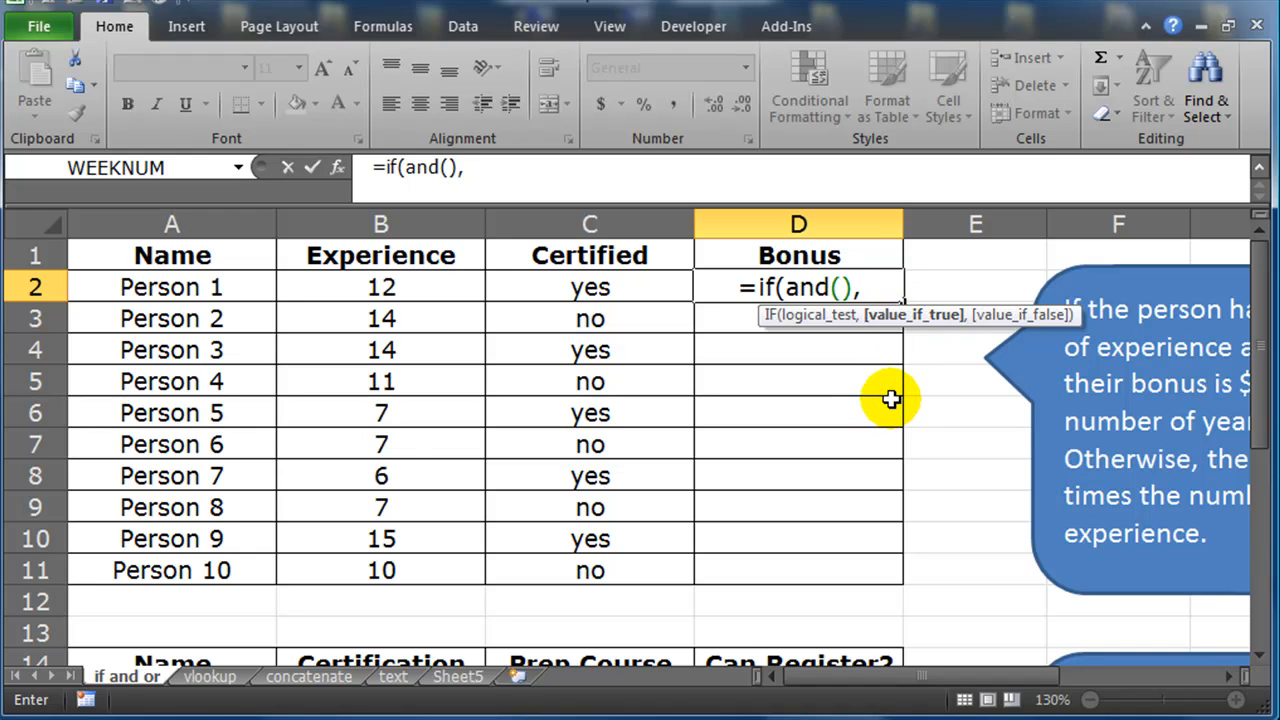
text(100)
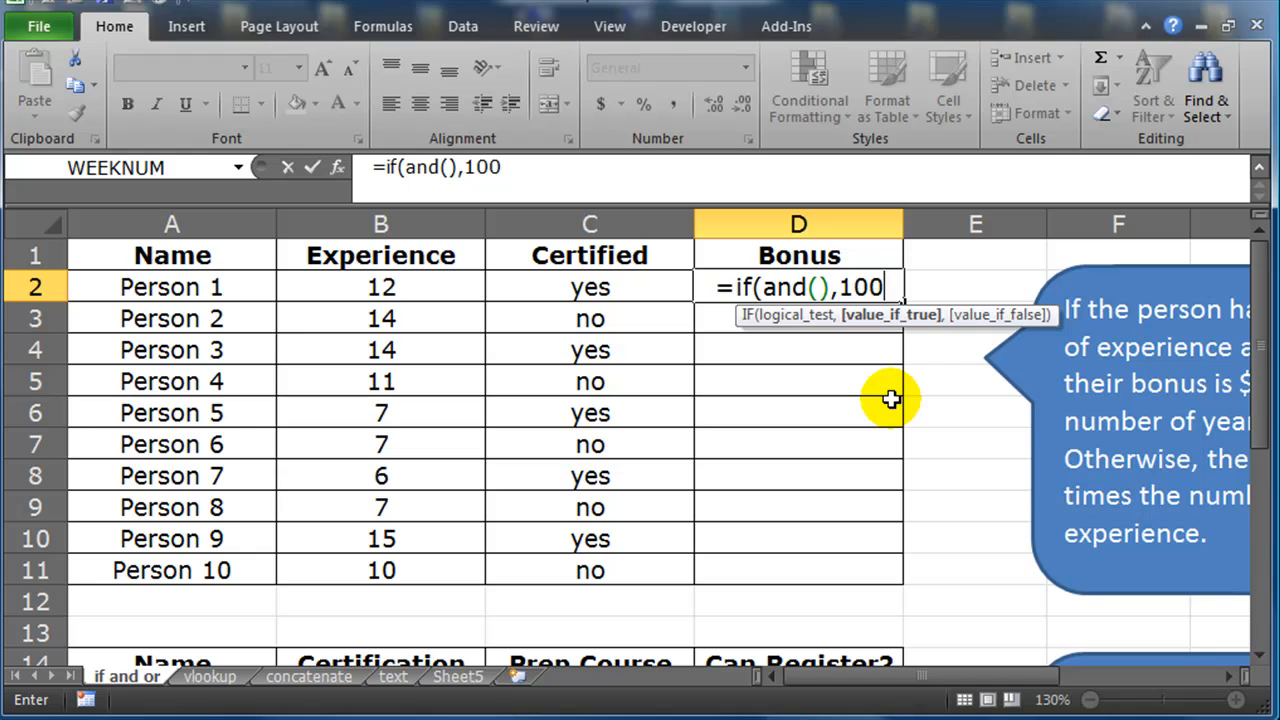
text(*)
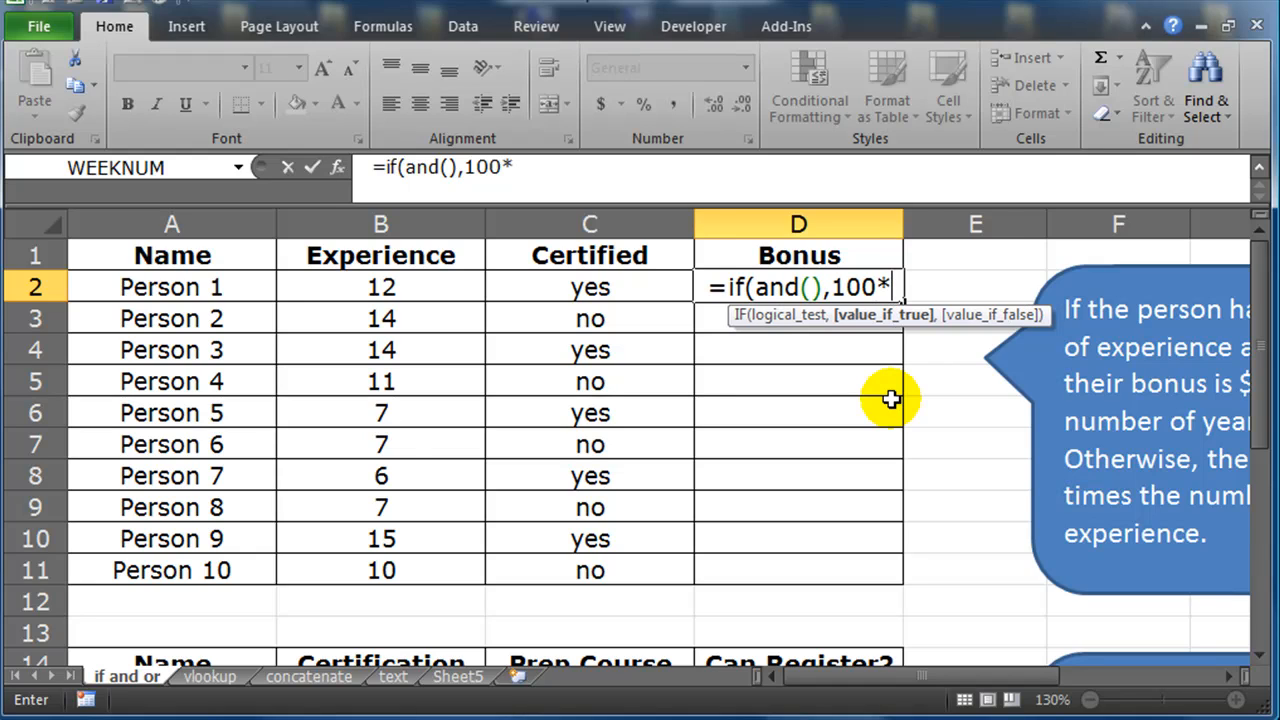
click(380, 288)
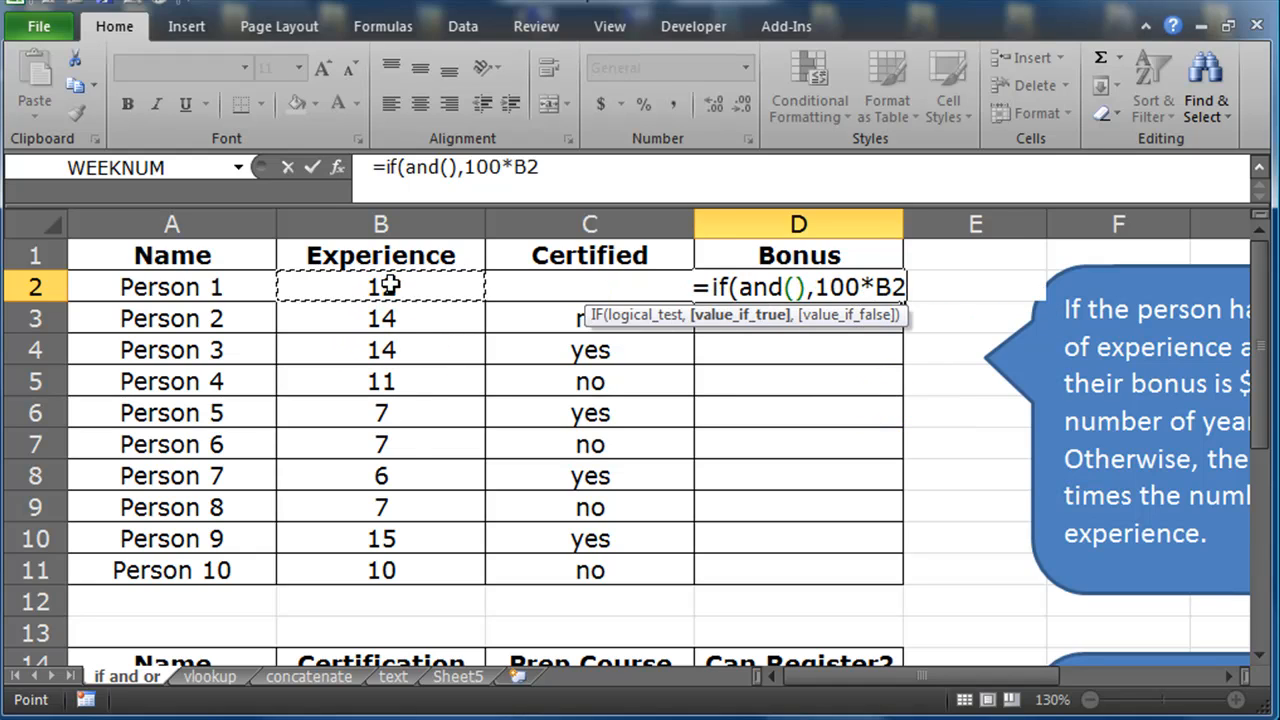
click(380, 288)
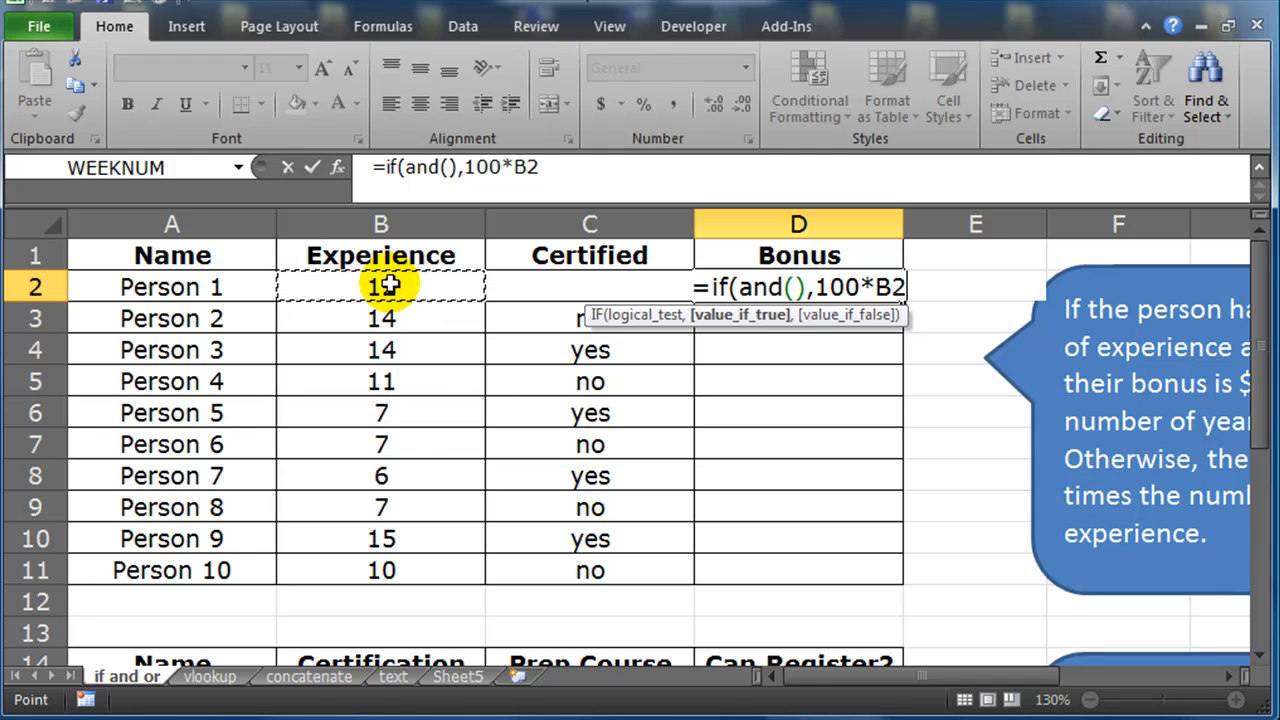
Step: Add the false value 50*B2, giving =if(and(),100*B2,50*B2)
text(,)
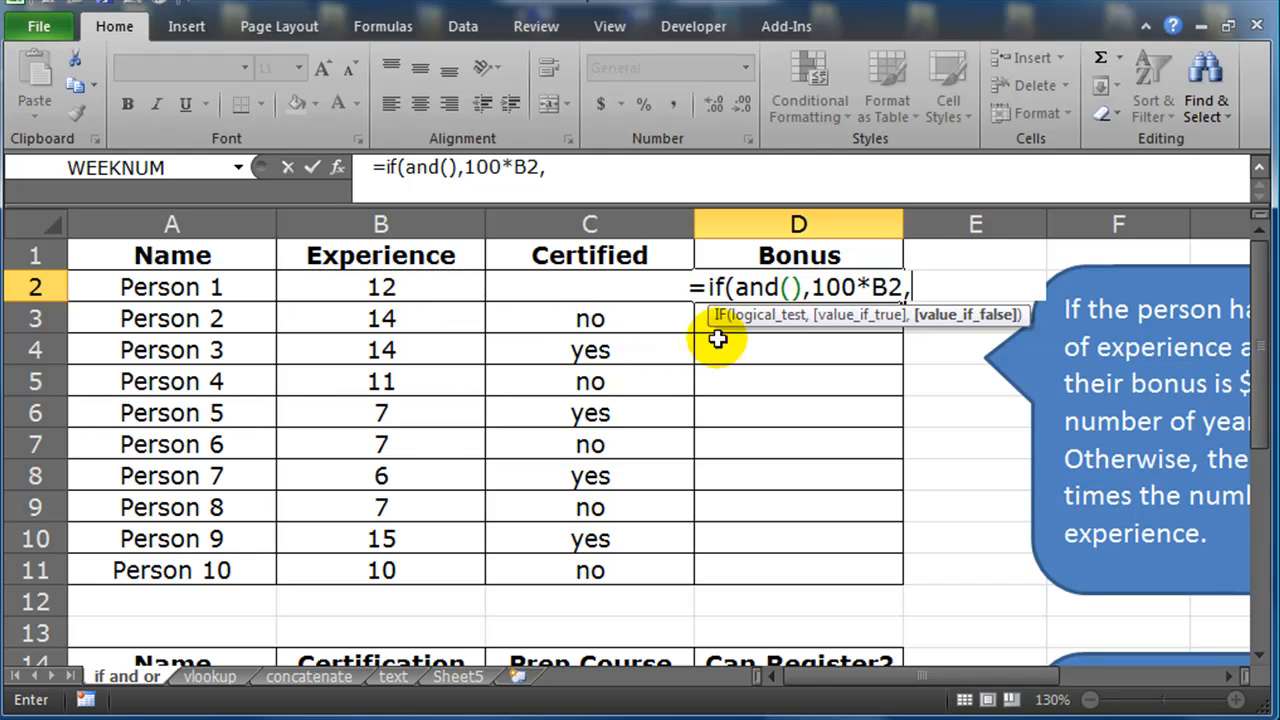
mouse_move(976, 328)
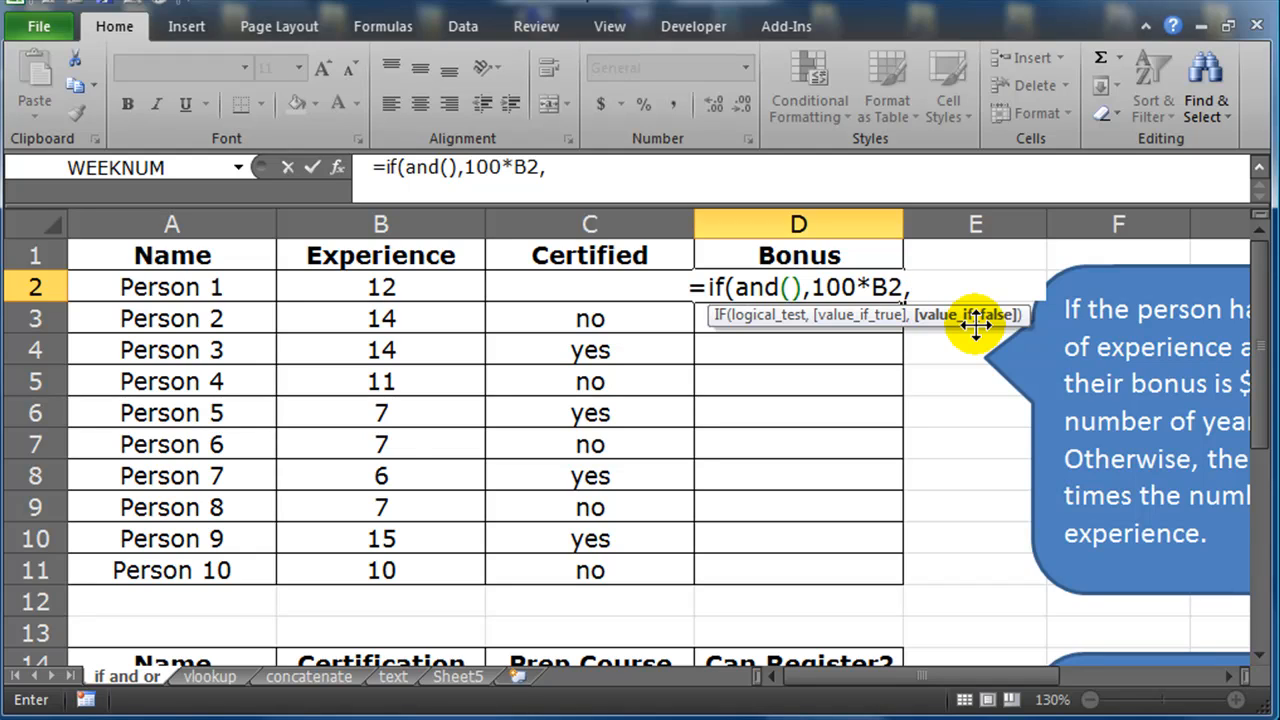
mouse_move(964, 362)
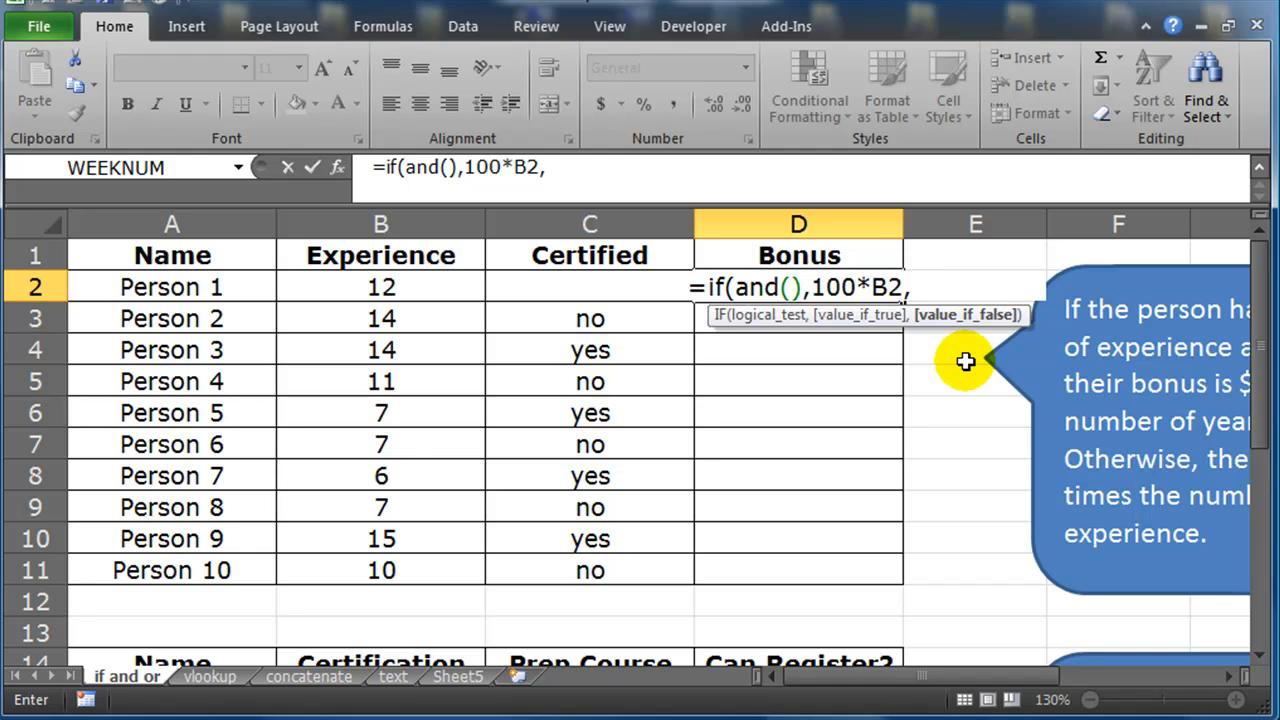
text(50)
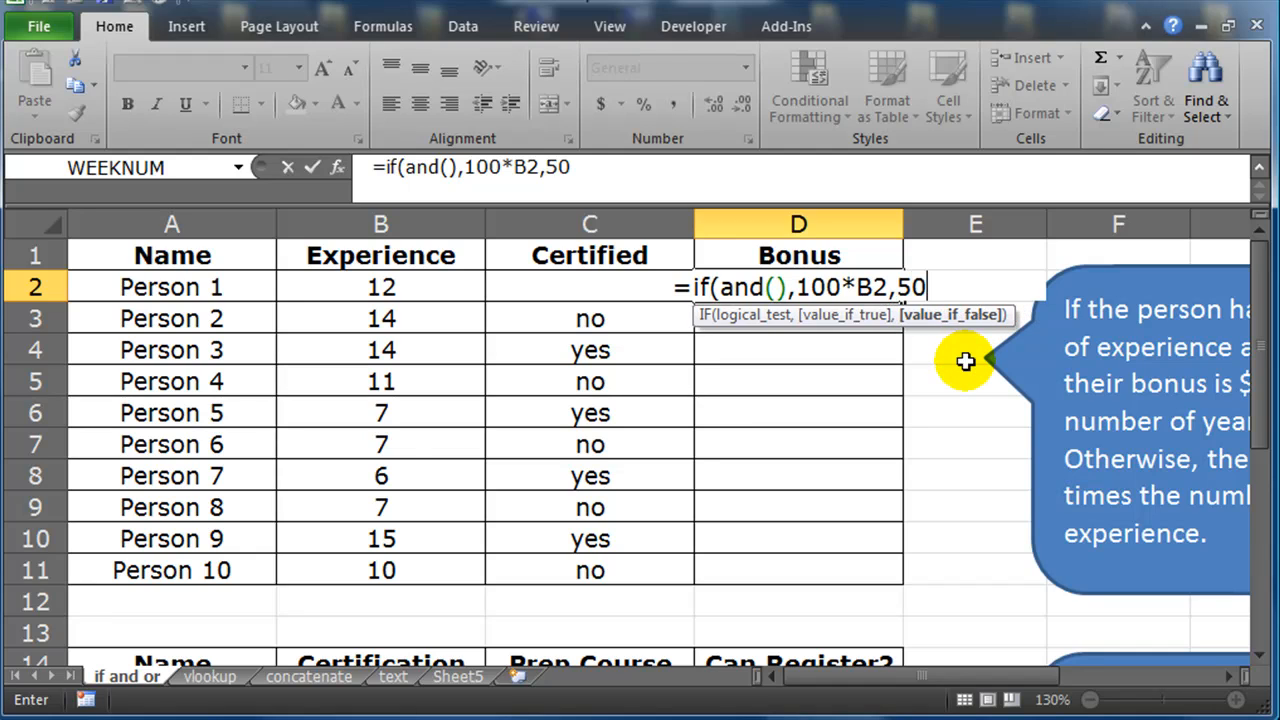
text(*)
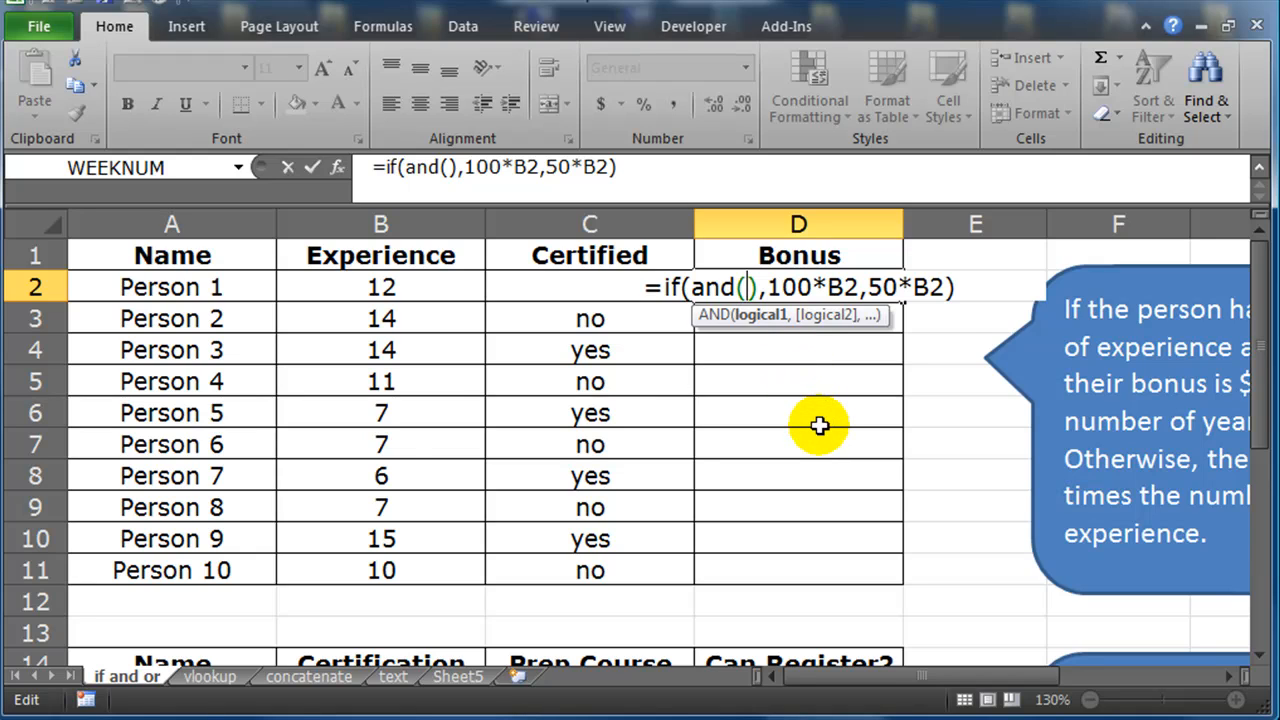
Step: Fill the AND condition as B2>=9, C2="yes" using Person 1's Experience and Certified cells
click(380, 288)
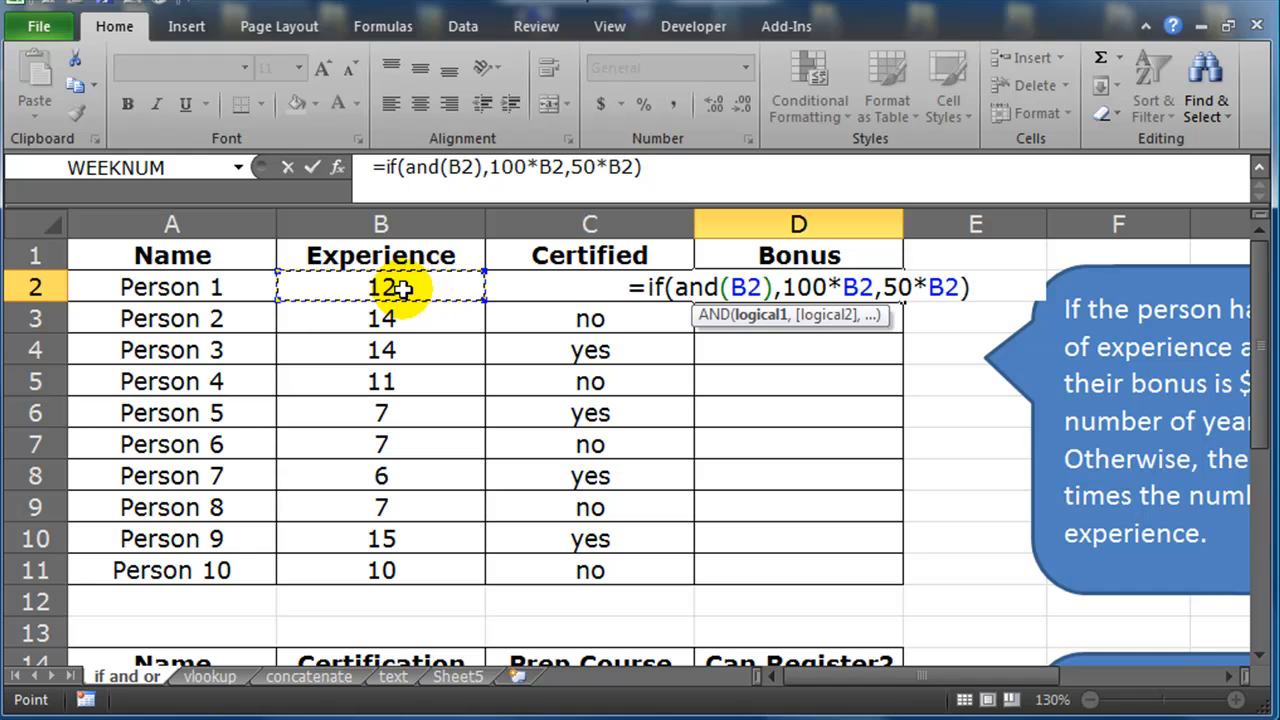
text(>=)
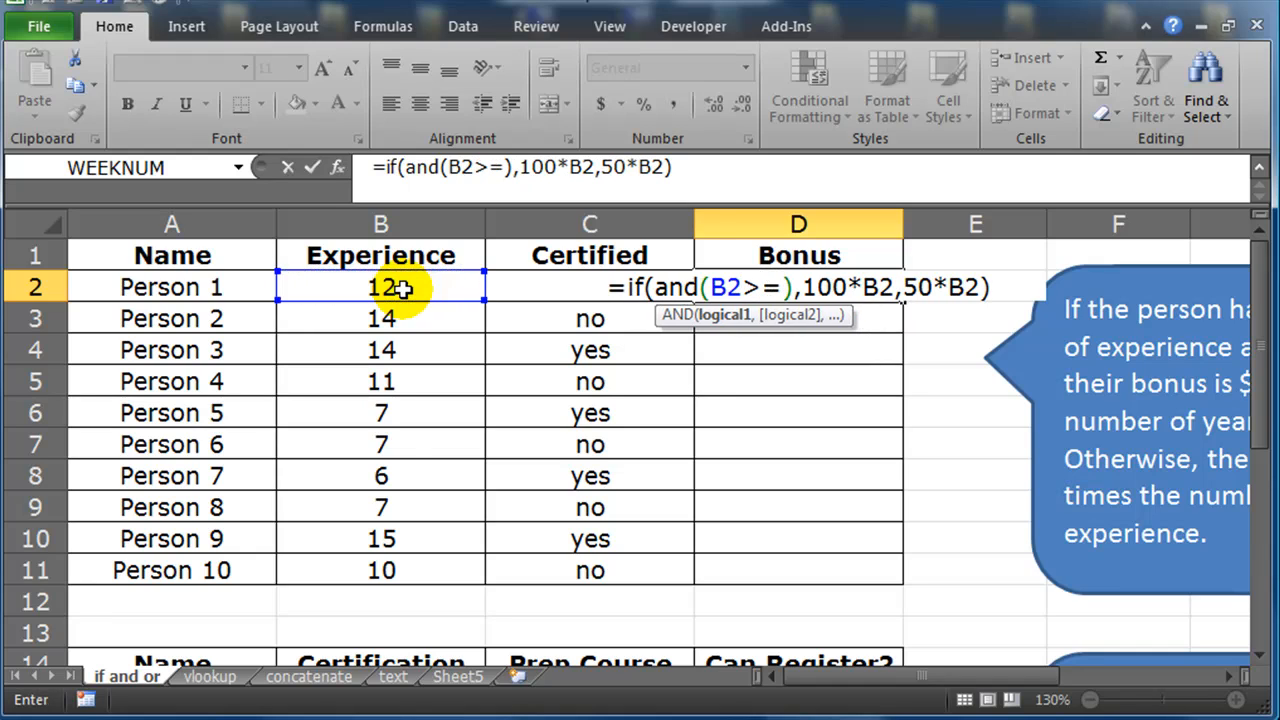
text(9)
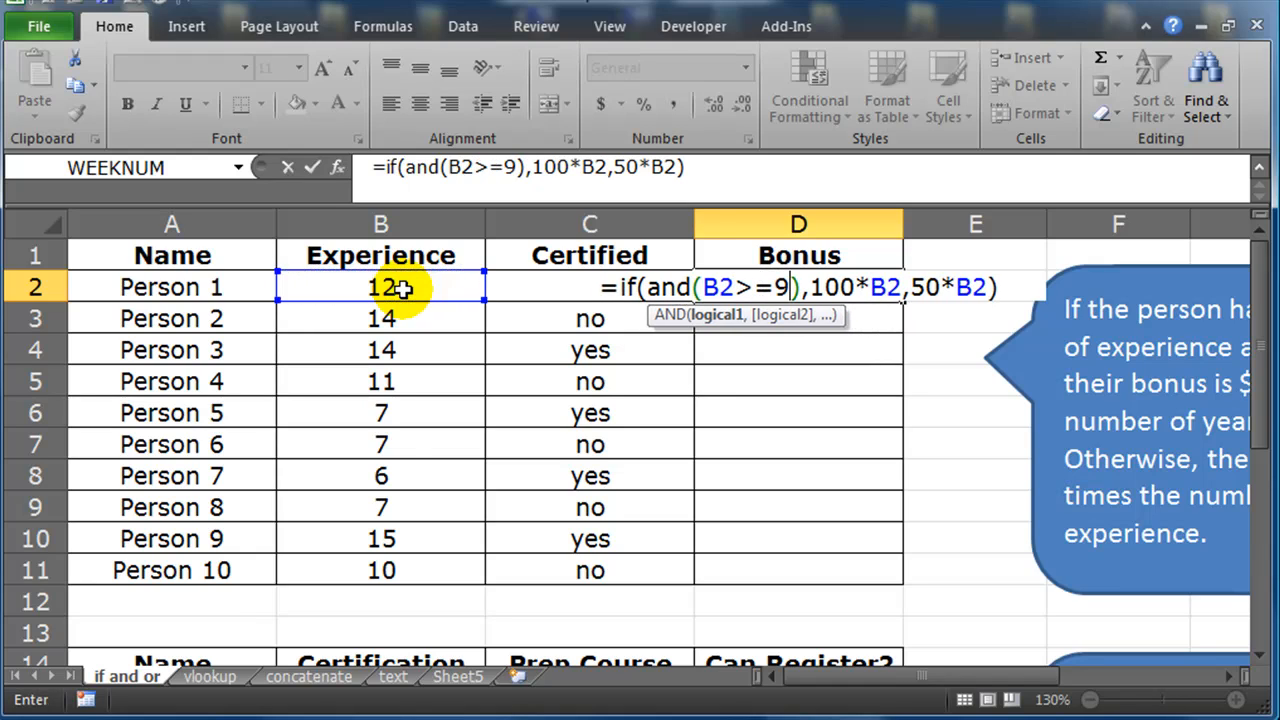
text(,)
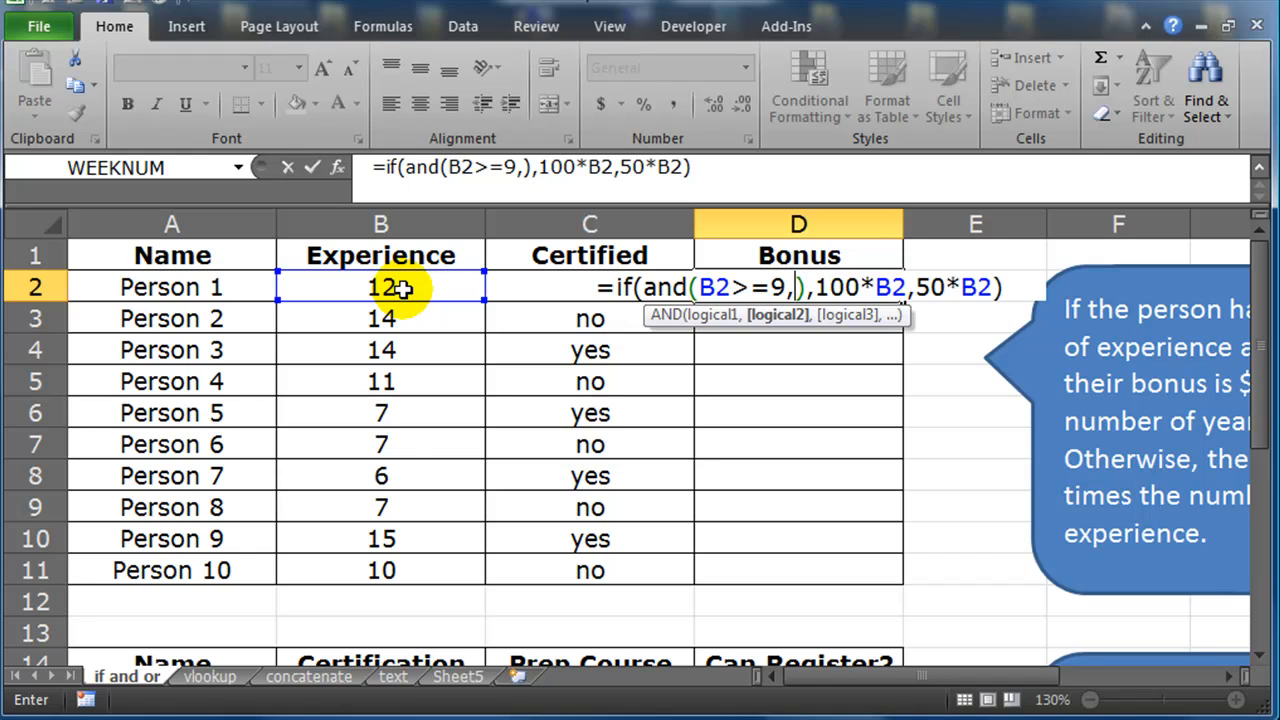
click(588, 288)
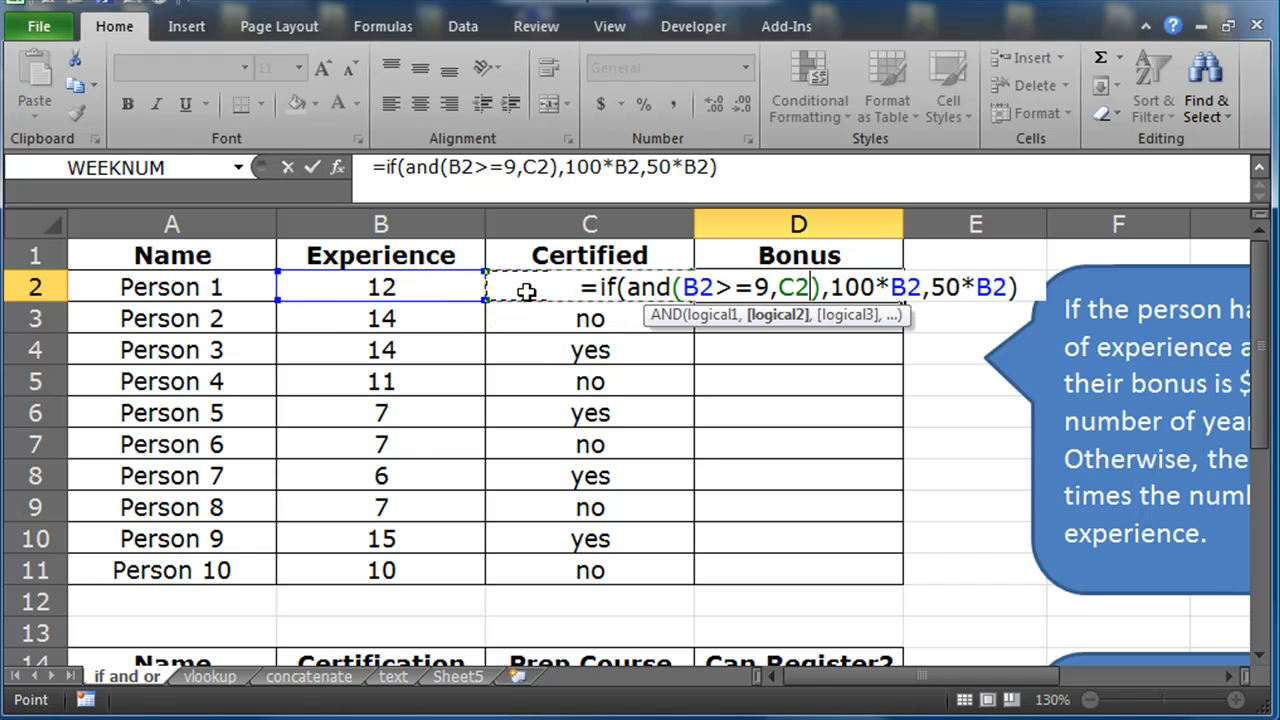
text(=)
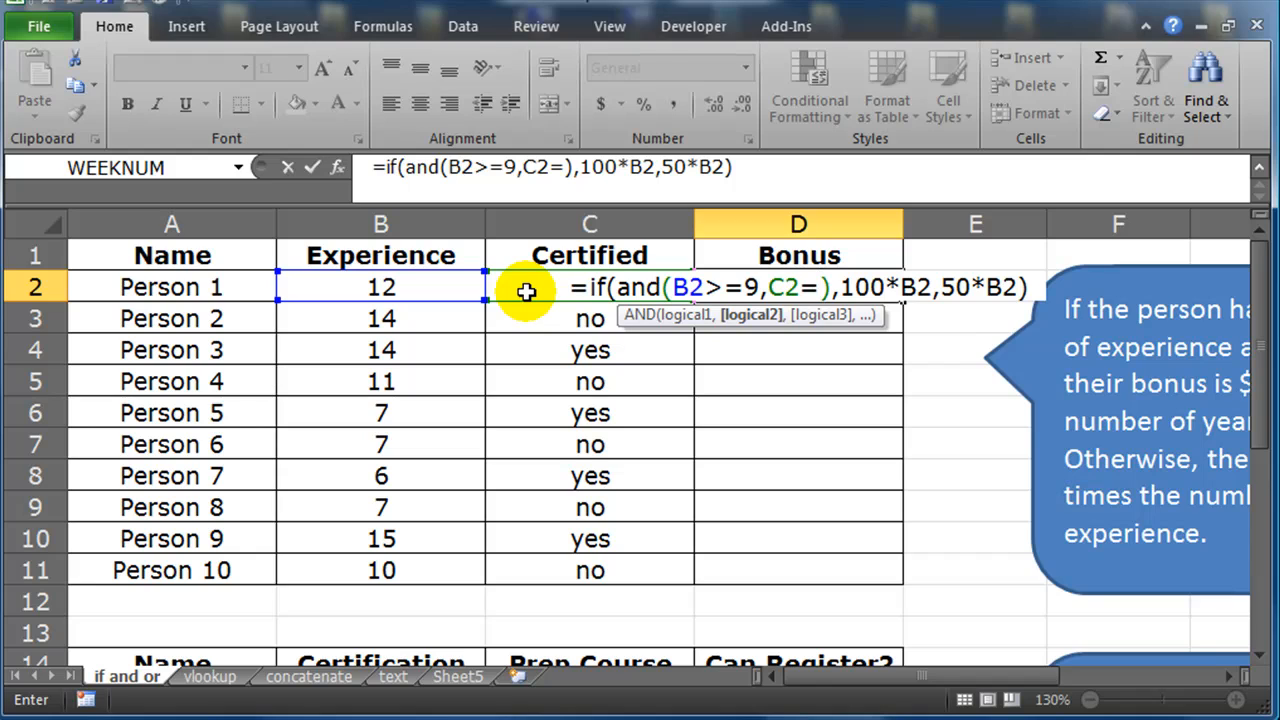
text("yes")
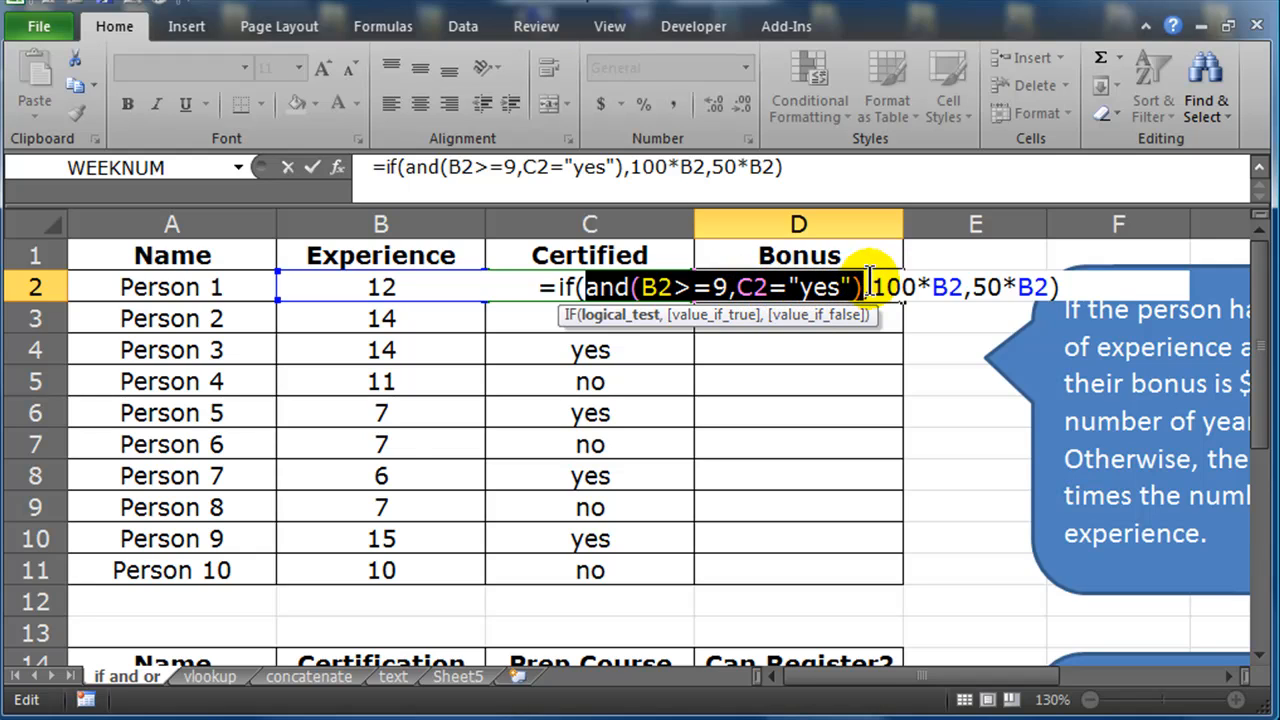
Step: Commit the IF/AND formula so D2 shows a bonus of 1200, then reselect D2
key(Return)
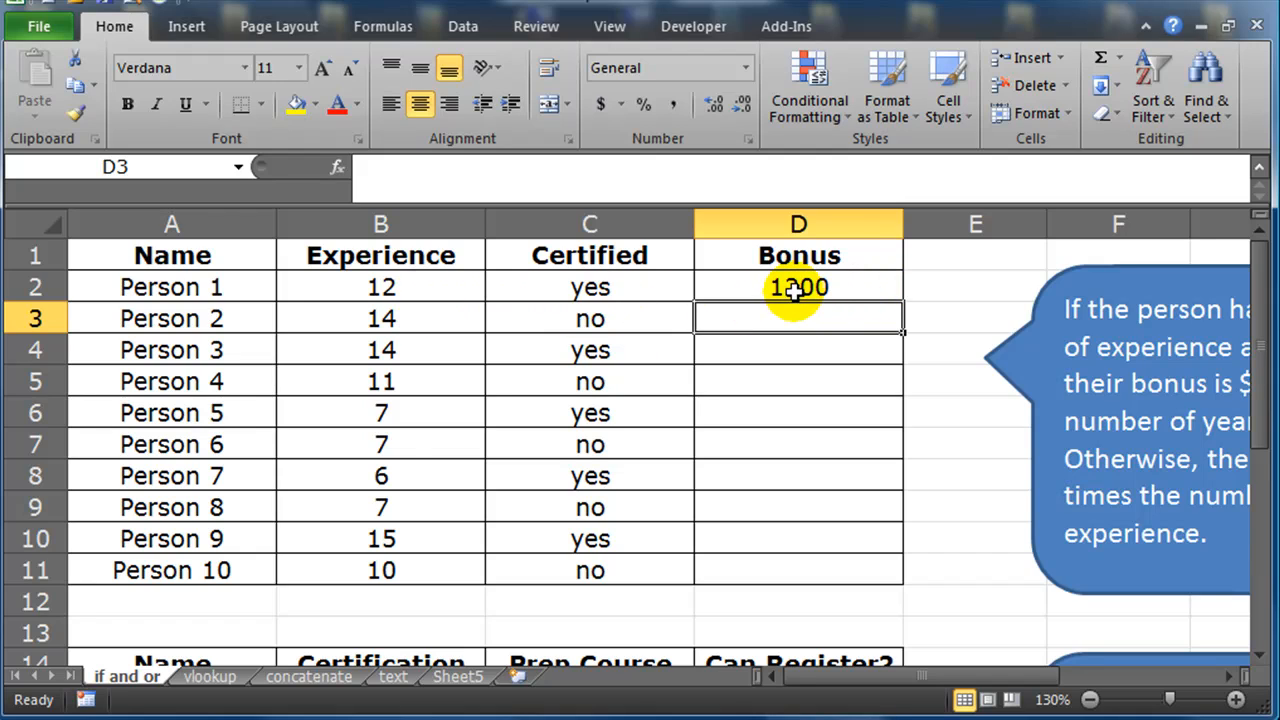
mouse_move(410, 286)
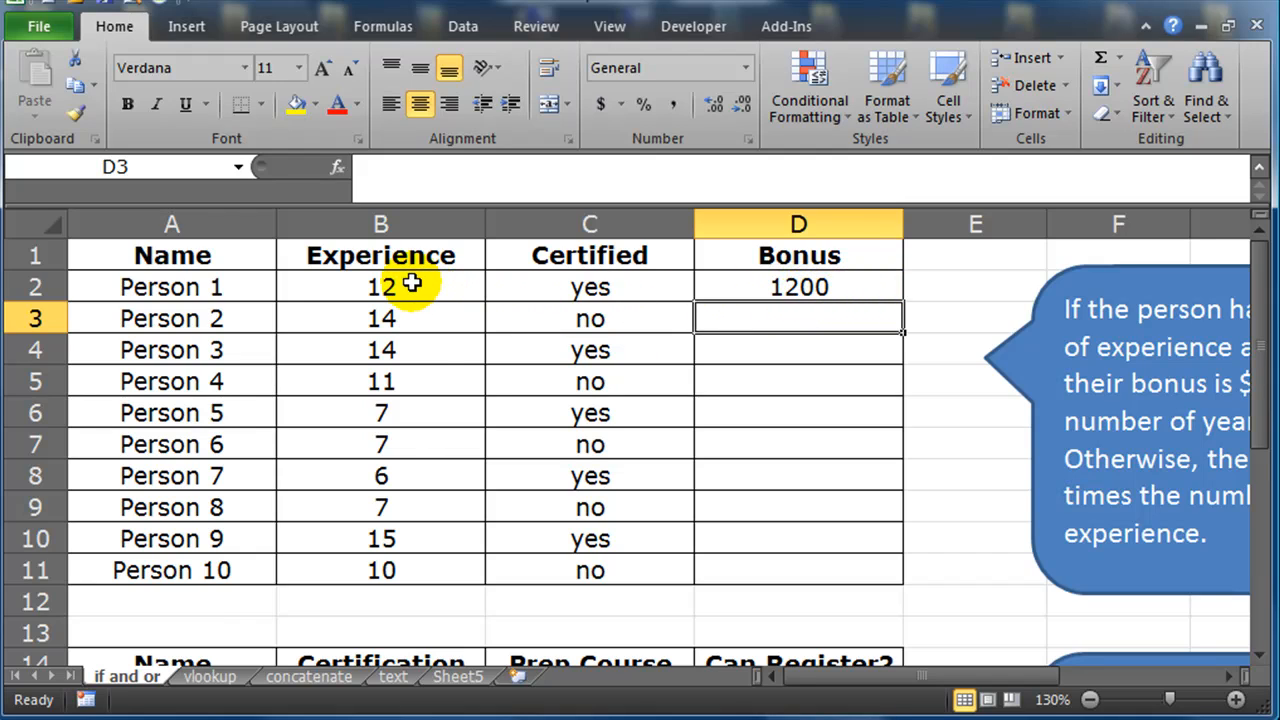
mouse_move(588, 288)
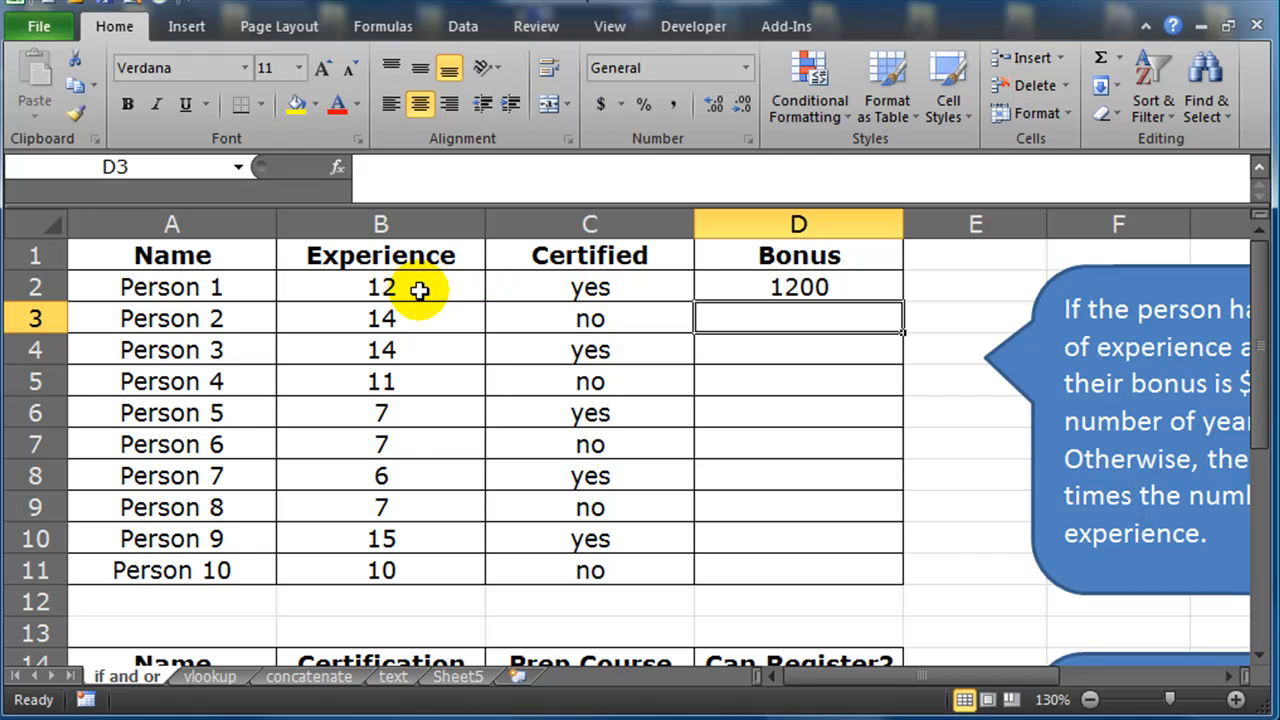
click(798, 288)
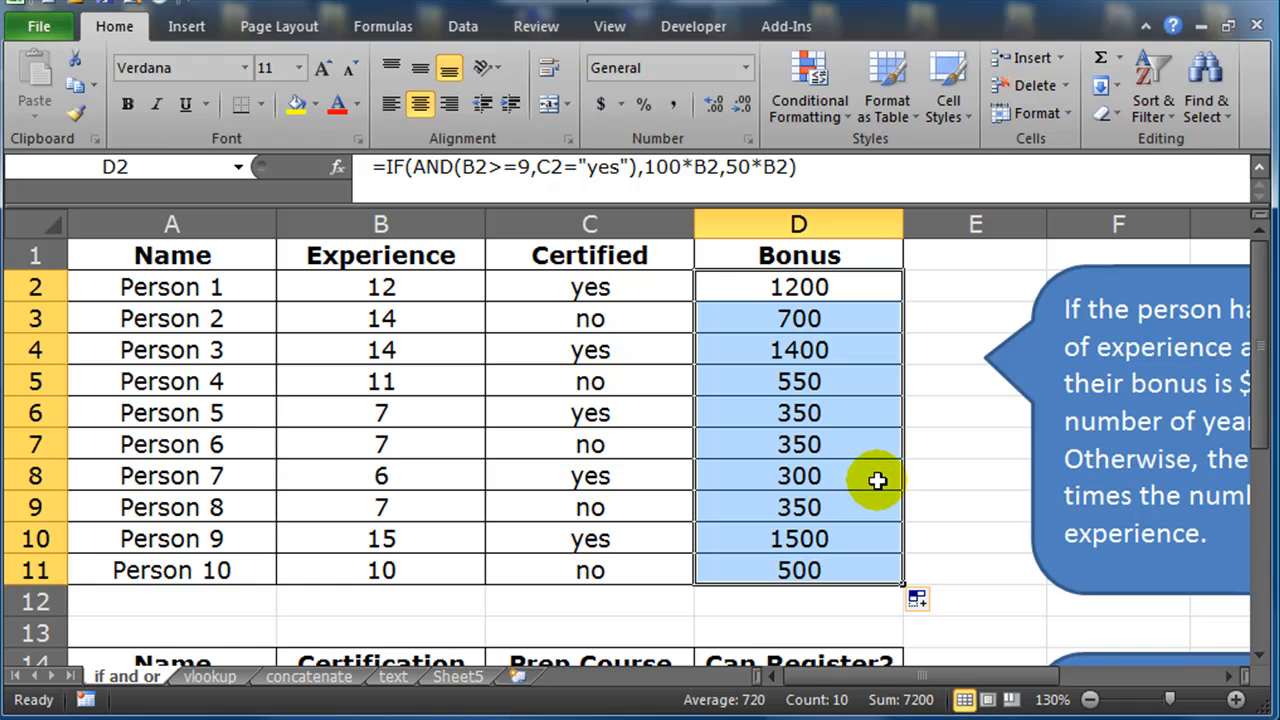
mouse_move(790, 382)
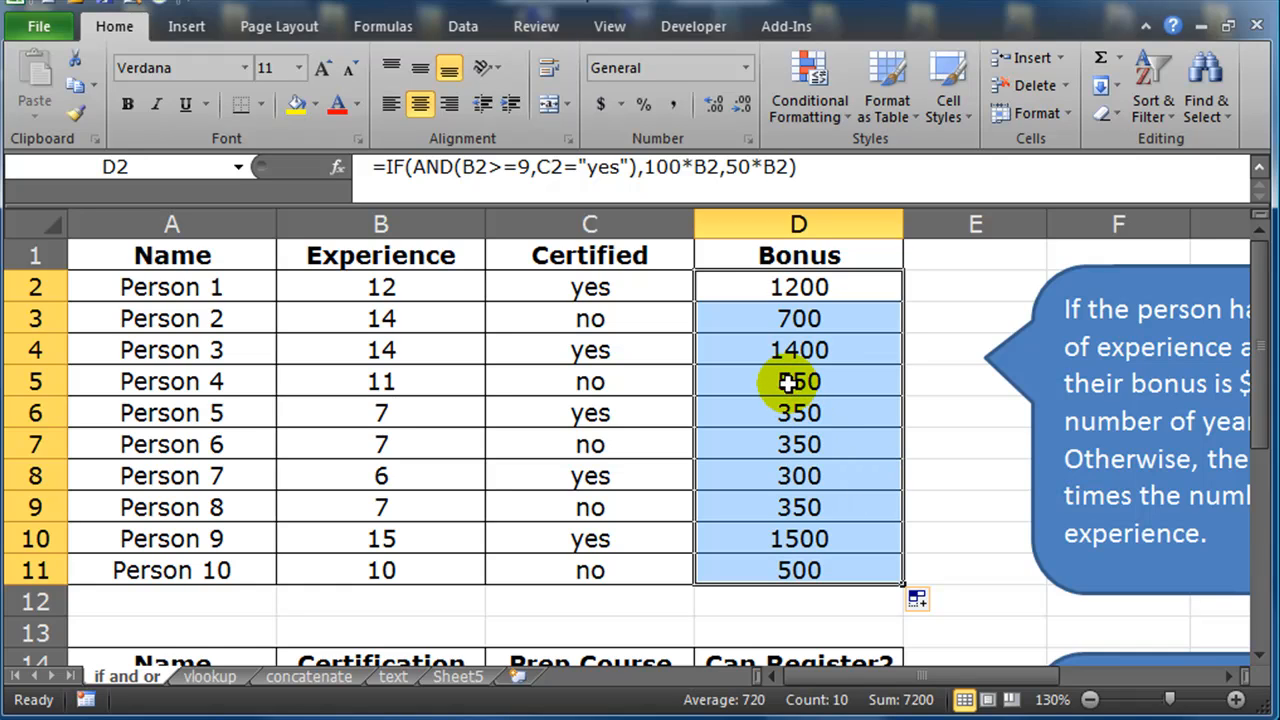
click(798, 380)
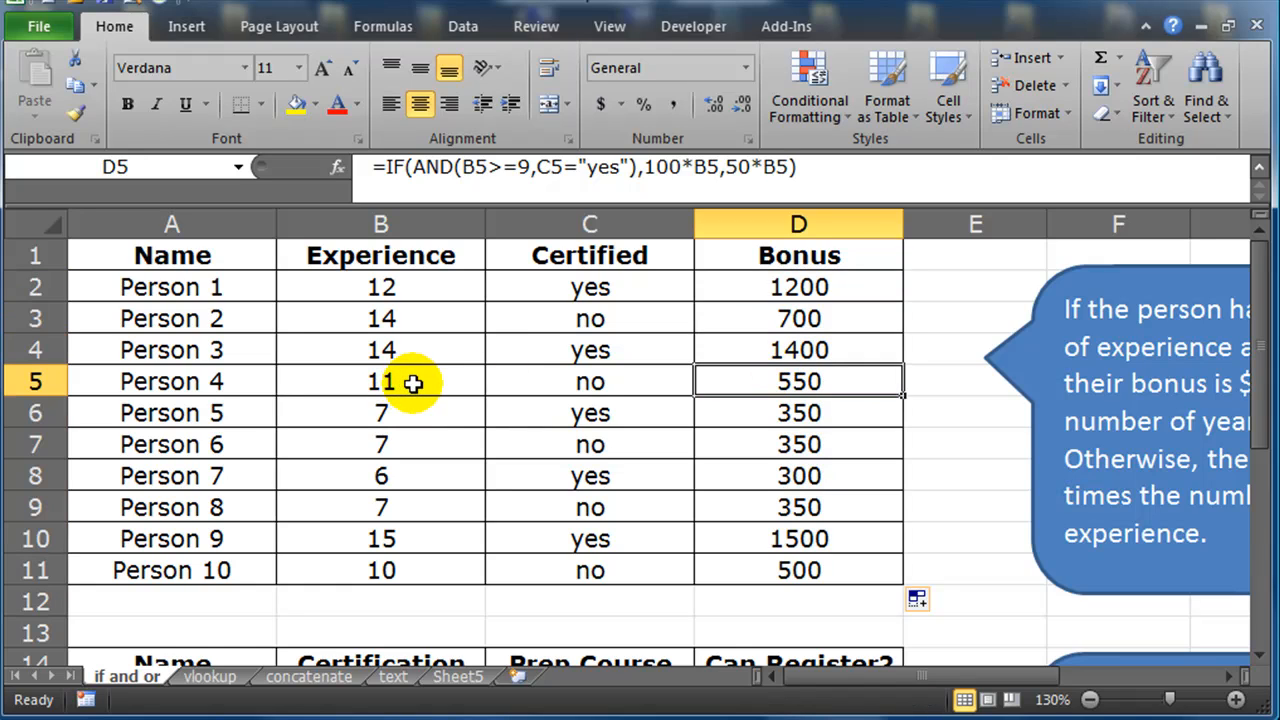
mouse_move(484, 388)
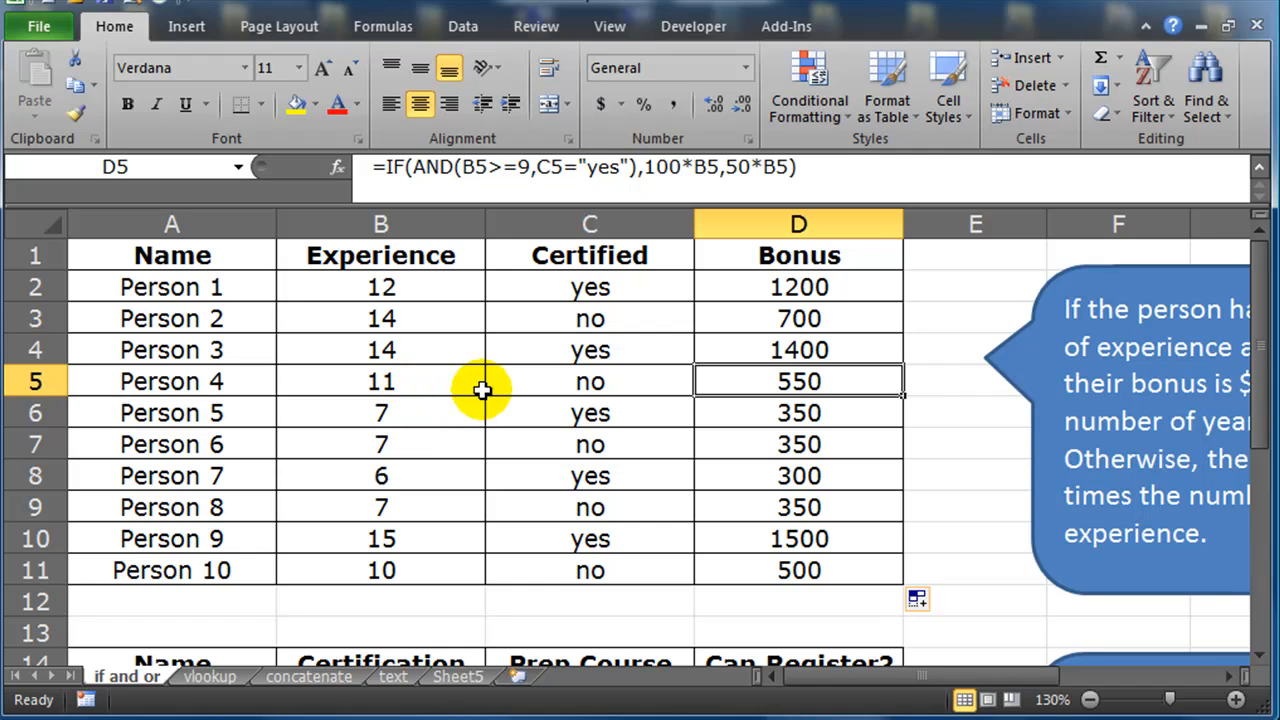
mouse_move(572, 382)
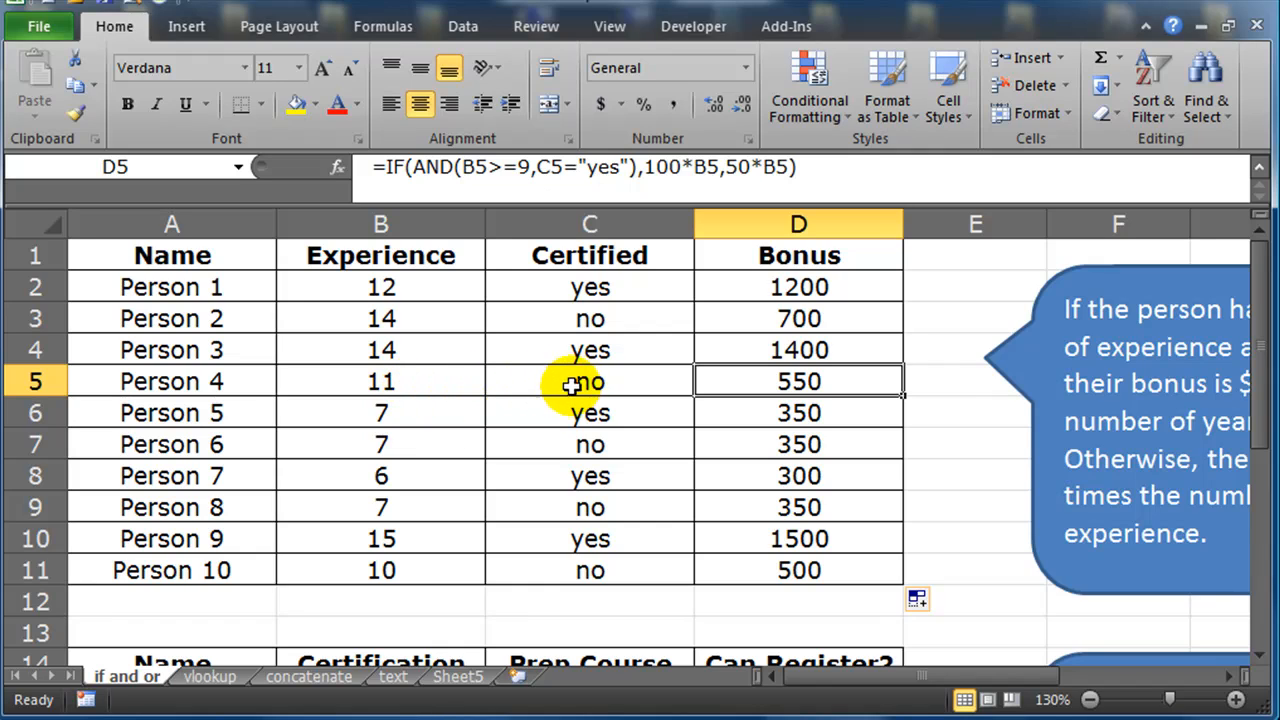
mouse_move(844, 396)
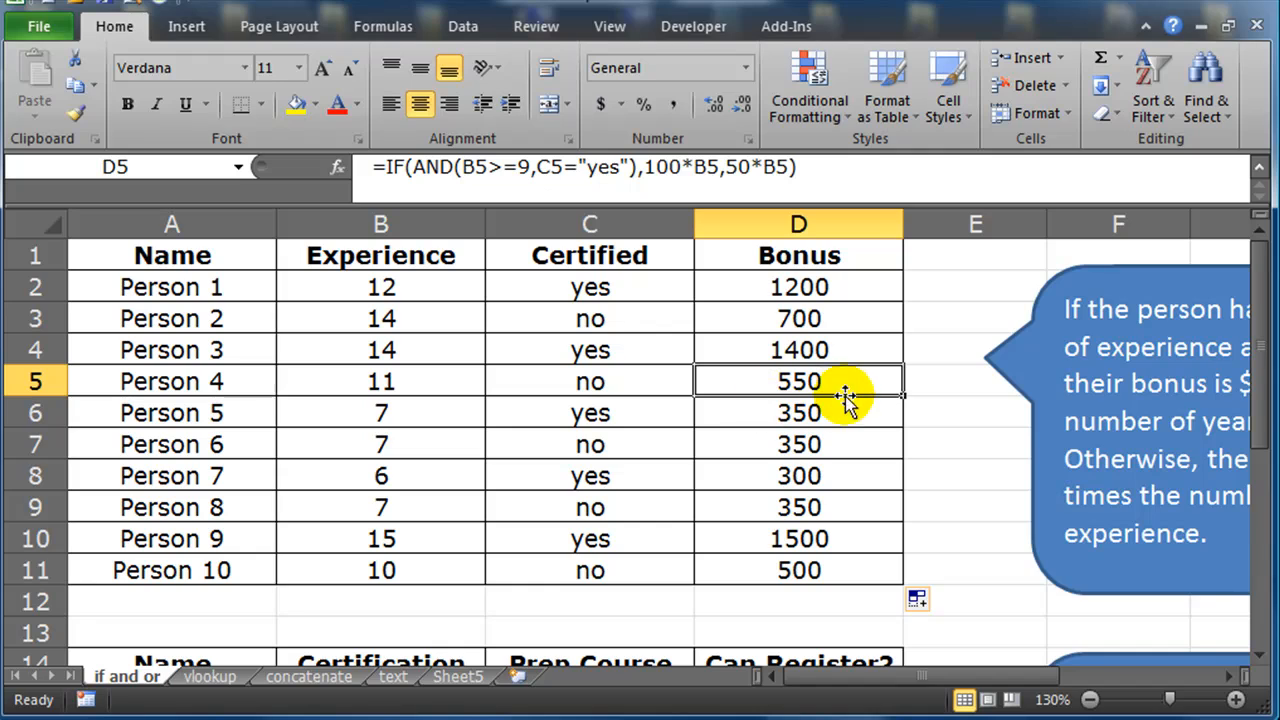
mouse_move(848, 384)
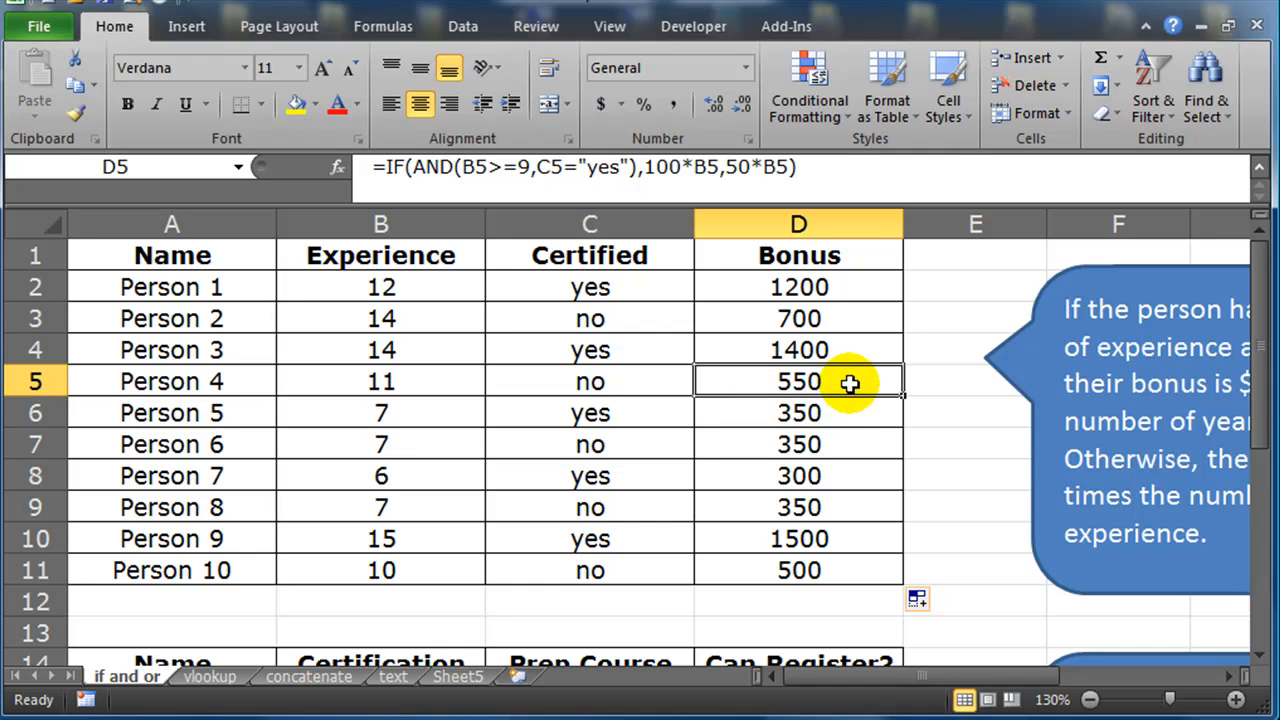
mouse_move(380, 380)
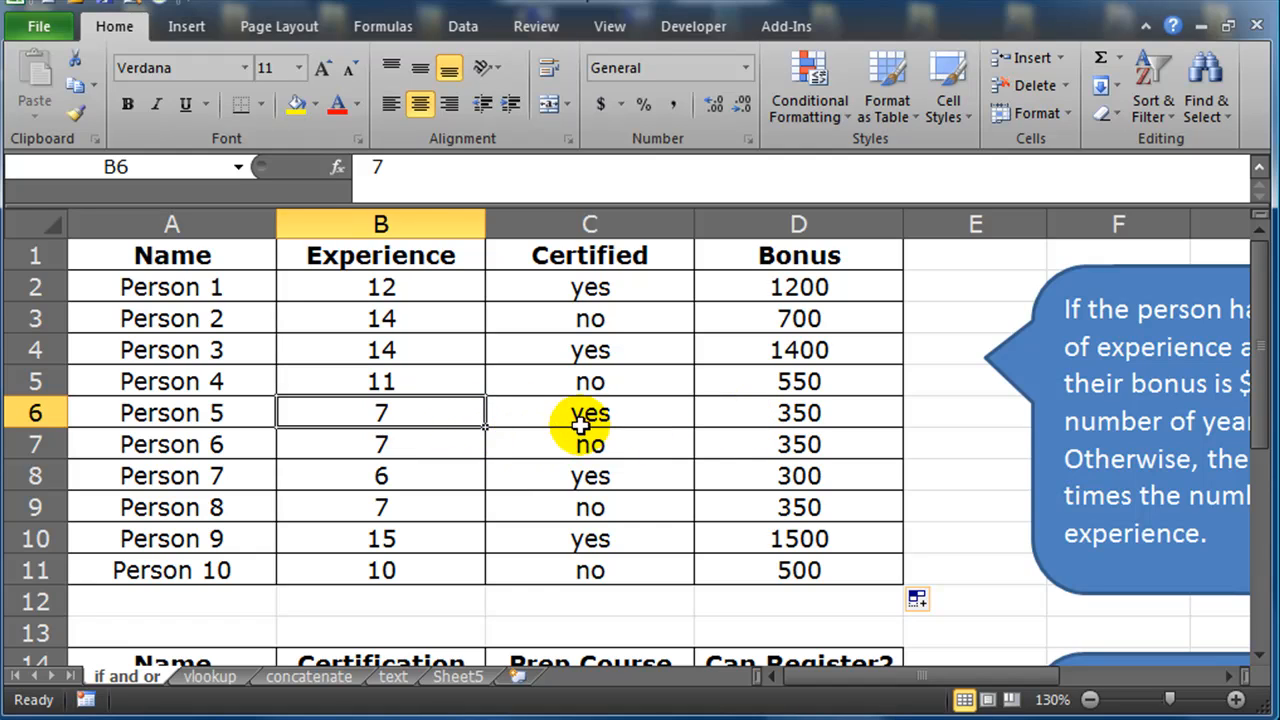
mouse_move(444, 414)
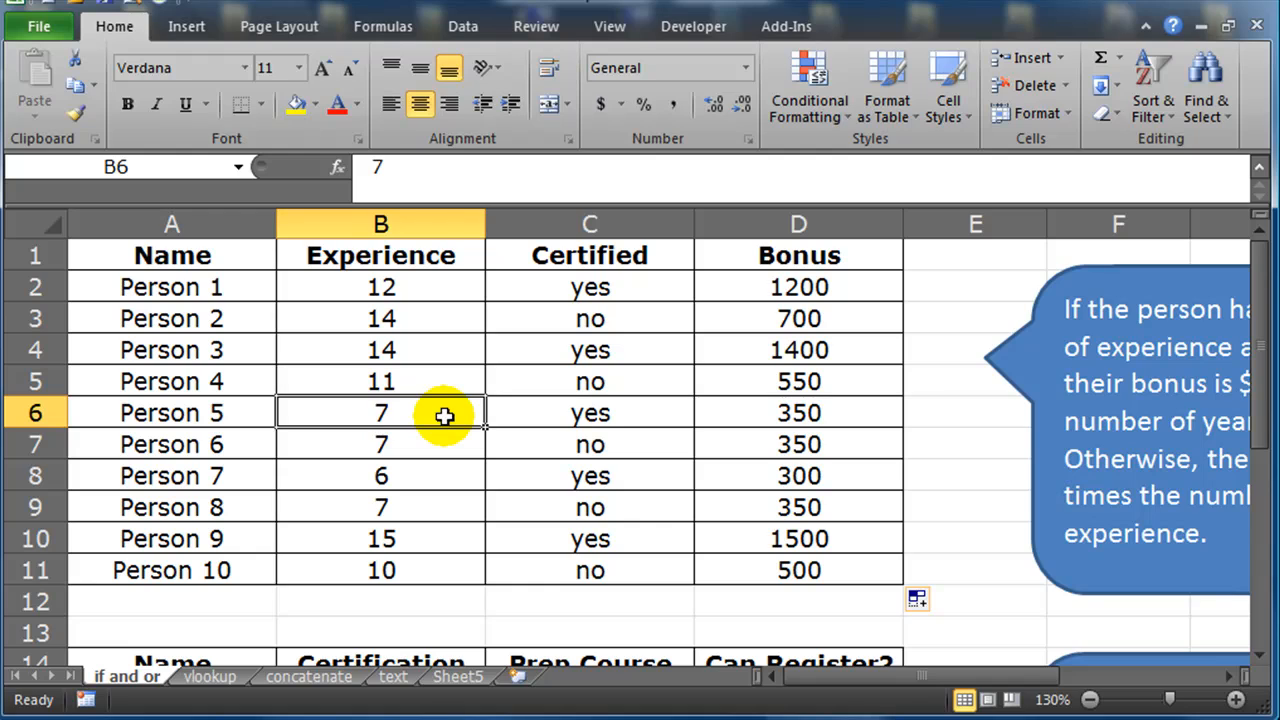
Step: Enter 9 as Person 5's experience so the bonus recalculates to 900, then review the D2 formula
text(9)
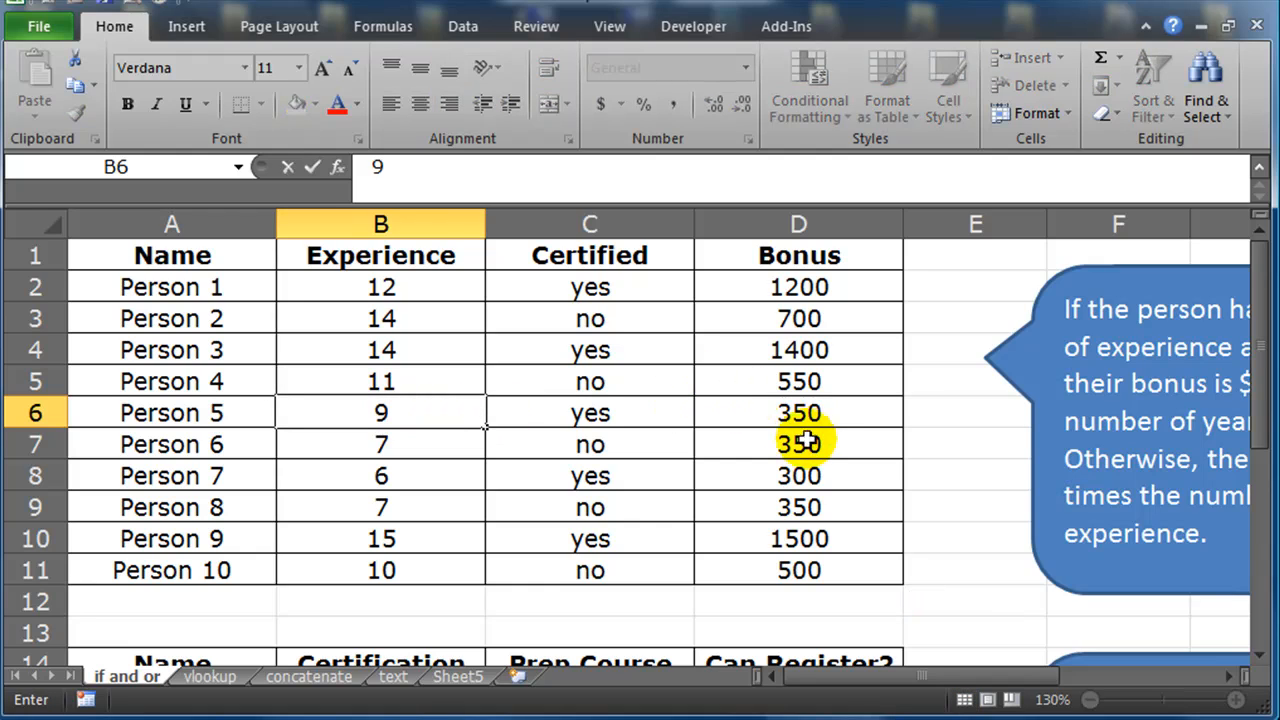
mouse_move(504, 412)
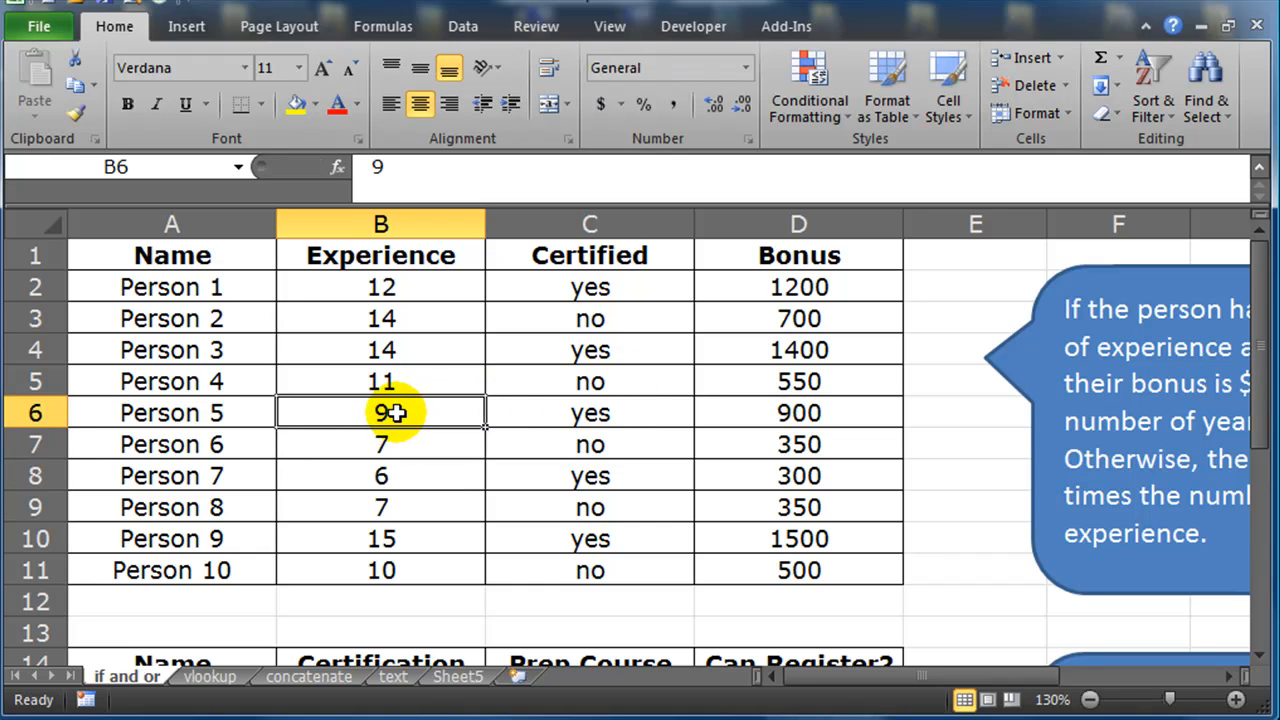
click(588, 412)
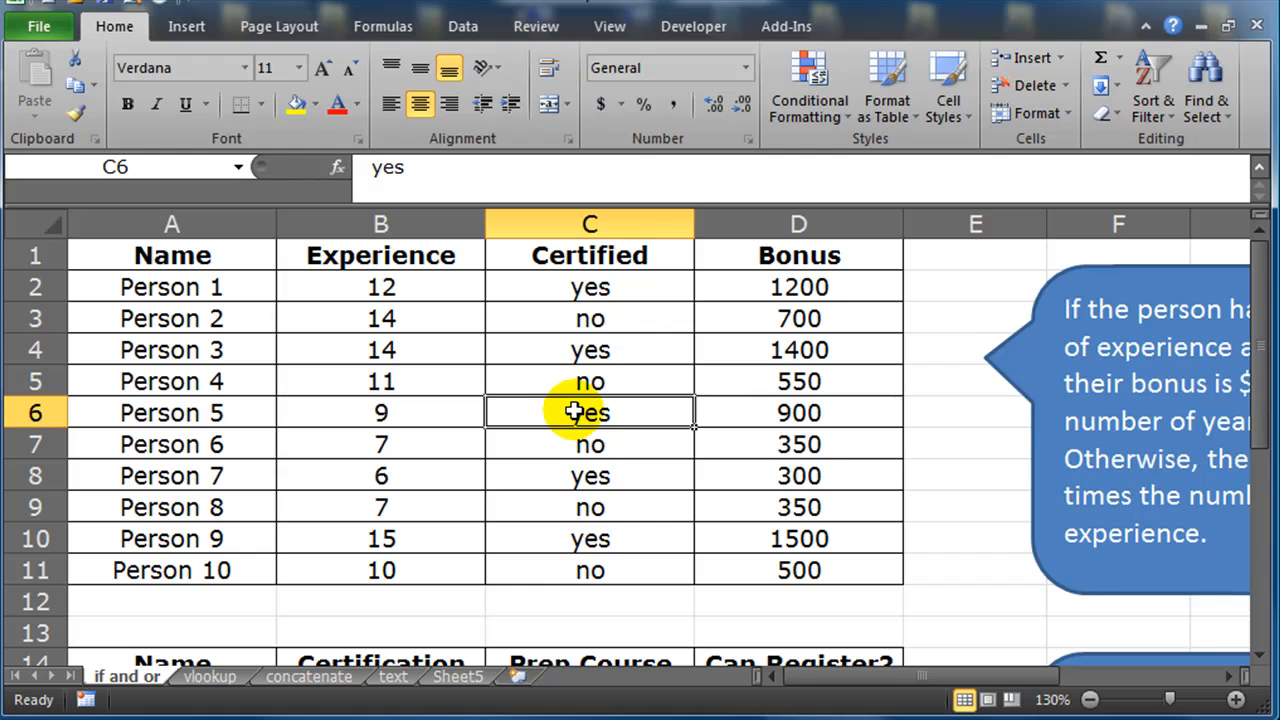
click(798, 412)
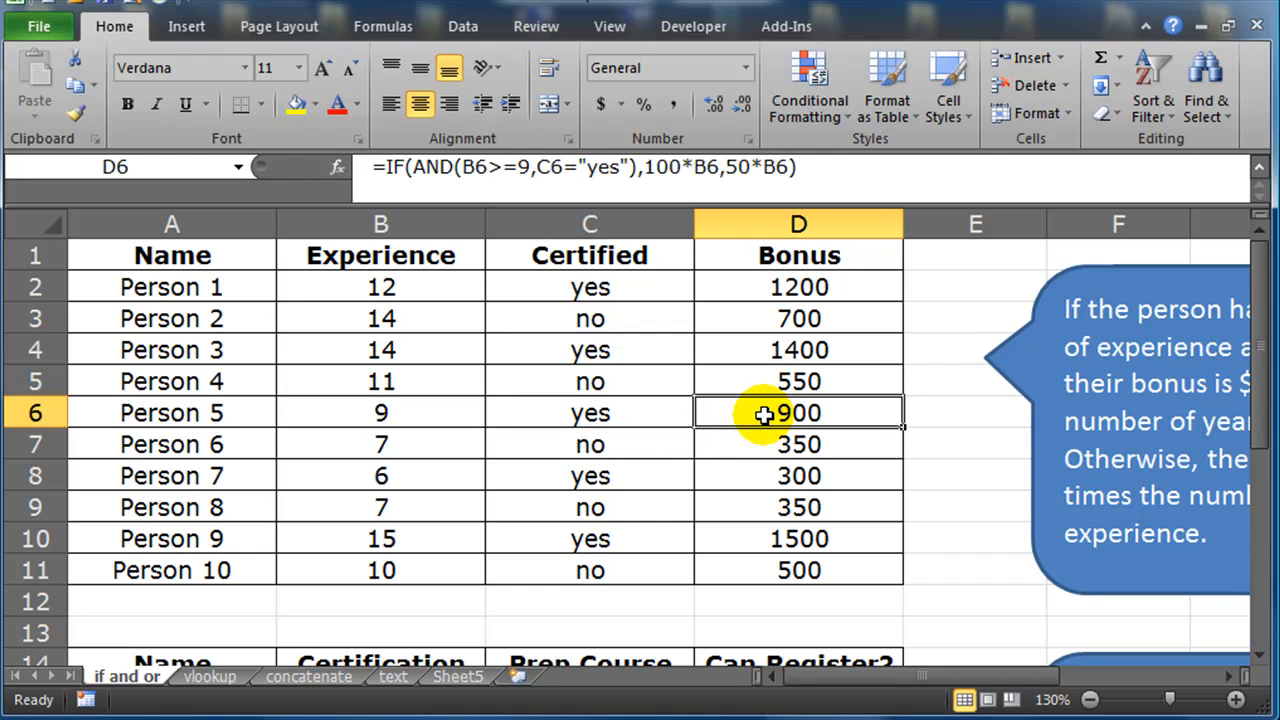
double_click(798, 288)
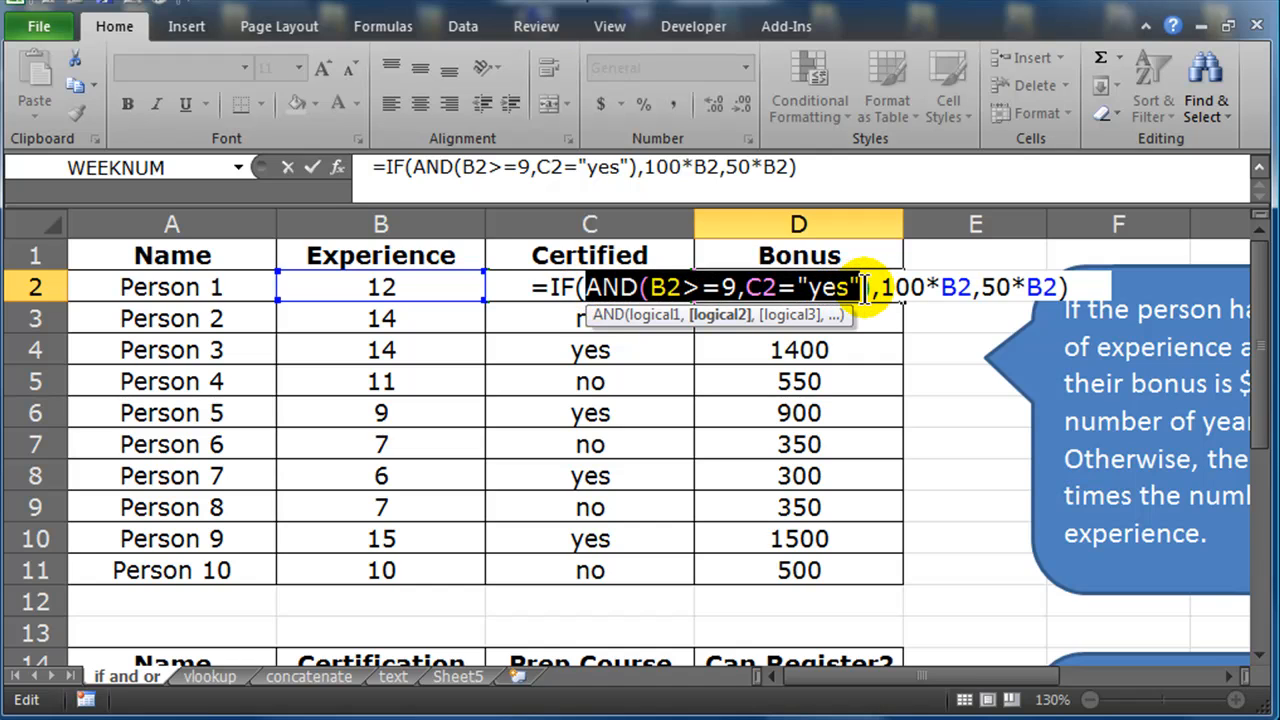
key(Return)
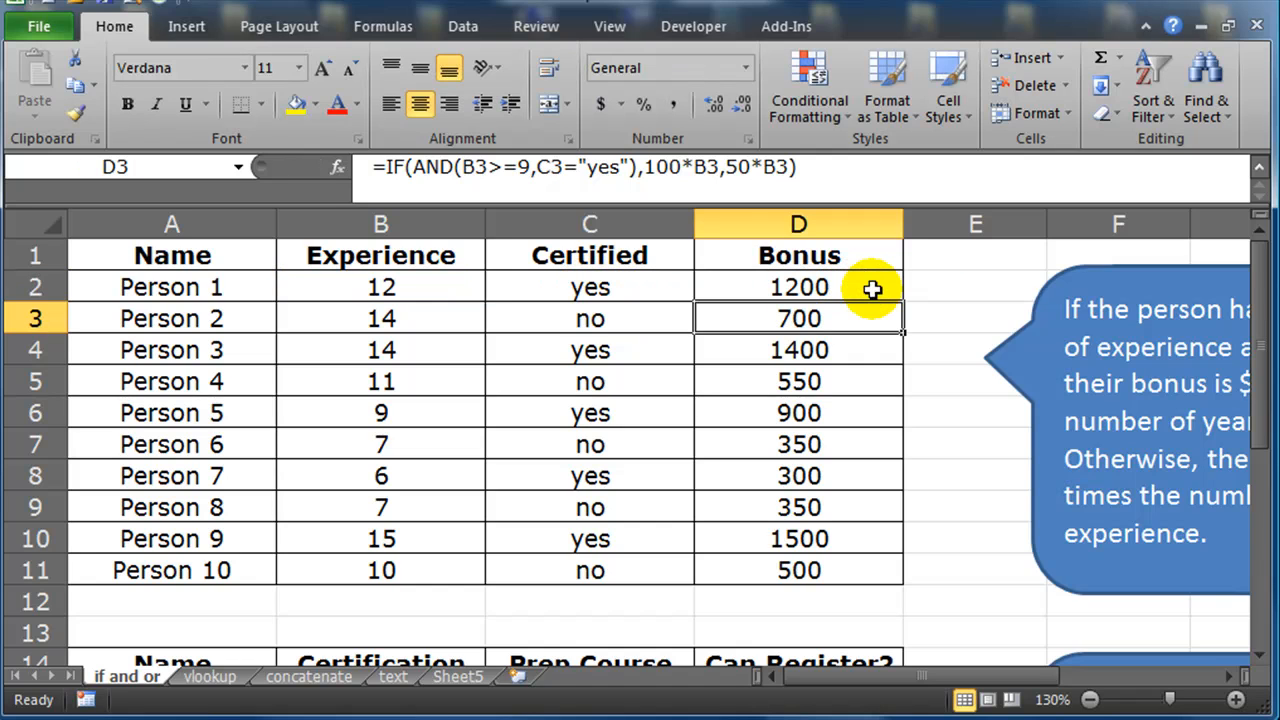
Step: Scroll to the student registration table and clear the Can Register? cells D15:D24
scroll(down, 3)
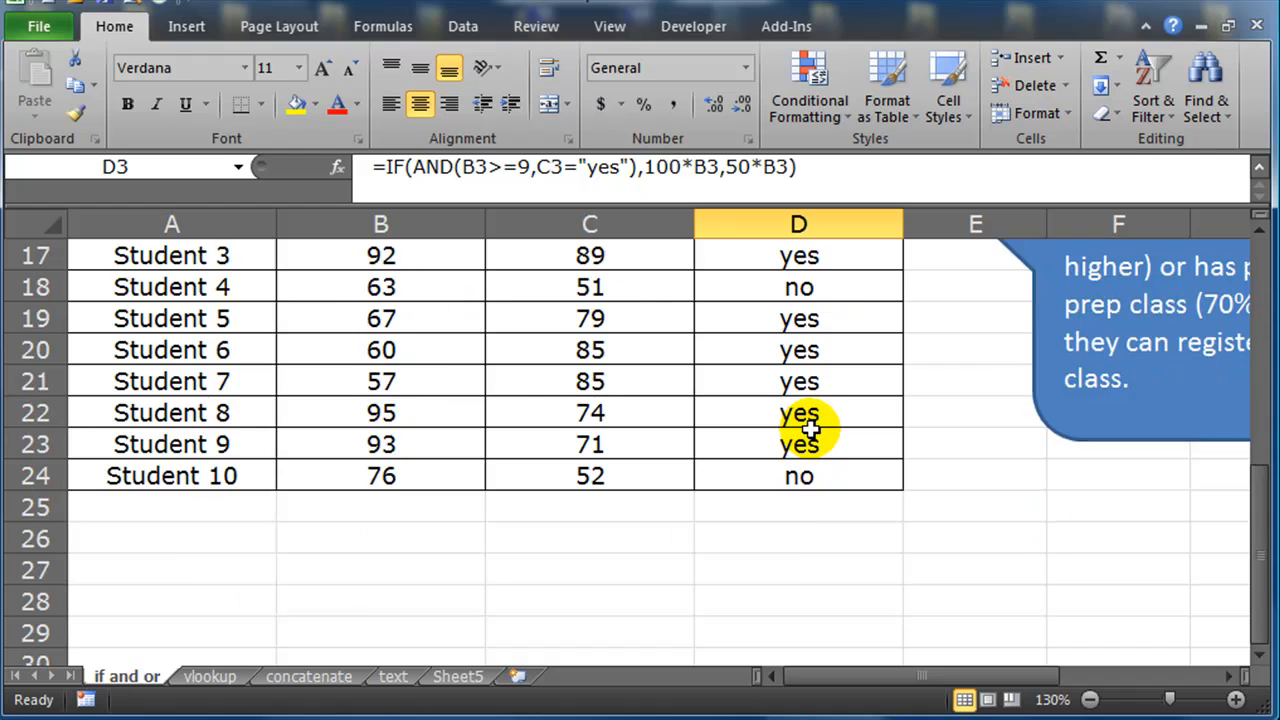
scroll(up, 3)
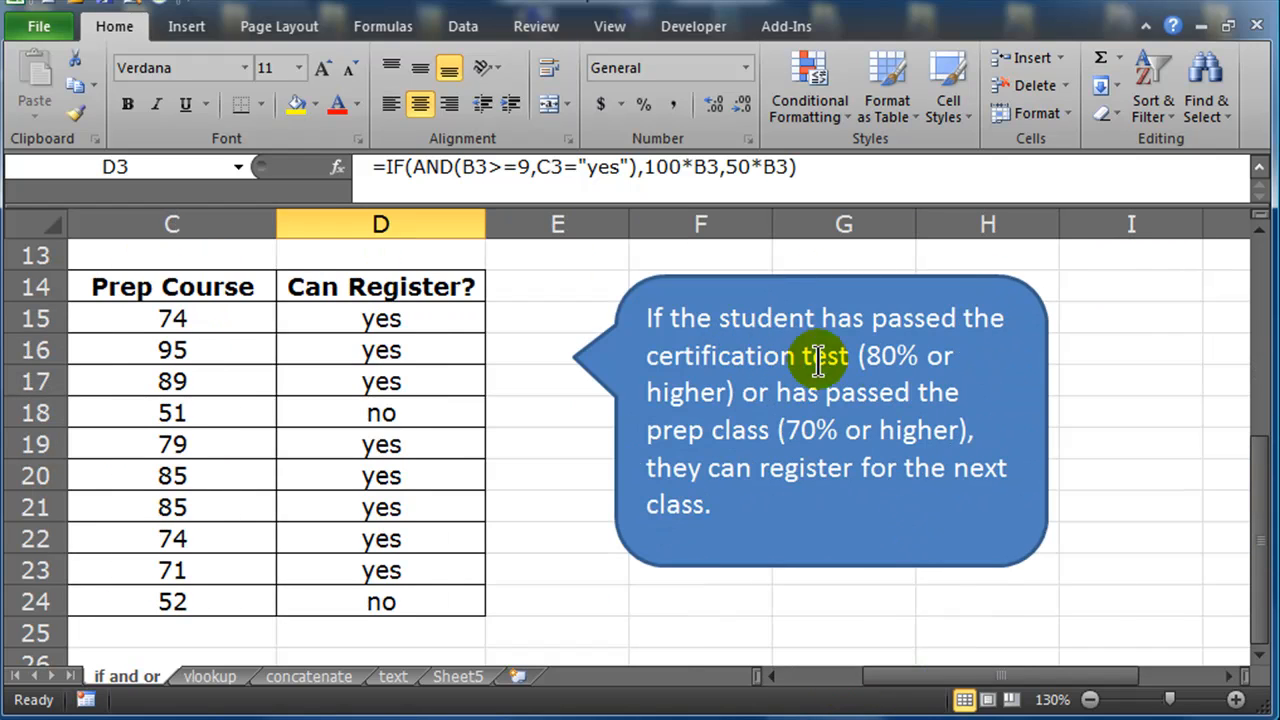
mouse_move(864, 356)
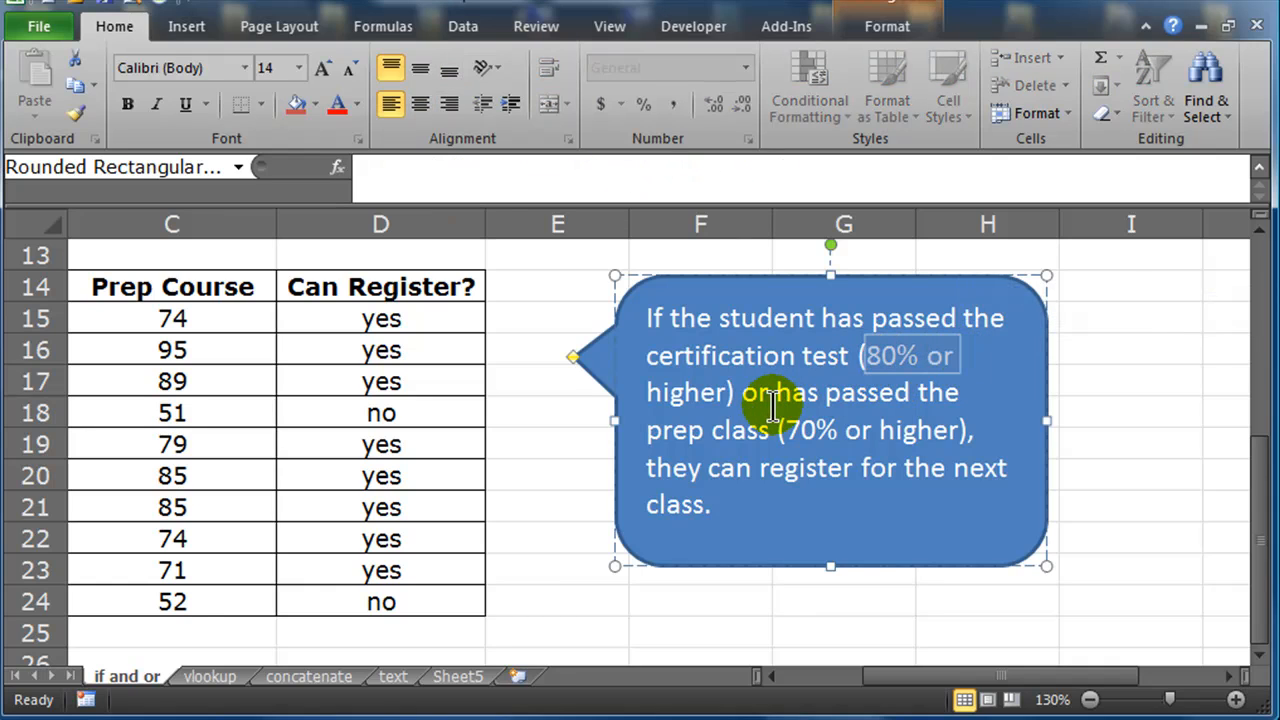
mouse_move(900, 464)
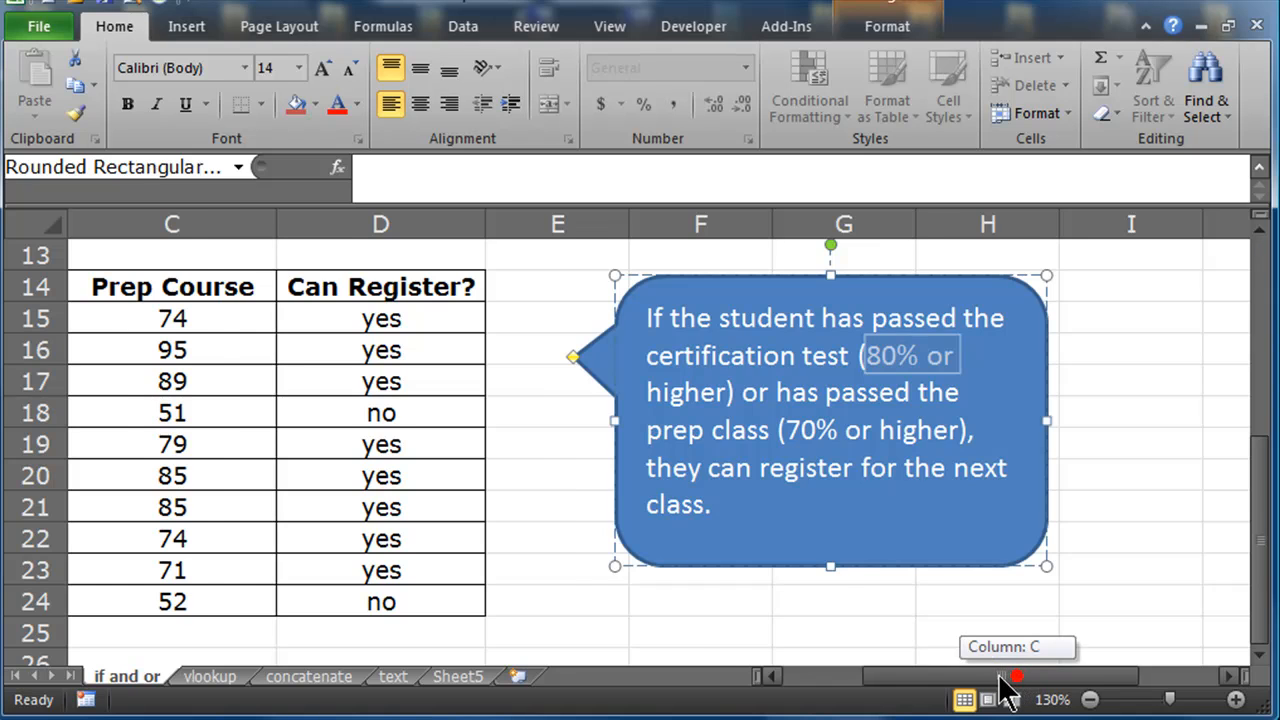
drag(798, 318, 798, 538)
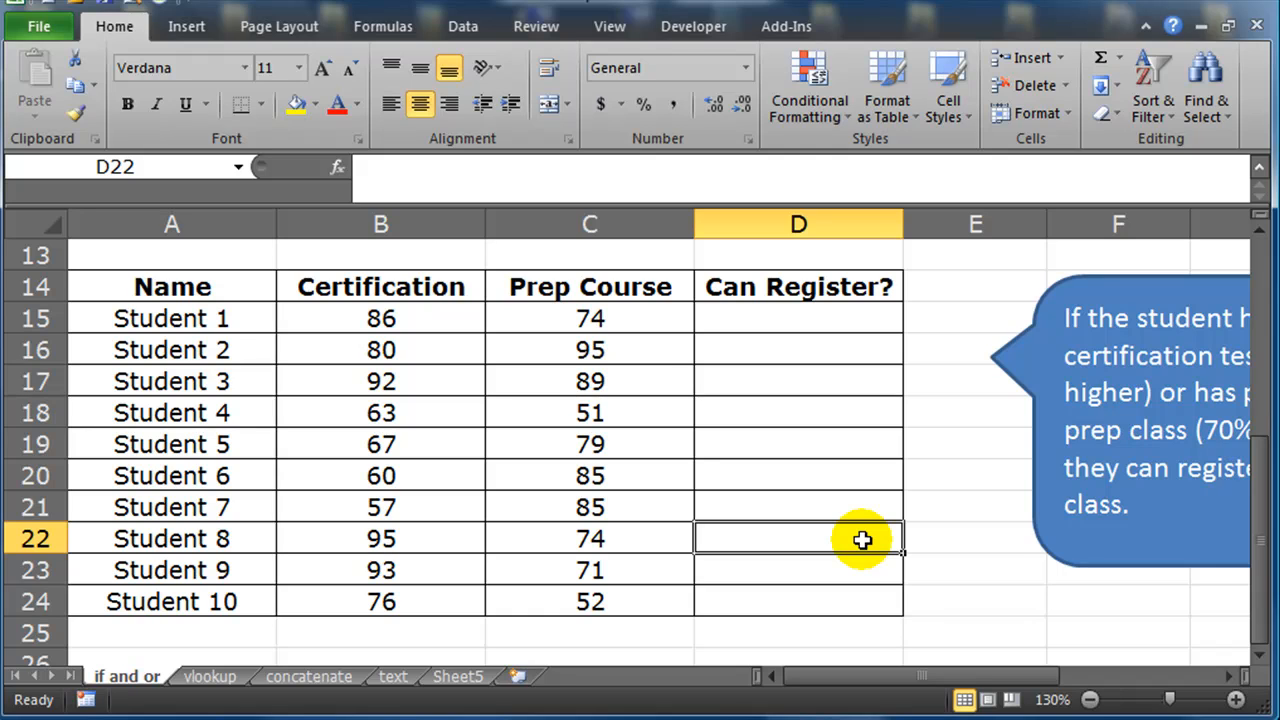
mouse_move(840, 548)
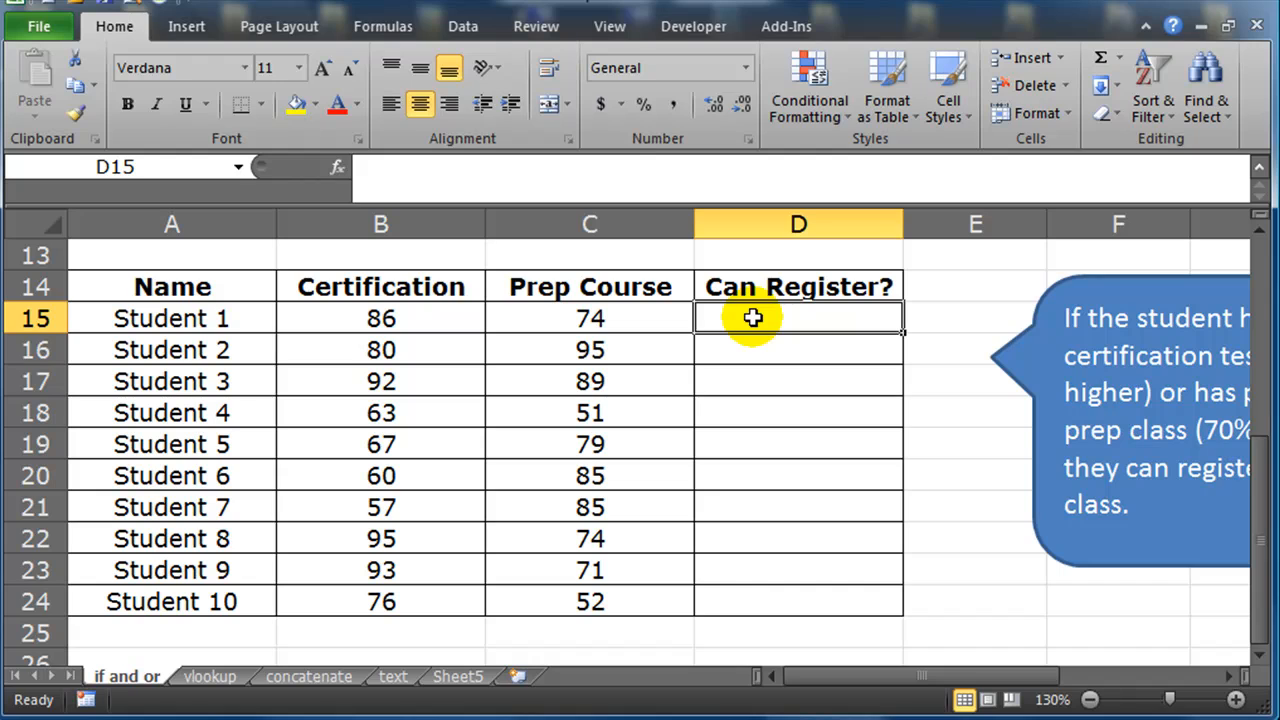
Step: Enter =if(or(),"yes","no") in D15 with the OR condition still empty
text(=if()
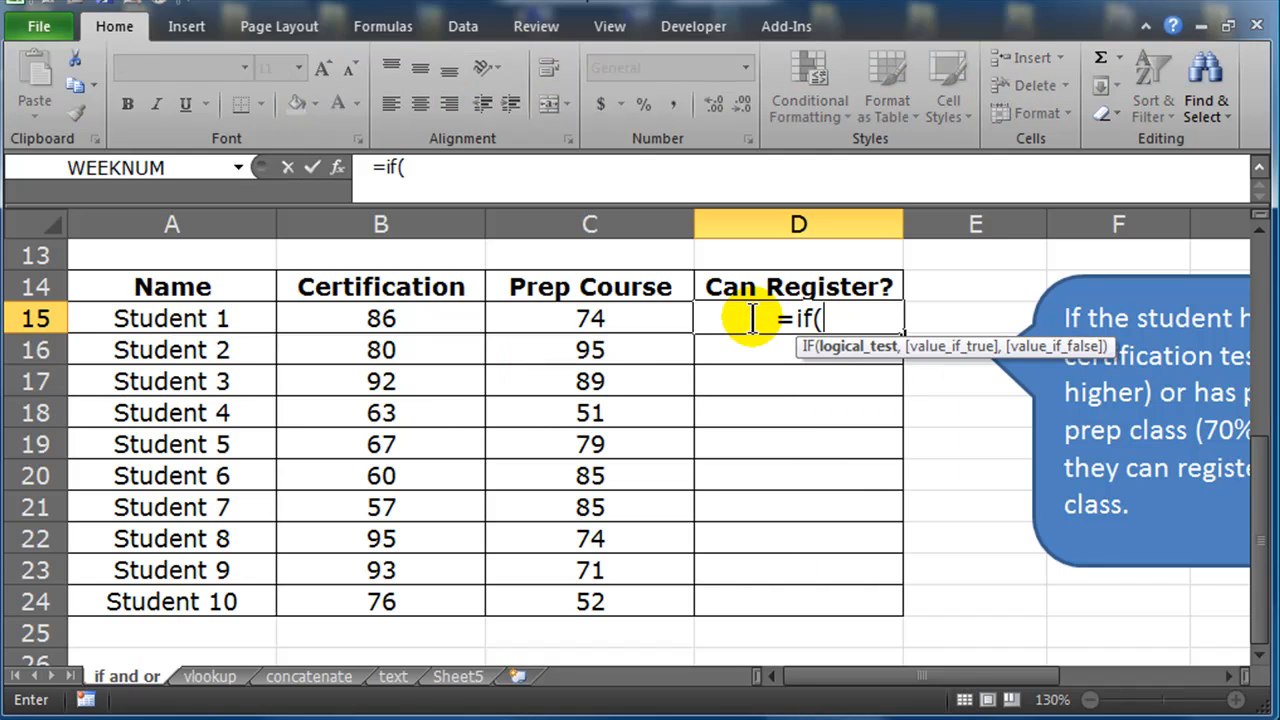
text(or(),)
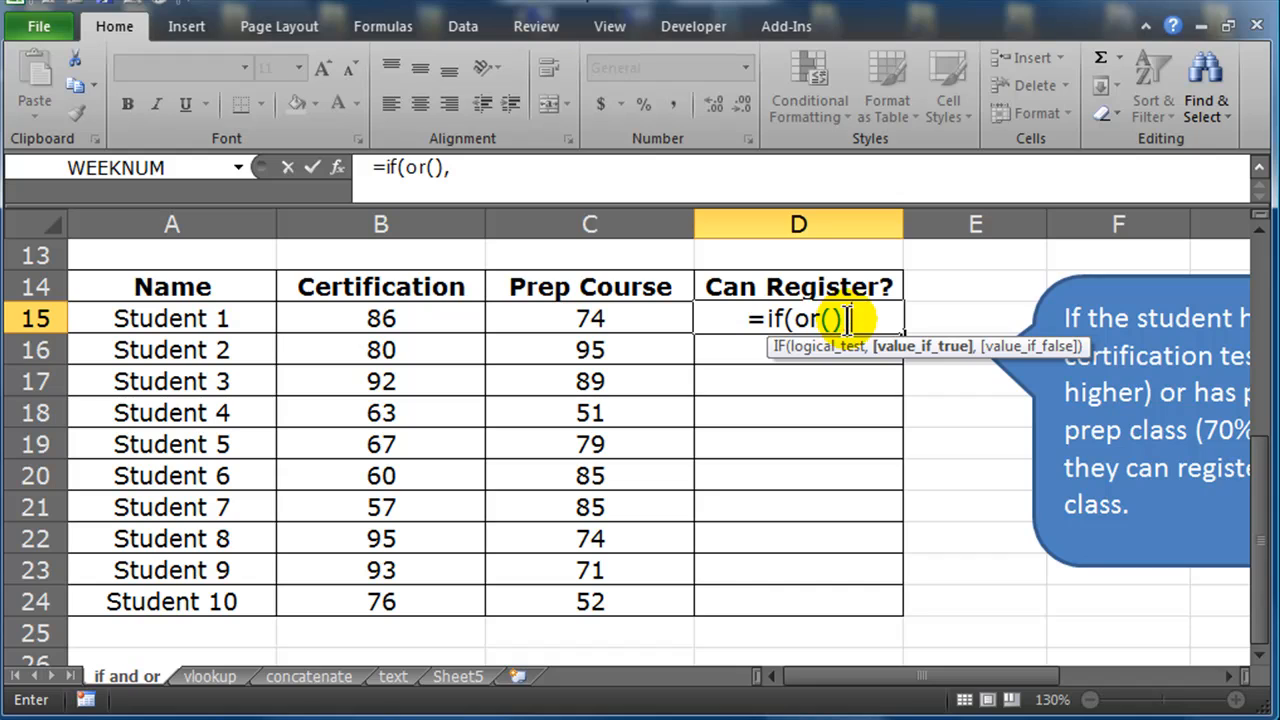
text(,)
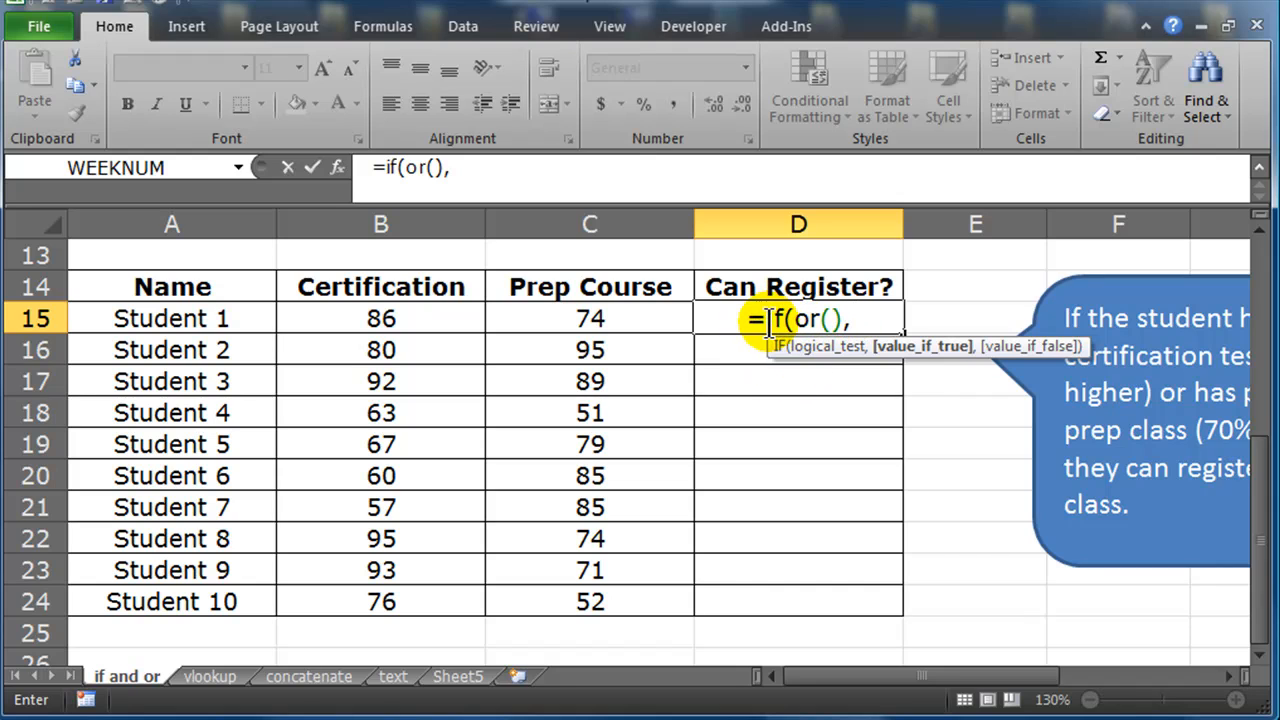
mouse_move(918, 472)
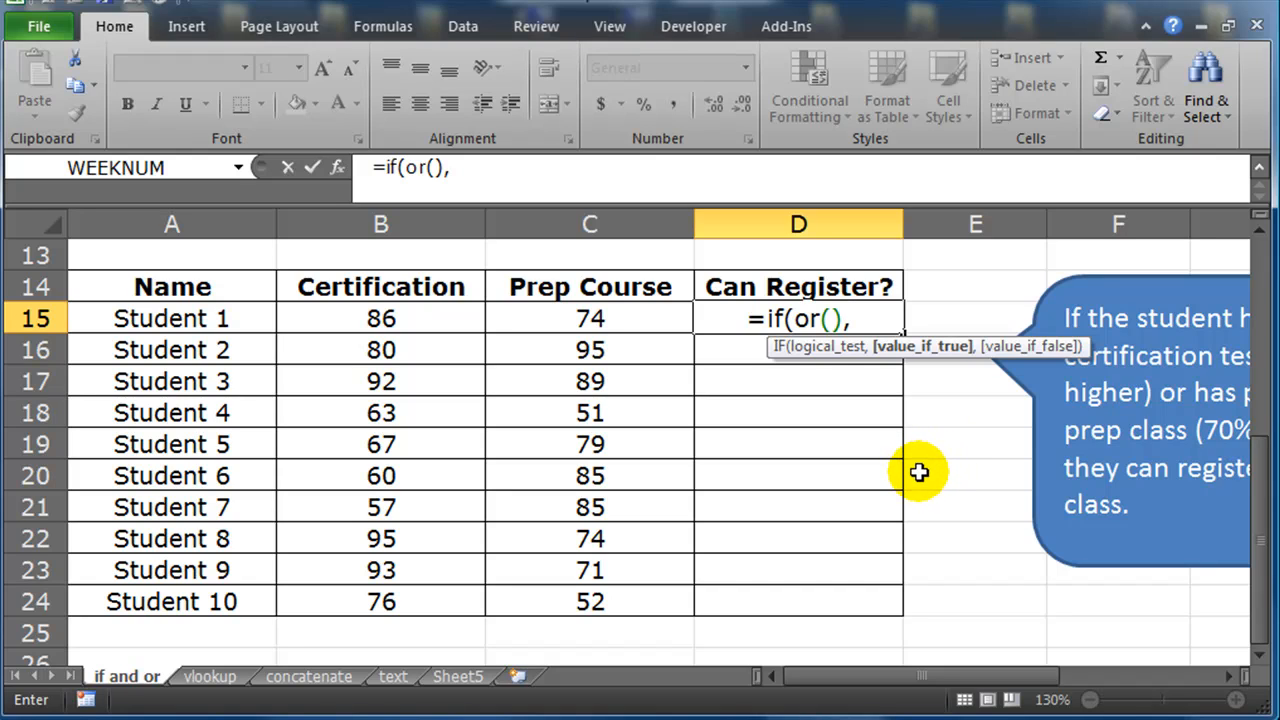
text(")
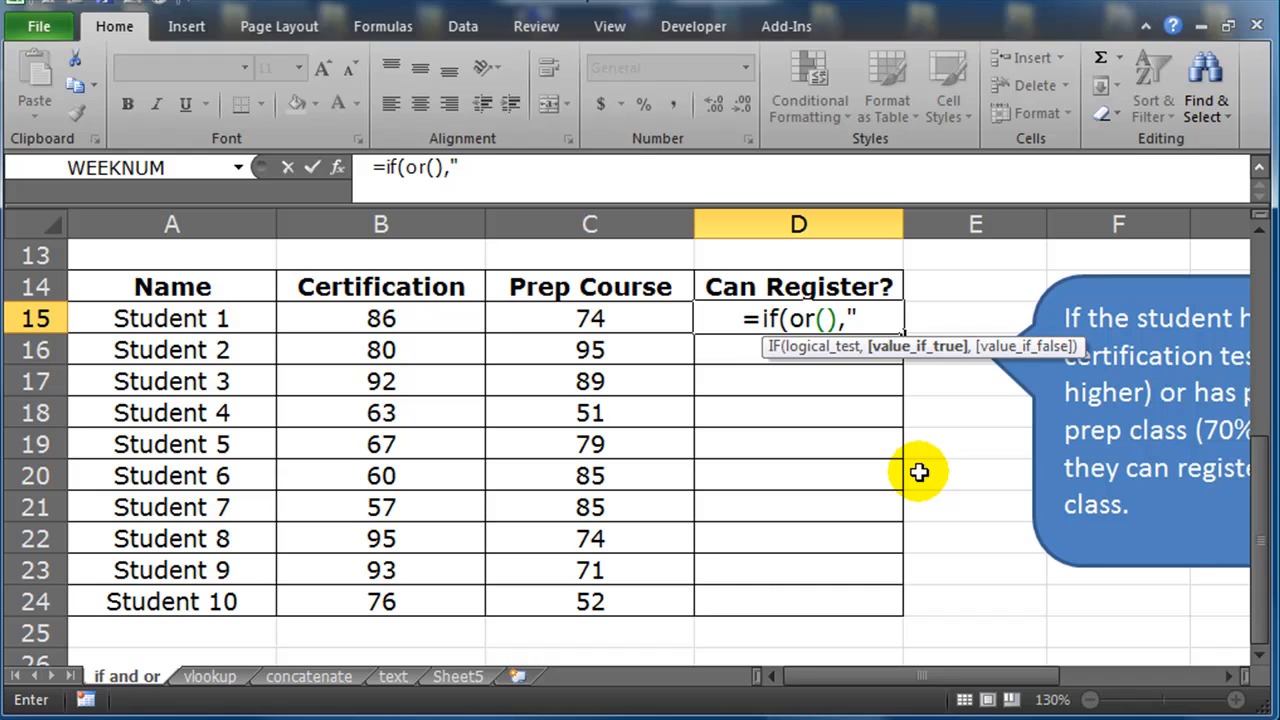
text(yes",)
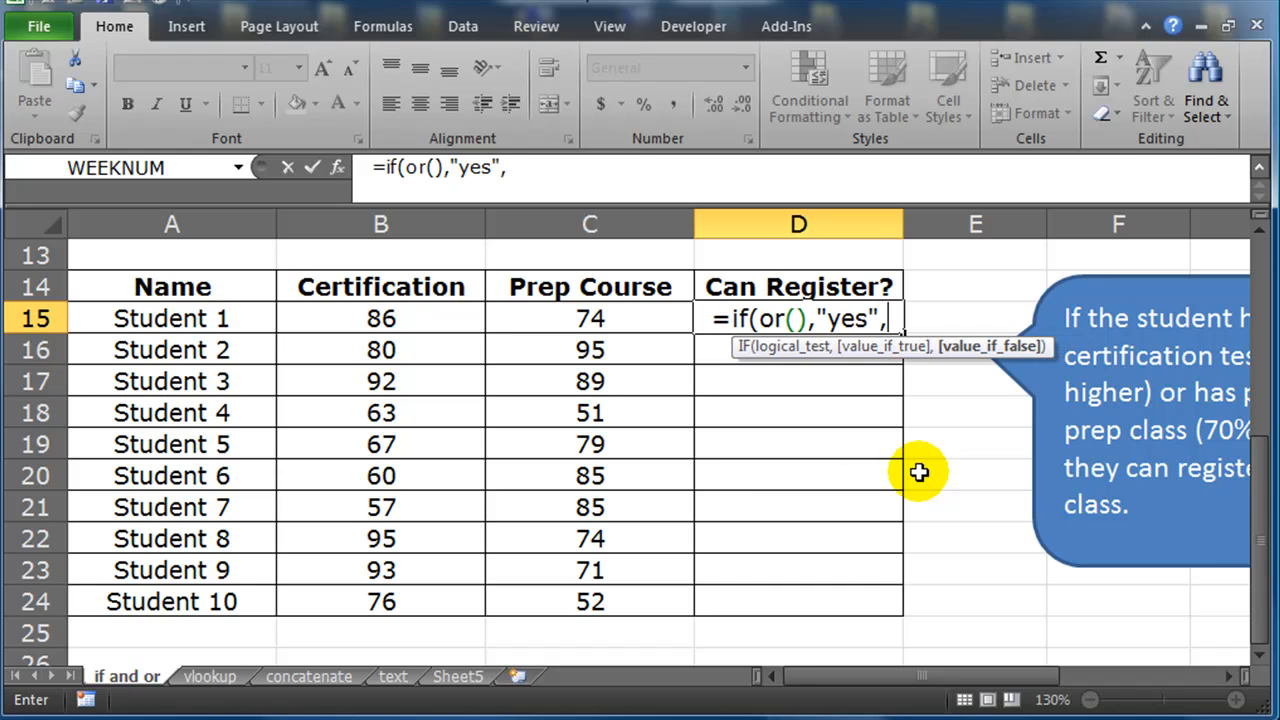
text("no"))
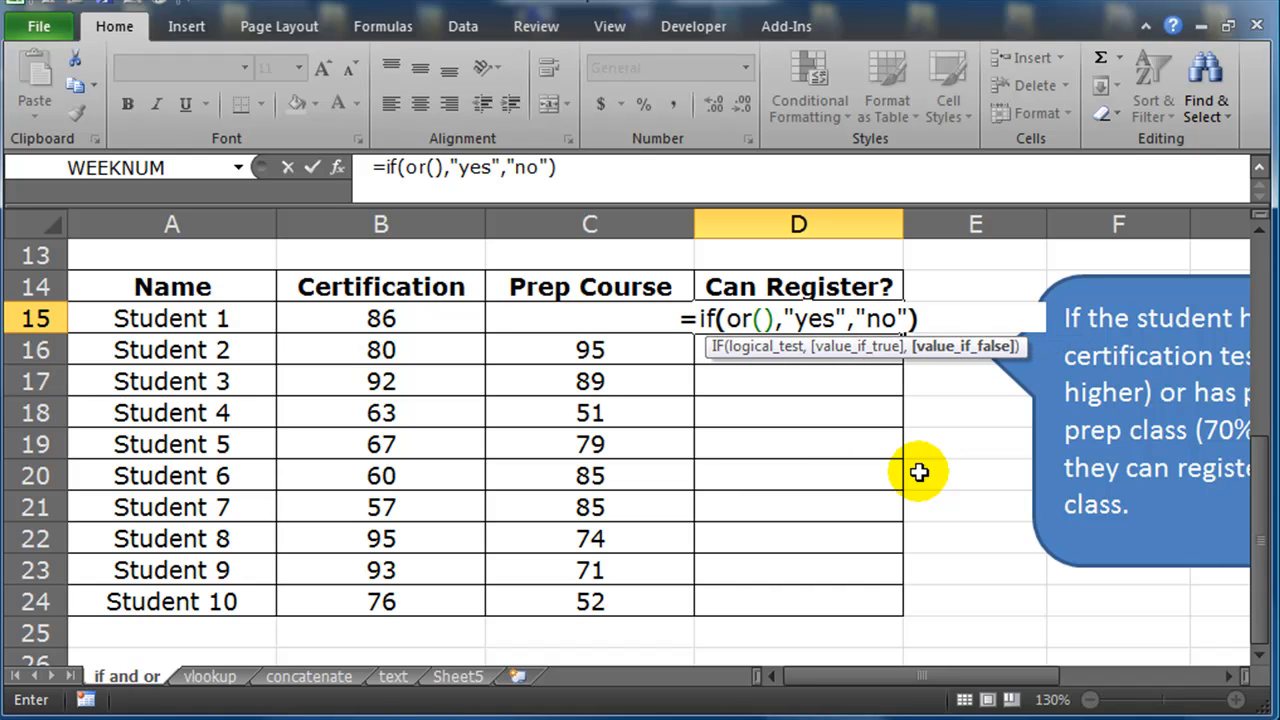
Step: Fill the OR condition as B15>=80, C15>=70 using Student 1's Certification and Prep Course scores
click(762, 318)
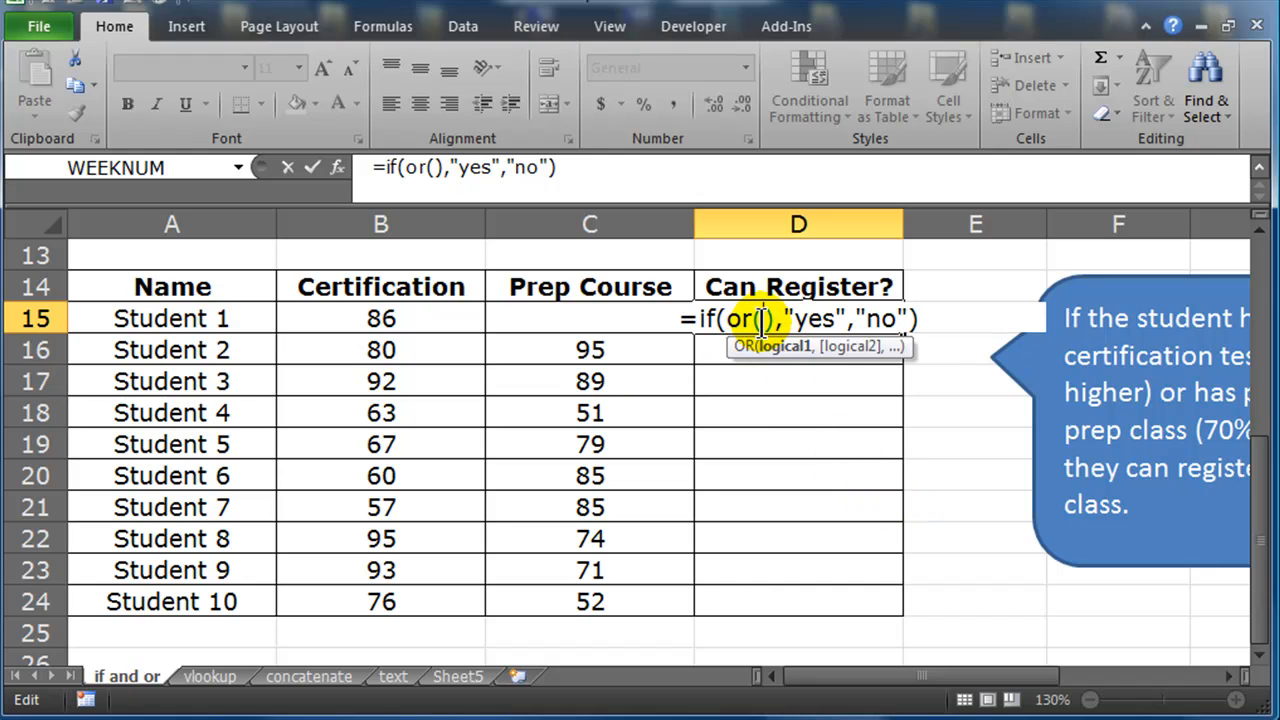
mouse_move(930, 556)
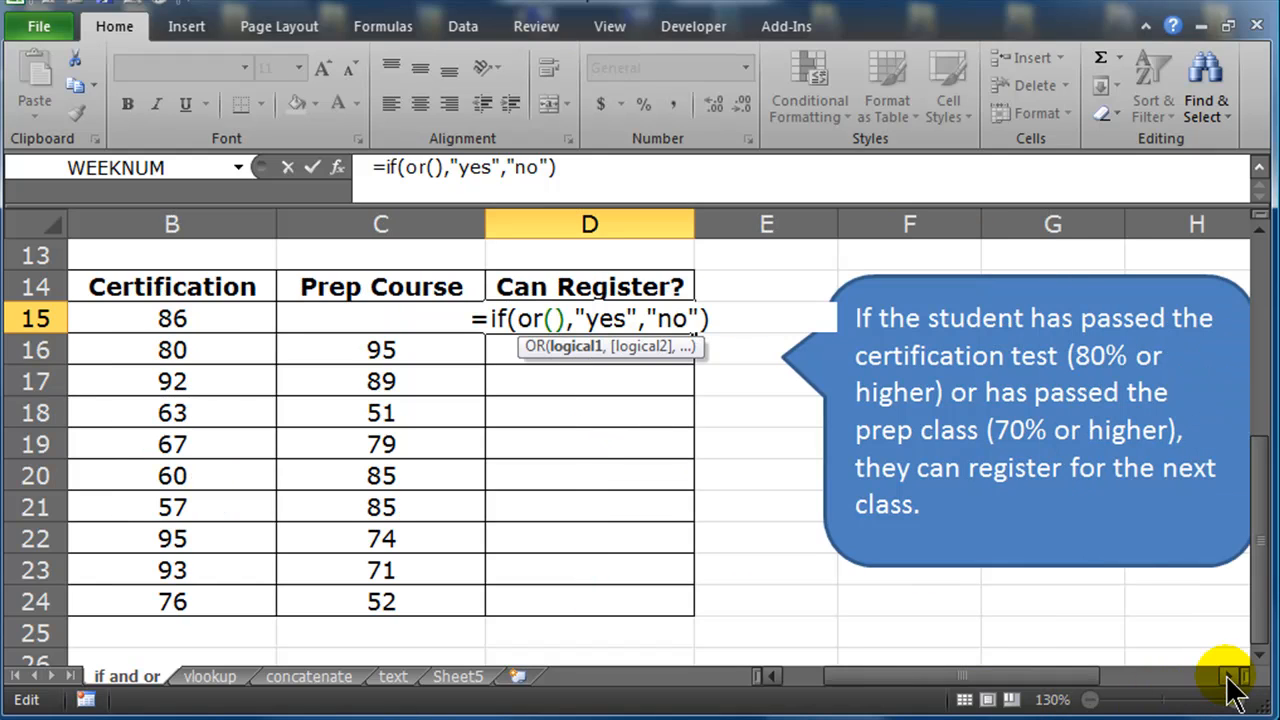
mouse_move(560, 320)
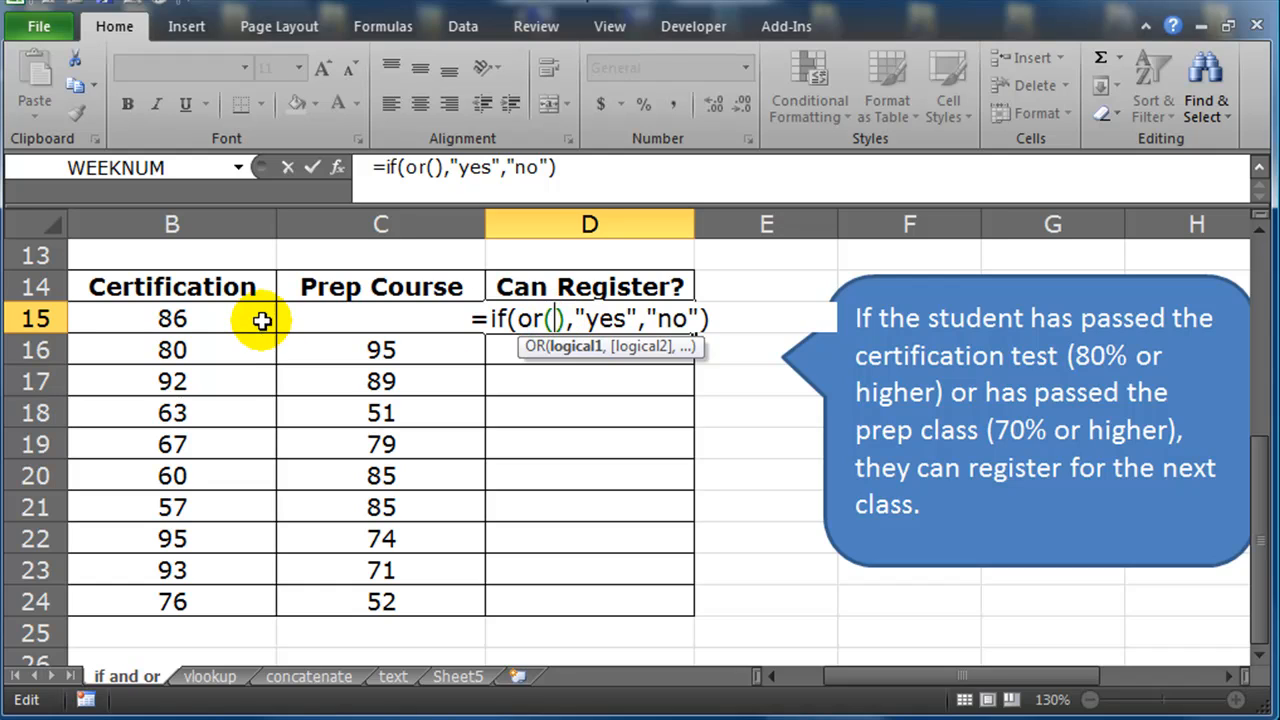
click(172, 318)
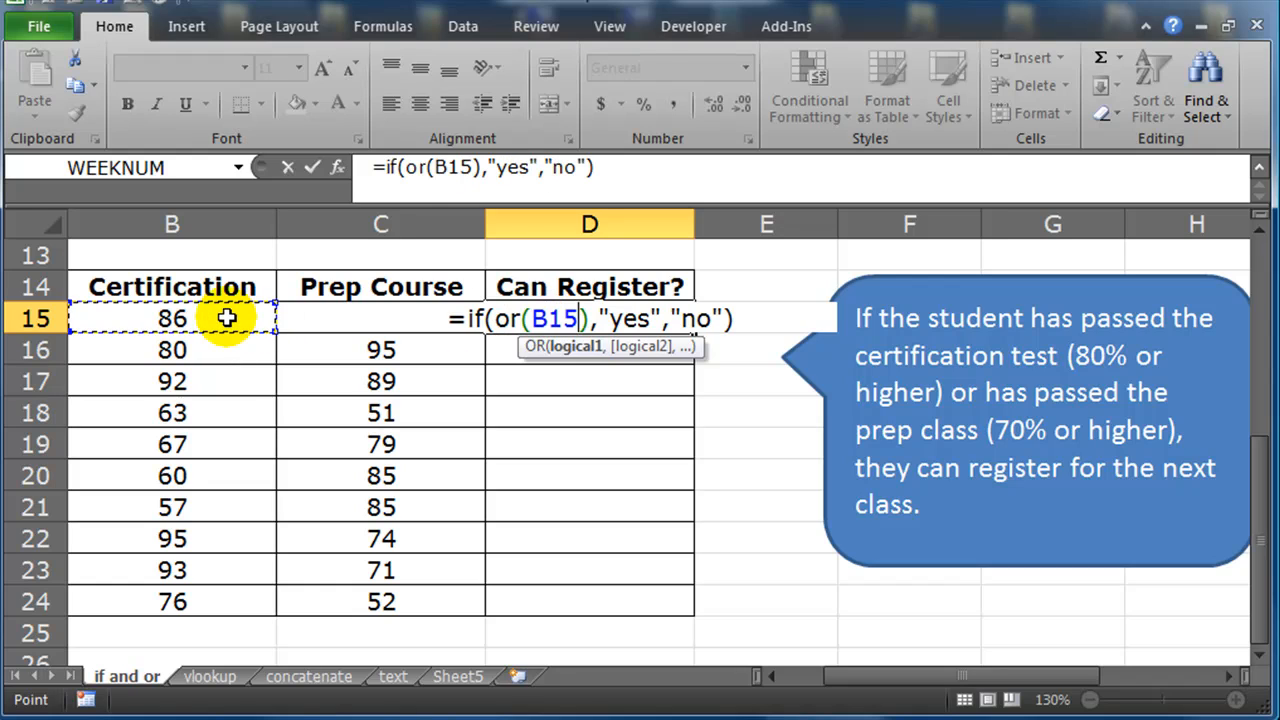
text(>)
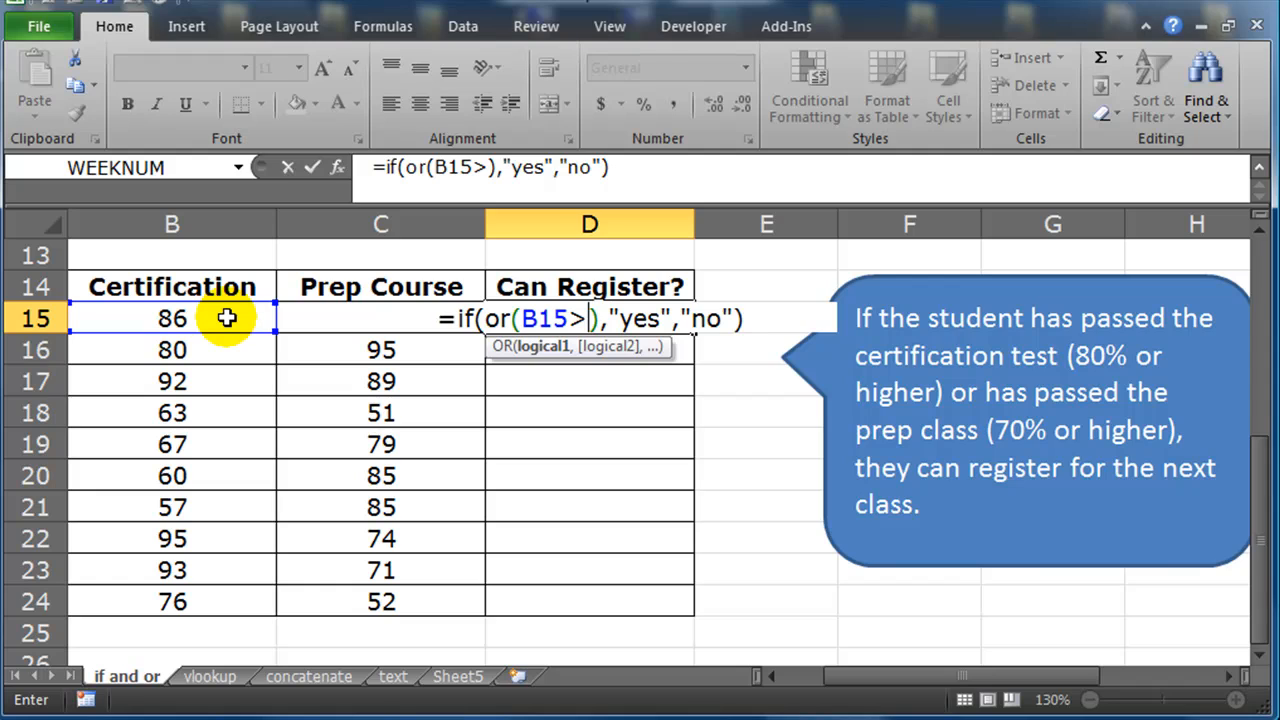
text(=80)
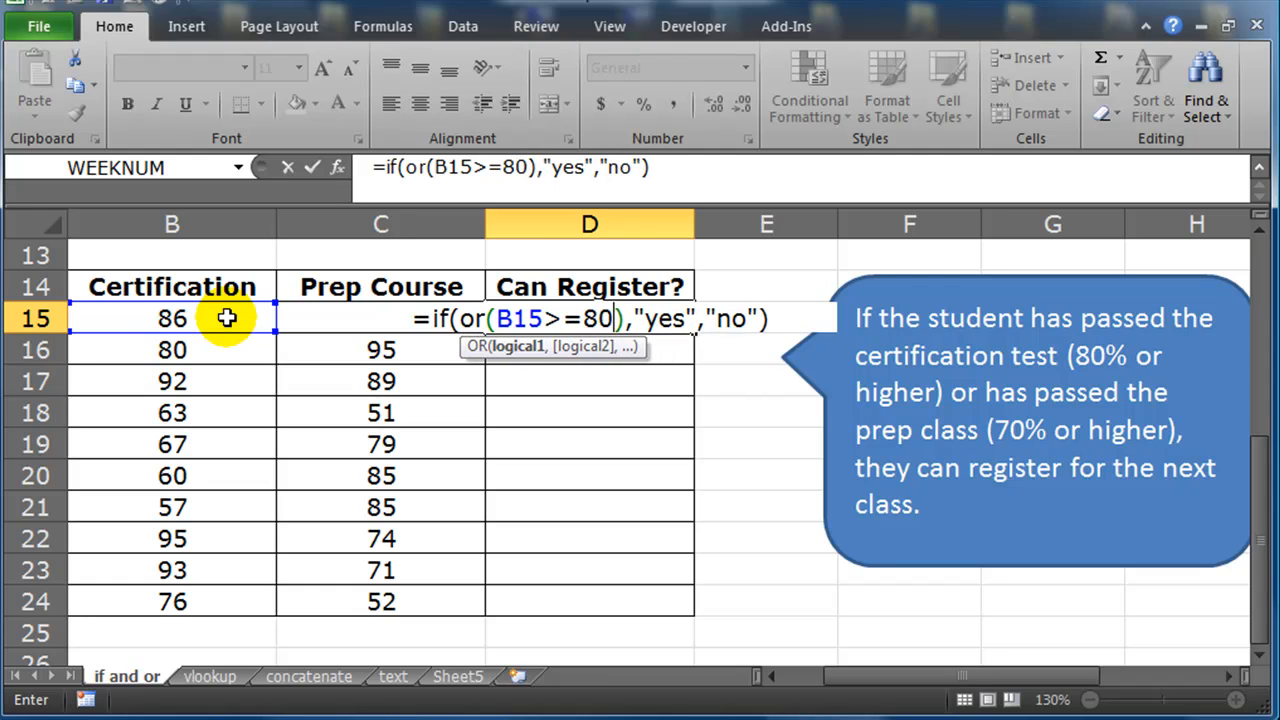
text(,)
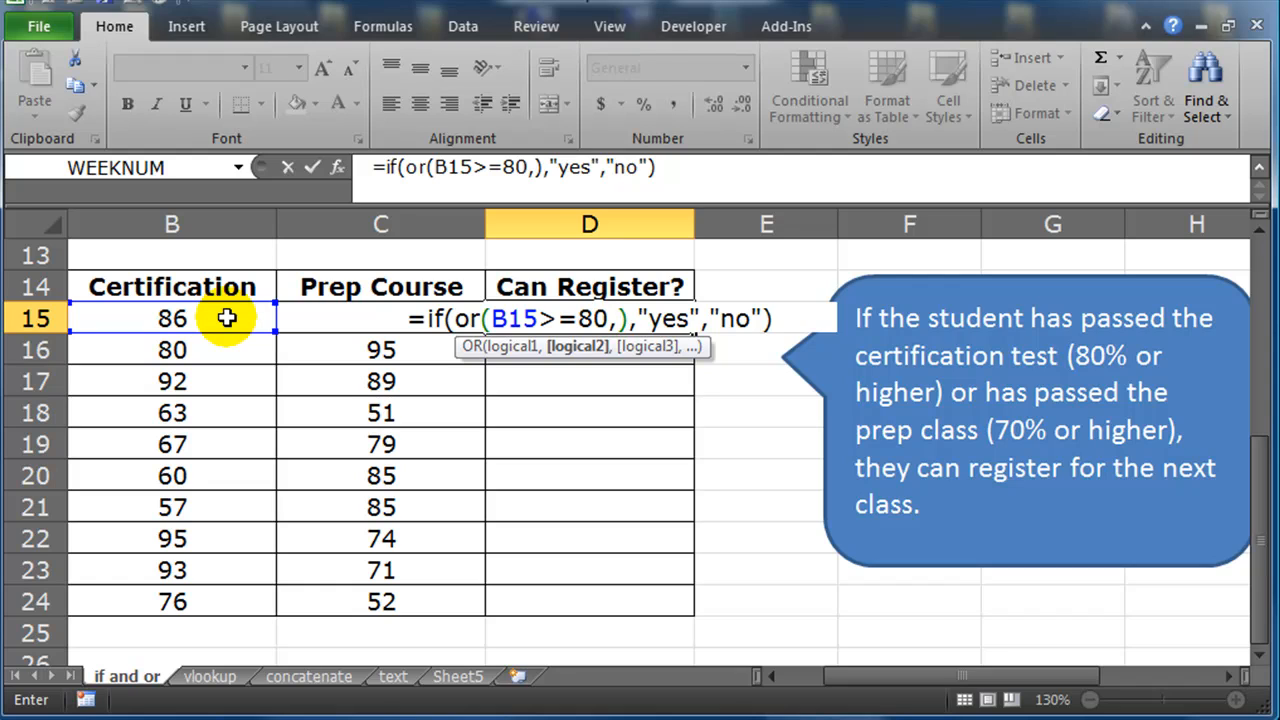
click(380, 318)
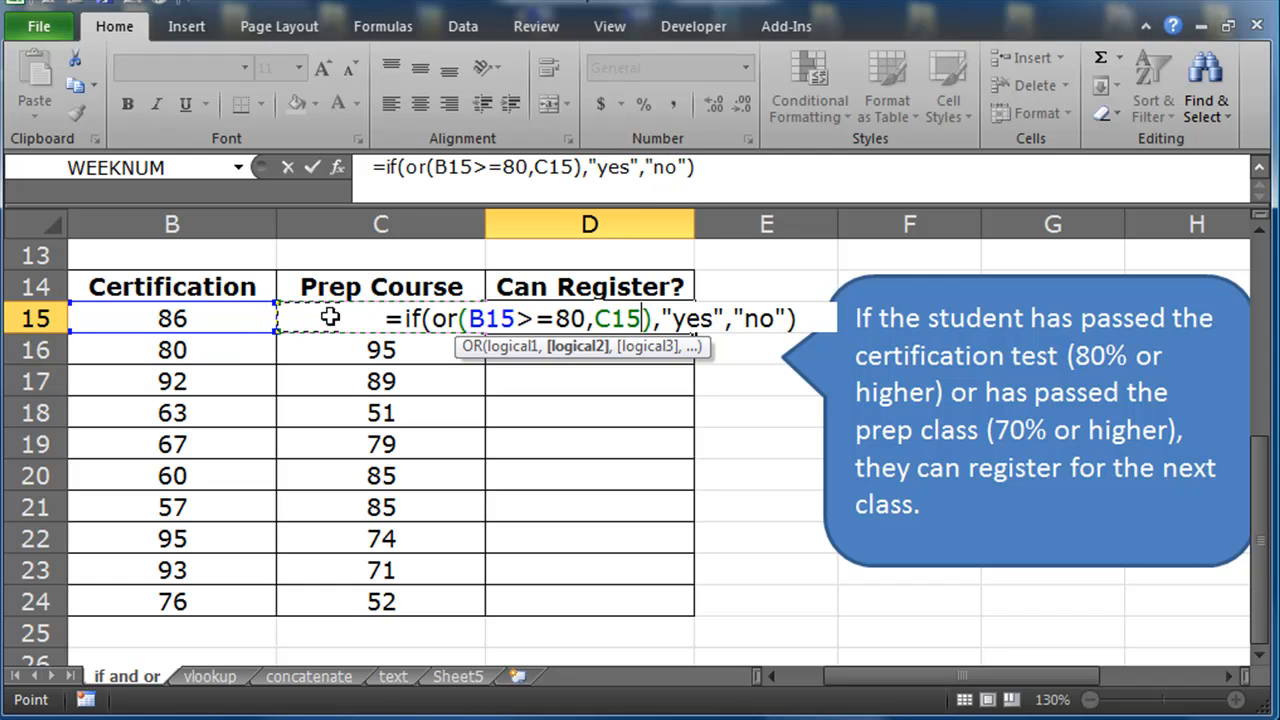
text(>)
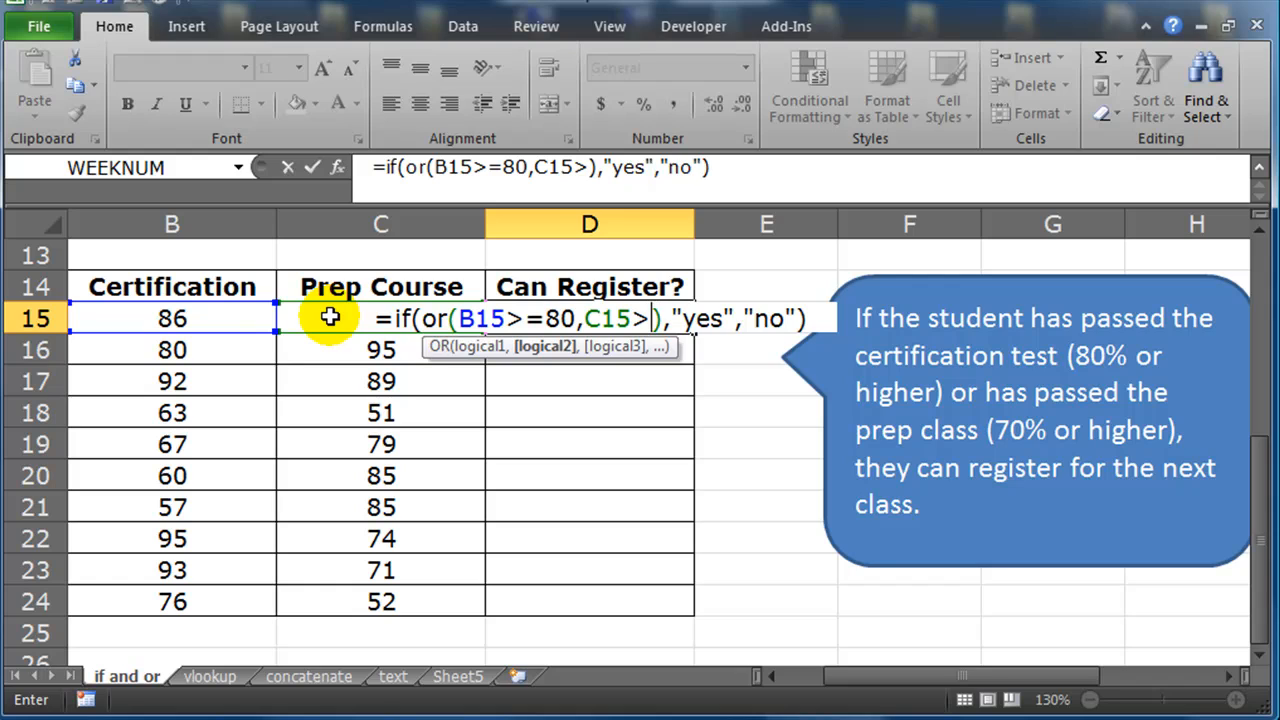
text(=70)
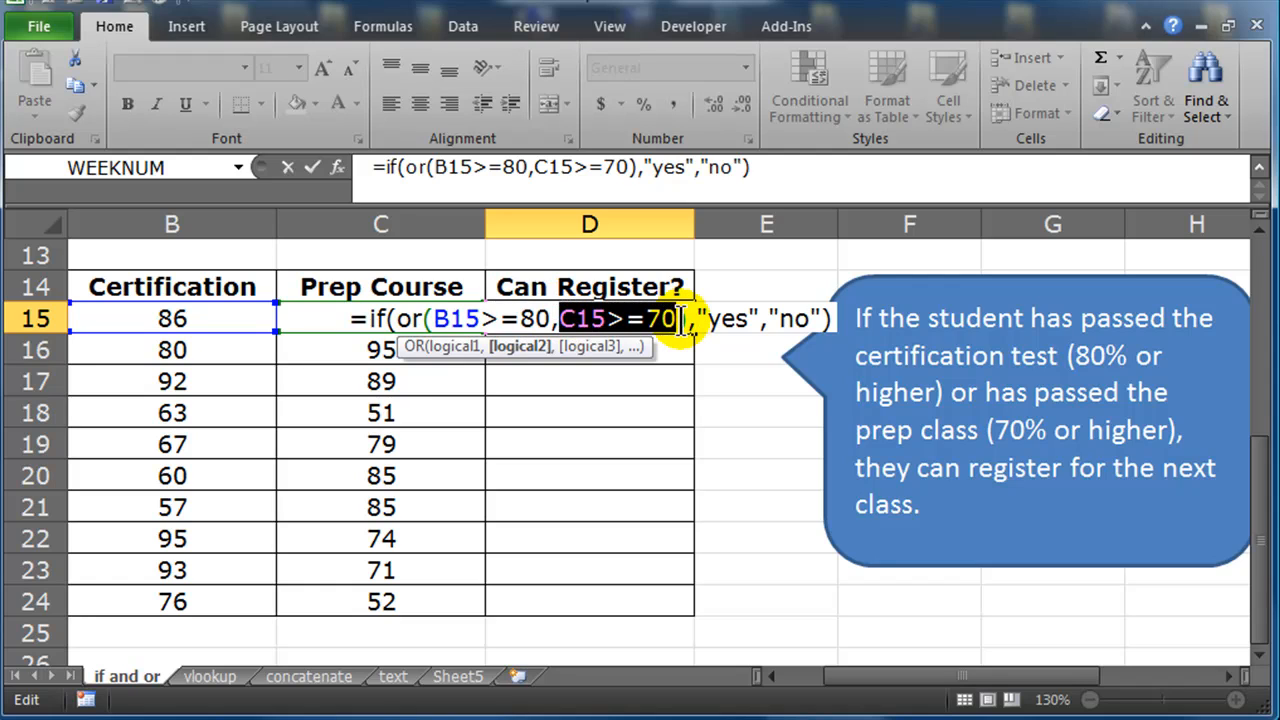
mouse_move(716, 332)
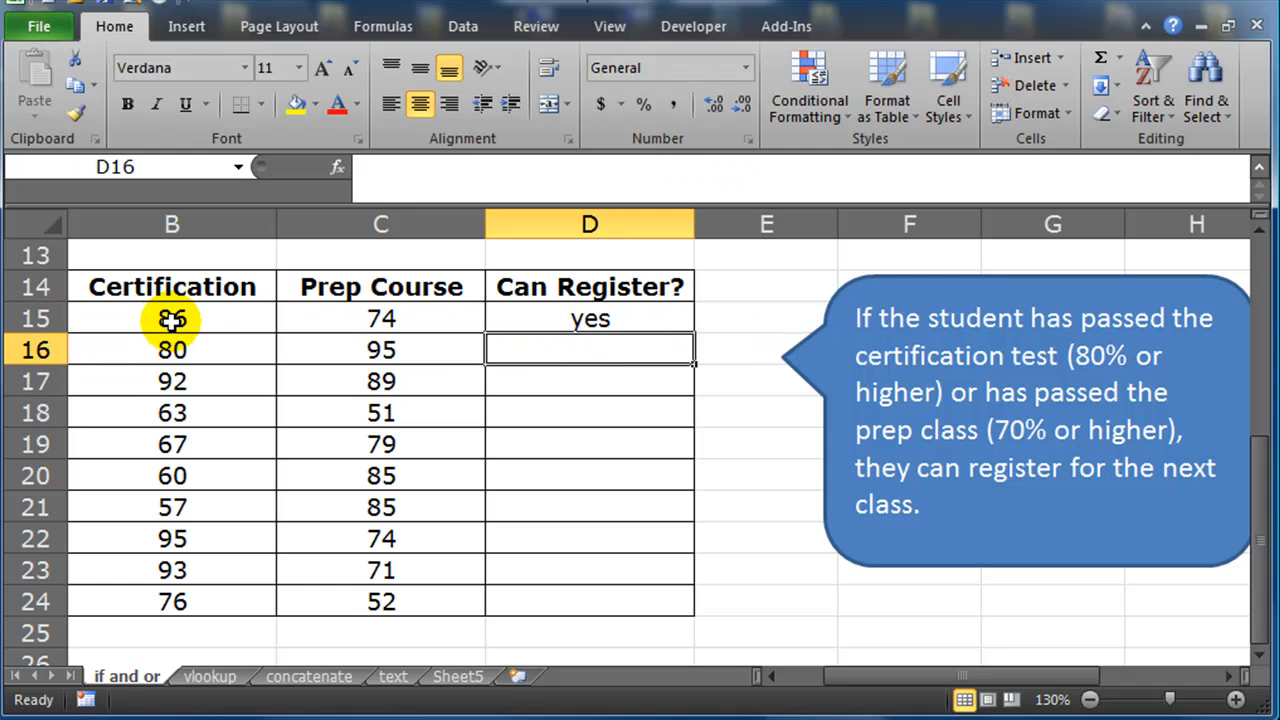
mouse_move(252, 330)
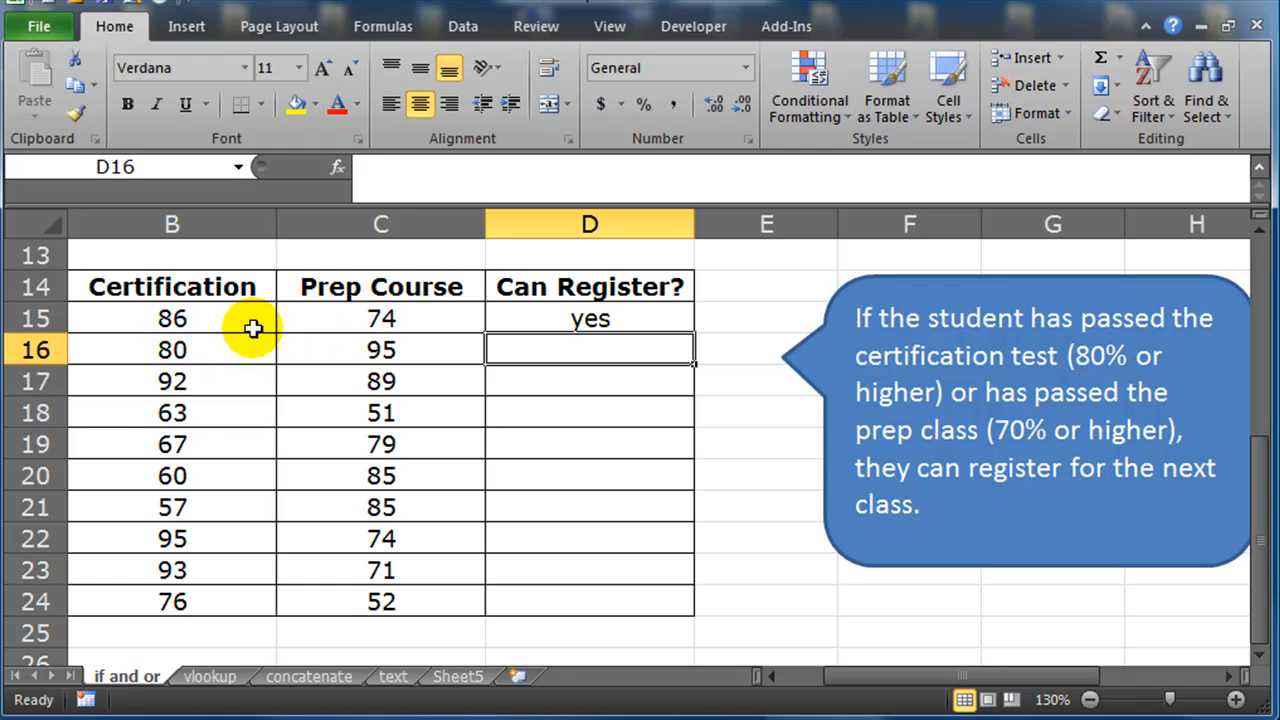
mouse_move(628, 318)
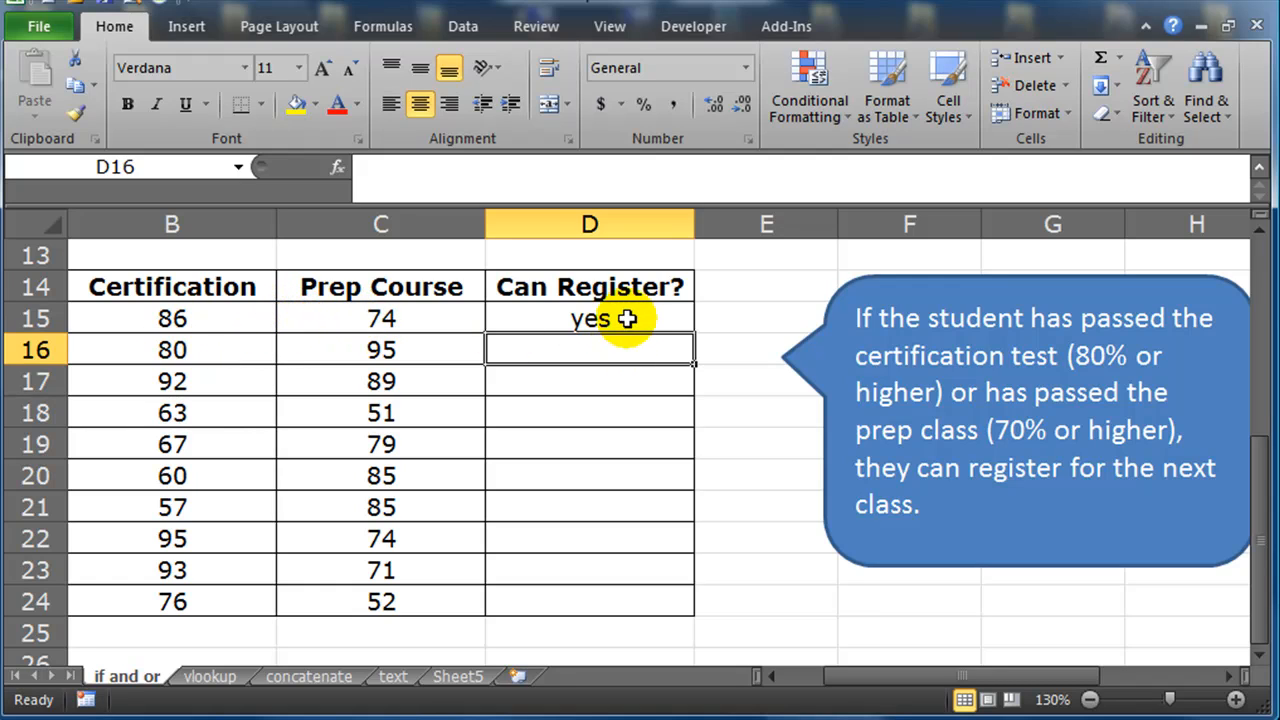
Step: Fill D15's yes/no formula down to D24 and check the scores of students marked no
drag(628, 318, 676, 610)
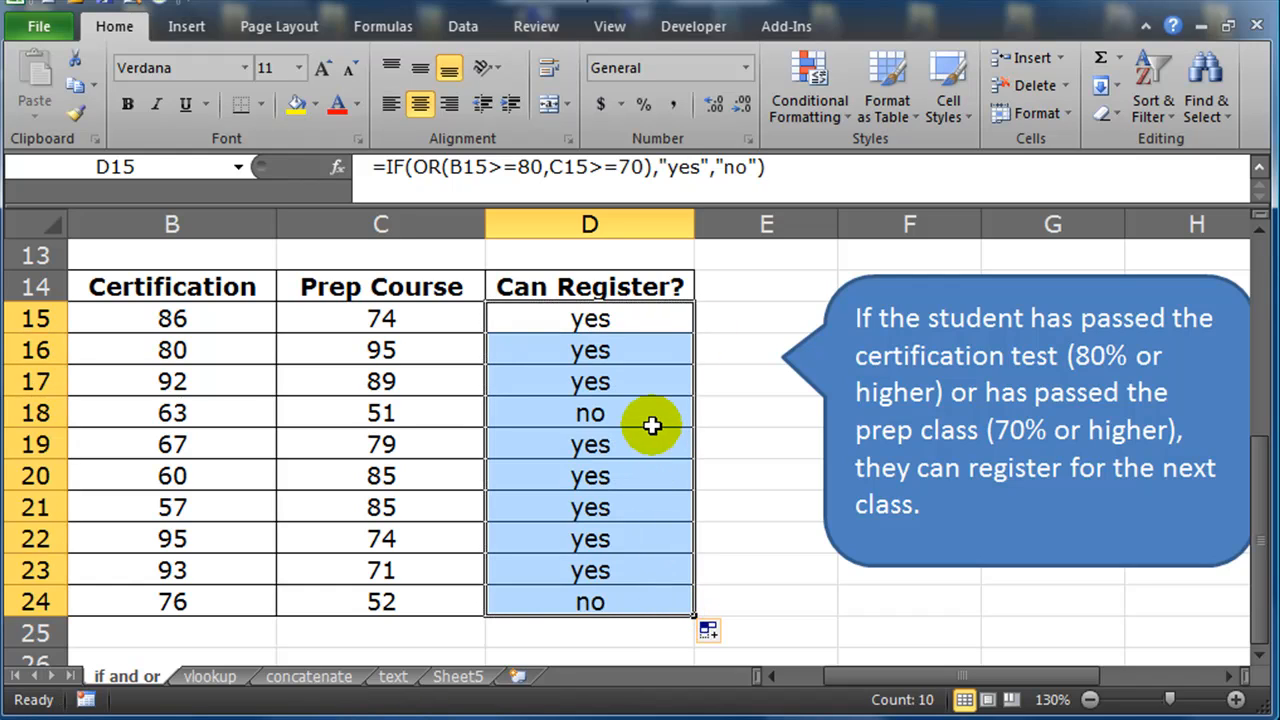
mouse_move(632, 386)
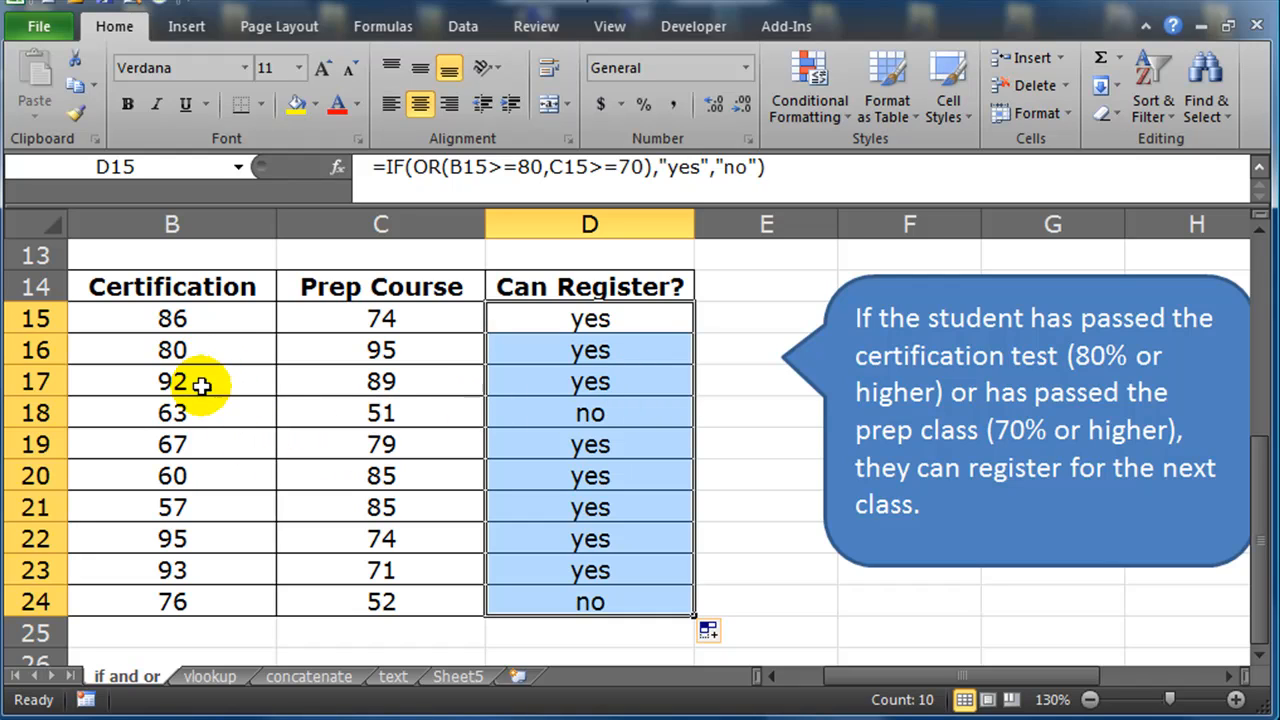
mouse_move(610, 412)
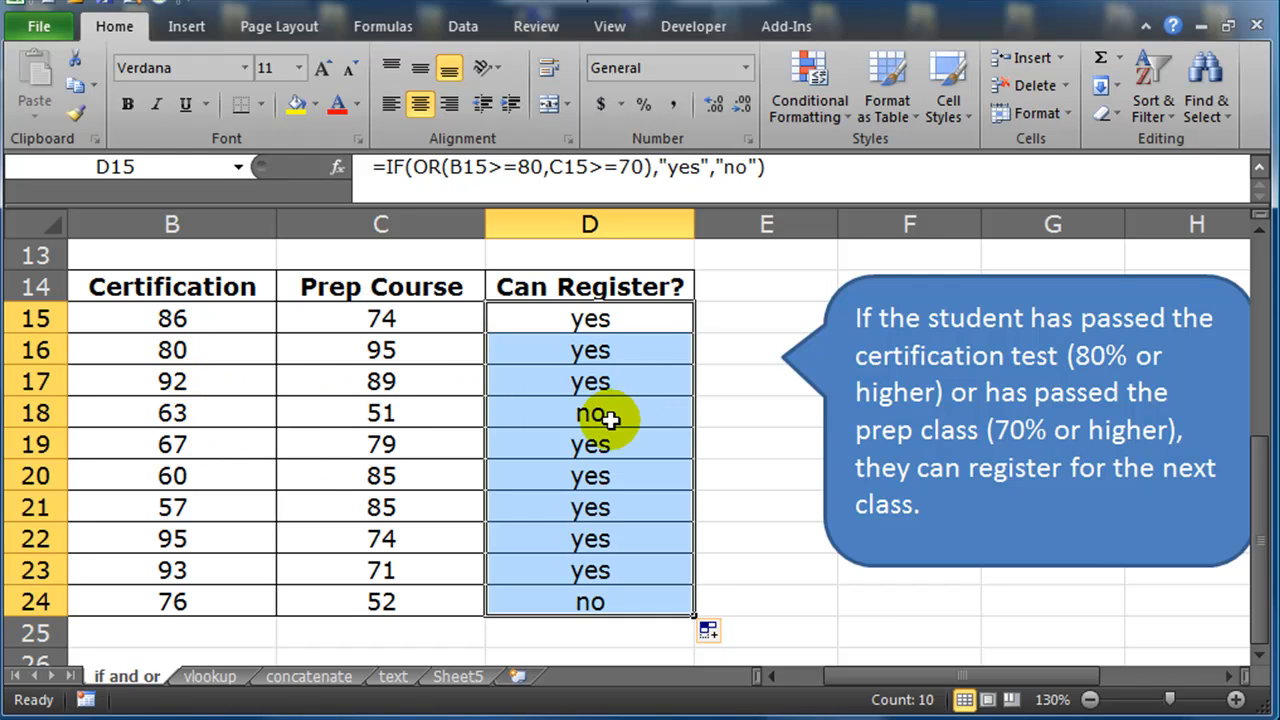
drag(172, 412, 380, 412)
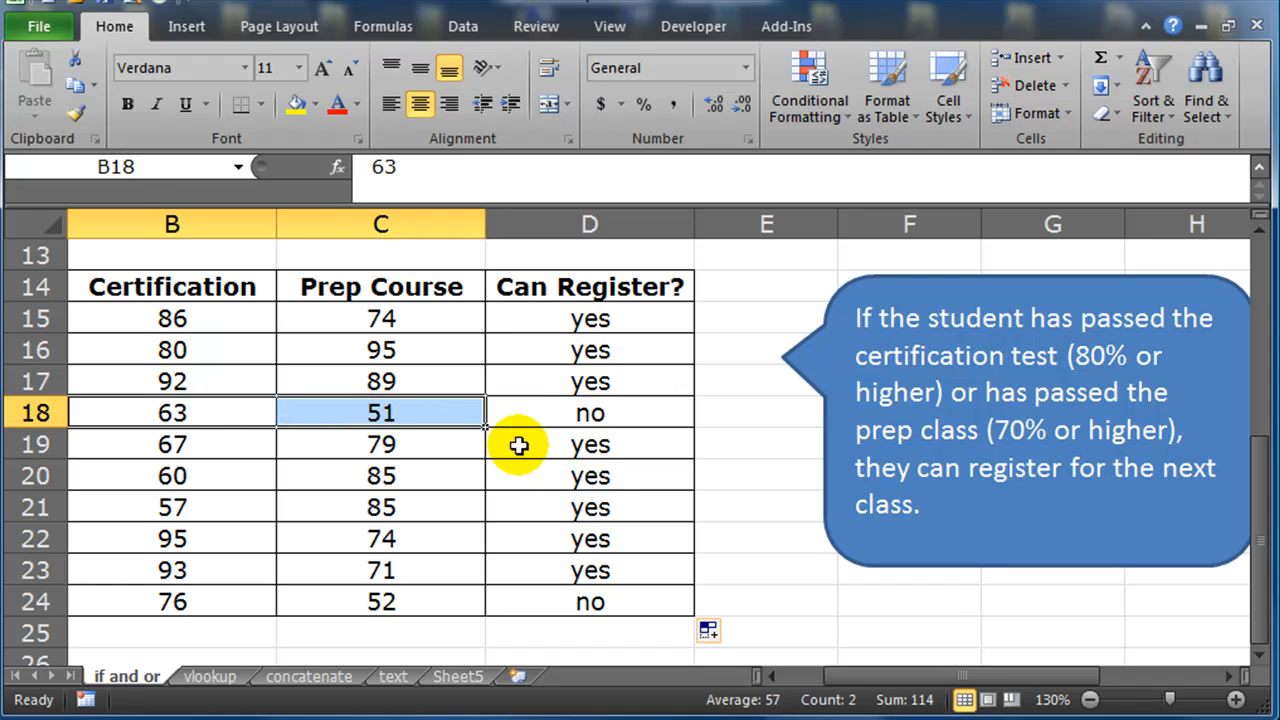
click(588, 444)
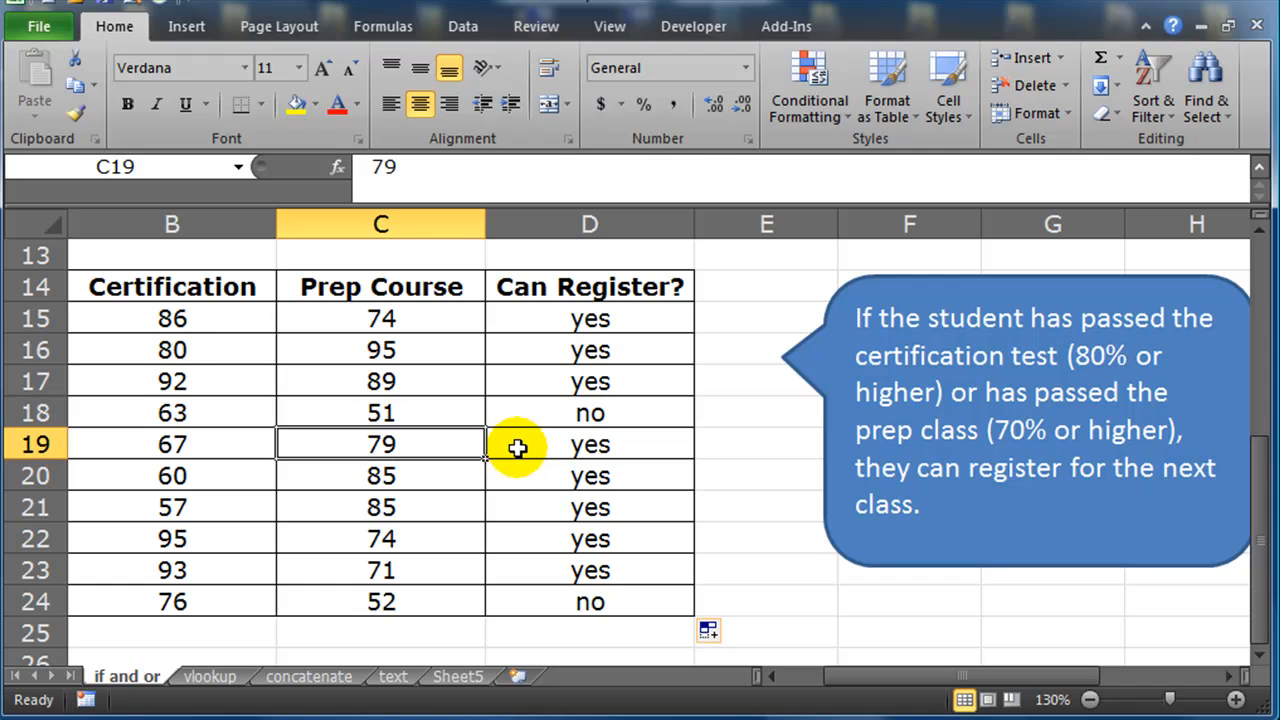
click(588, 444)
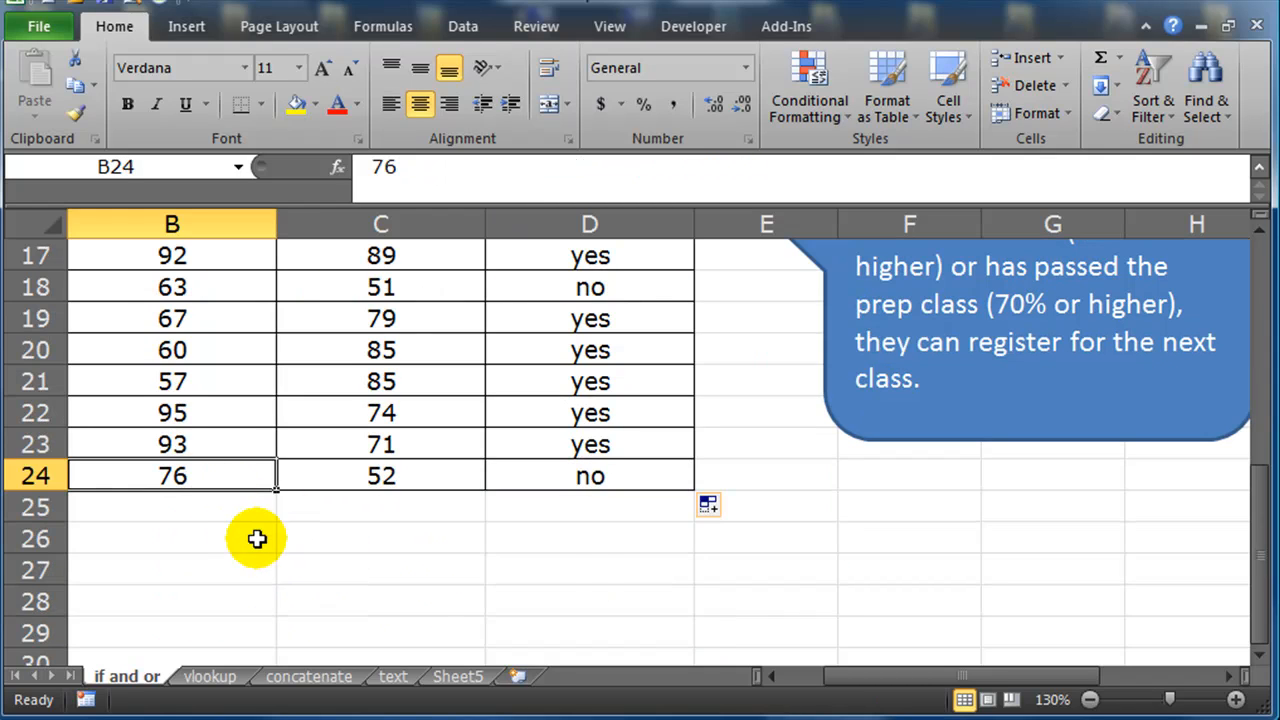
Step: Change B24 to 81 so Student 10's result becomes yes, then review the D15 formula
click(380, 600)
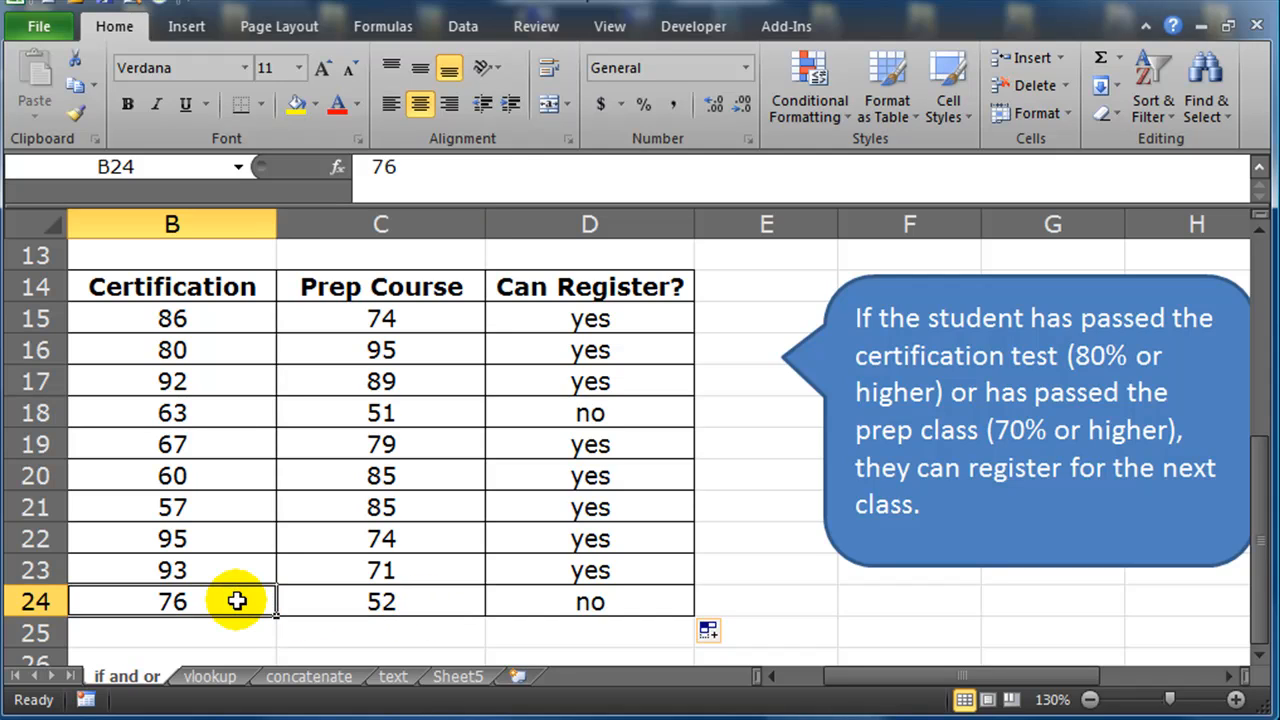
text(81)
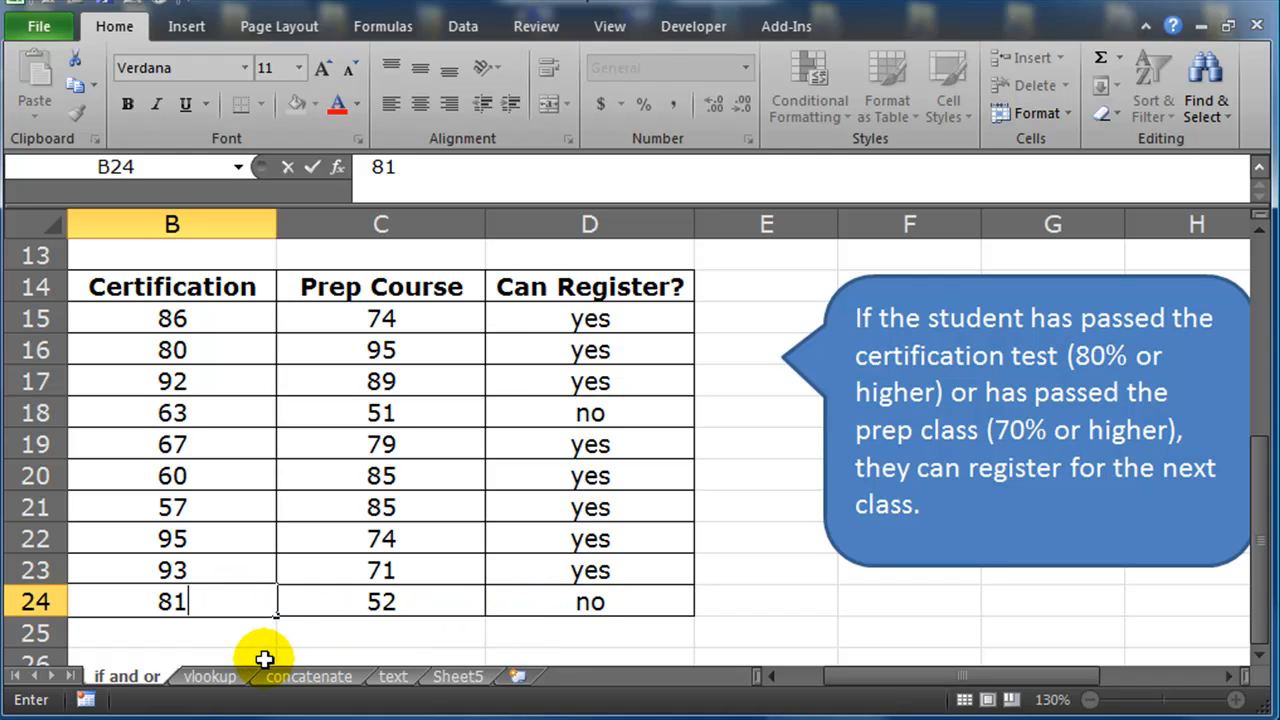
scroll(down, 3)
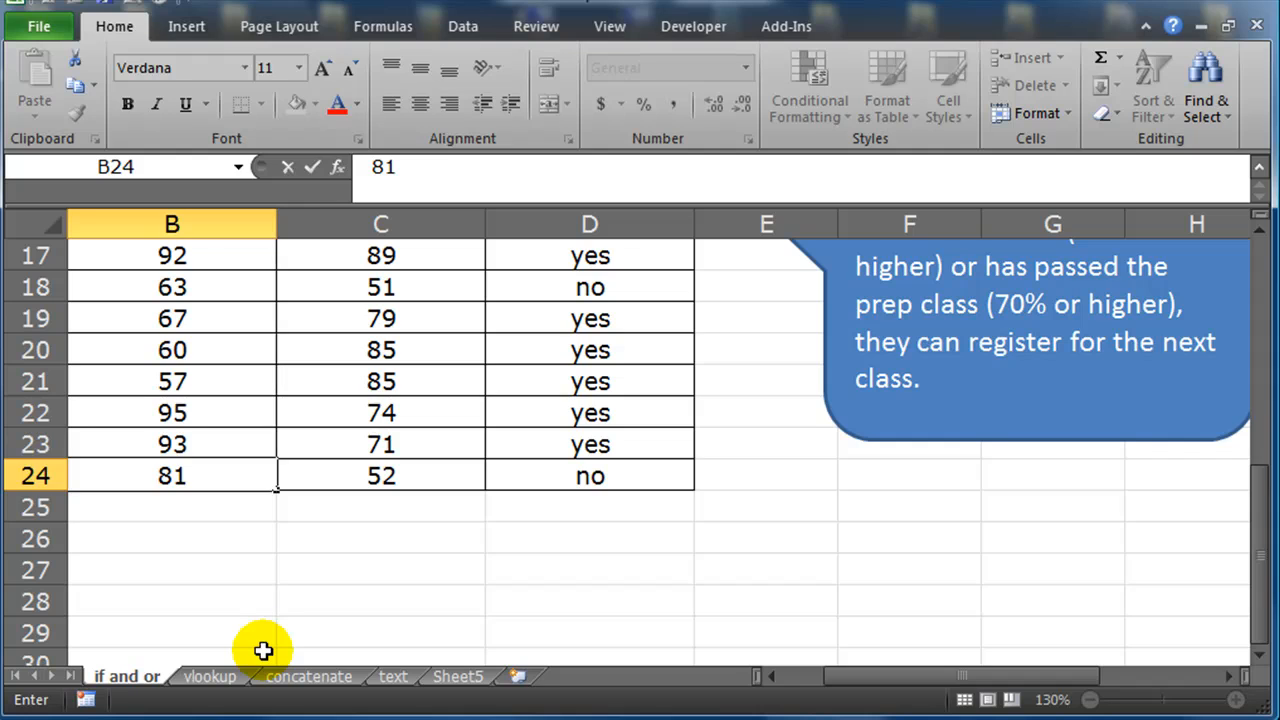
click(380, 476)
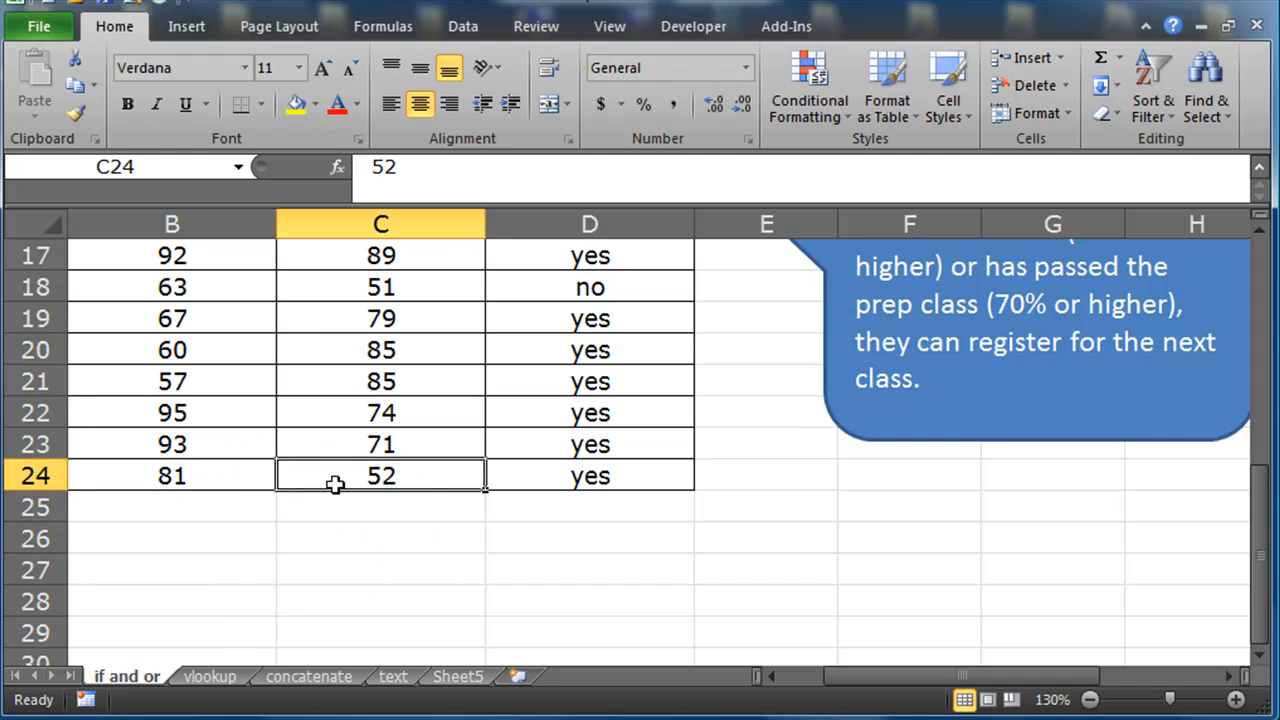
click(172, 476)
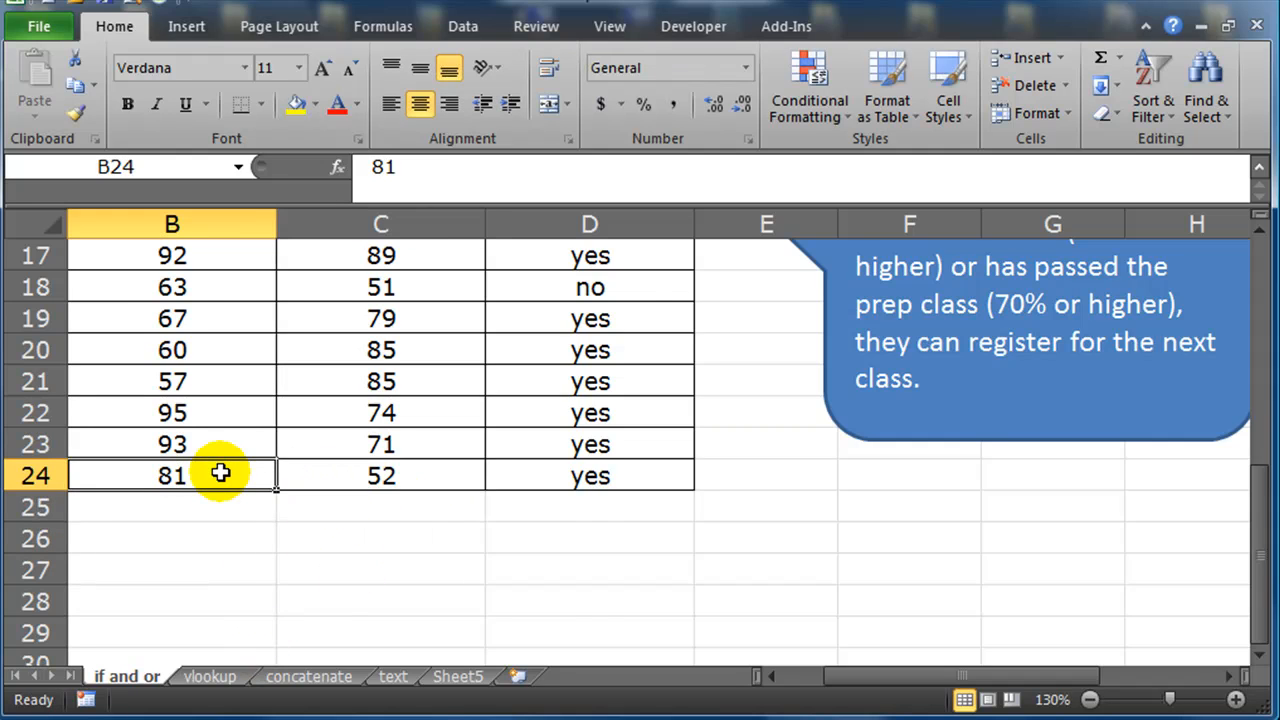
click(588, 476)
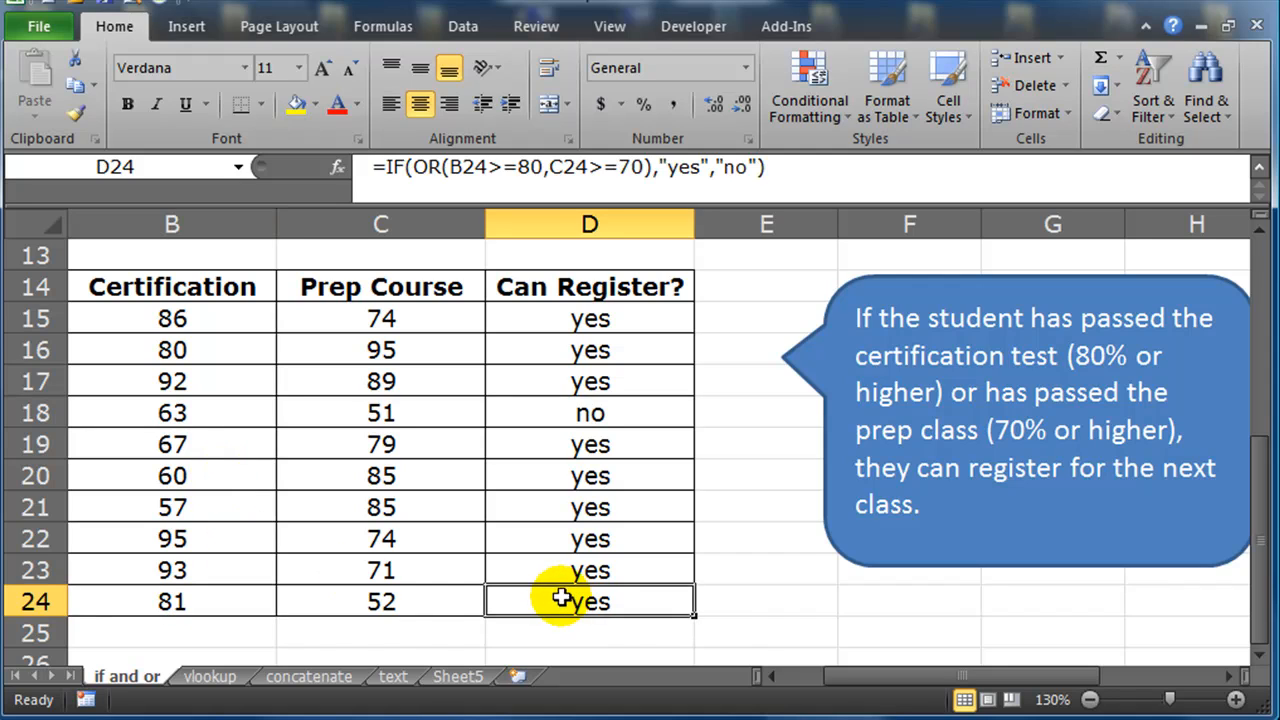
double_click(590, 318)
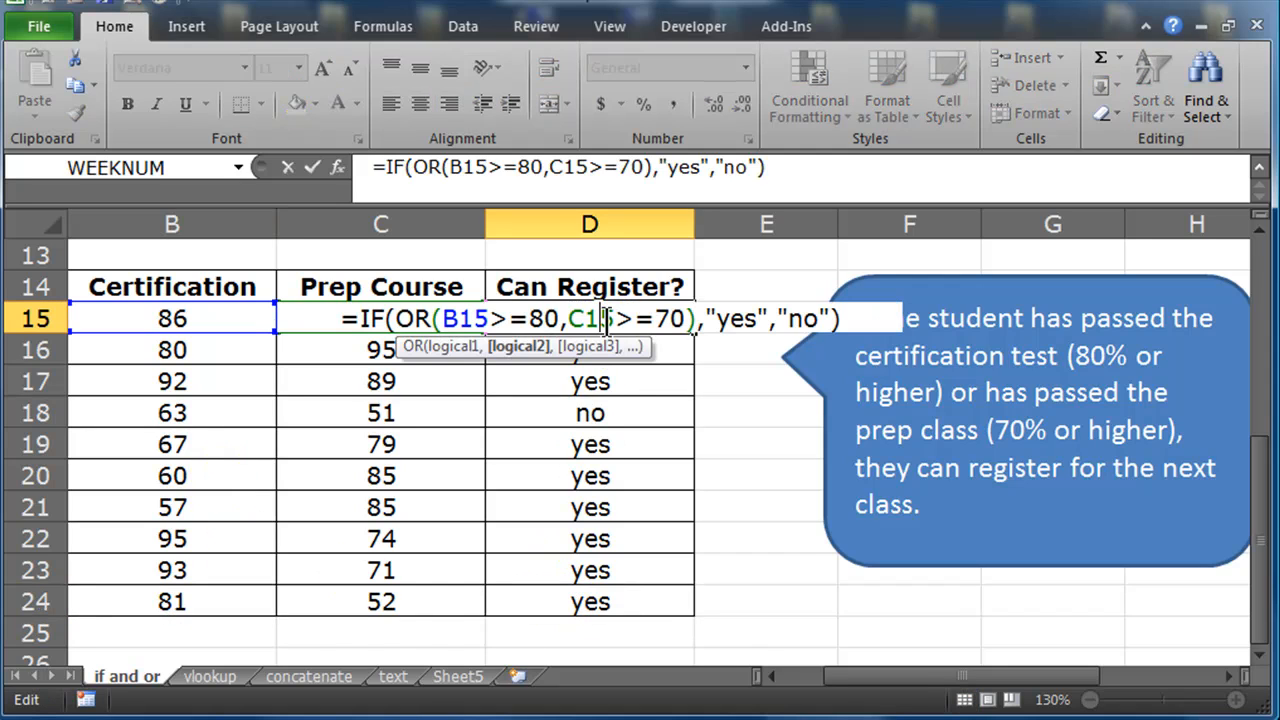